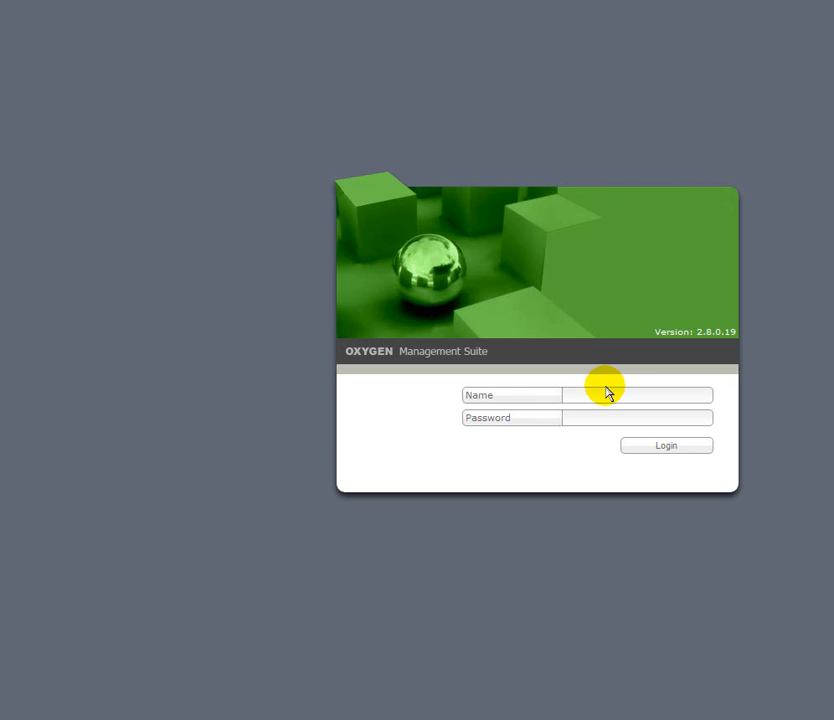
# - Enter the account name 'screencast' and the password in the sign-in form
pyautogui.write('screencast')
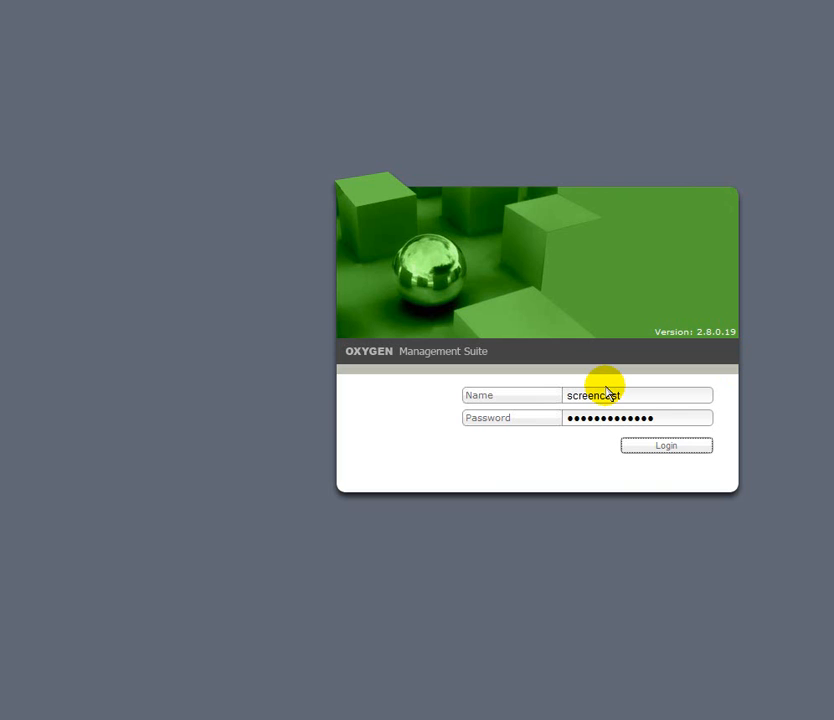
# - Log in, expand the Station and add a new category named 'empty'
pyautogui.click(666, 444)
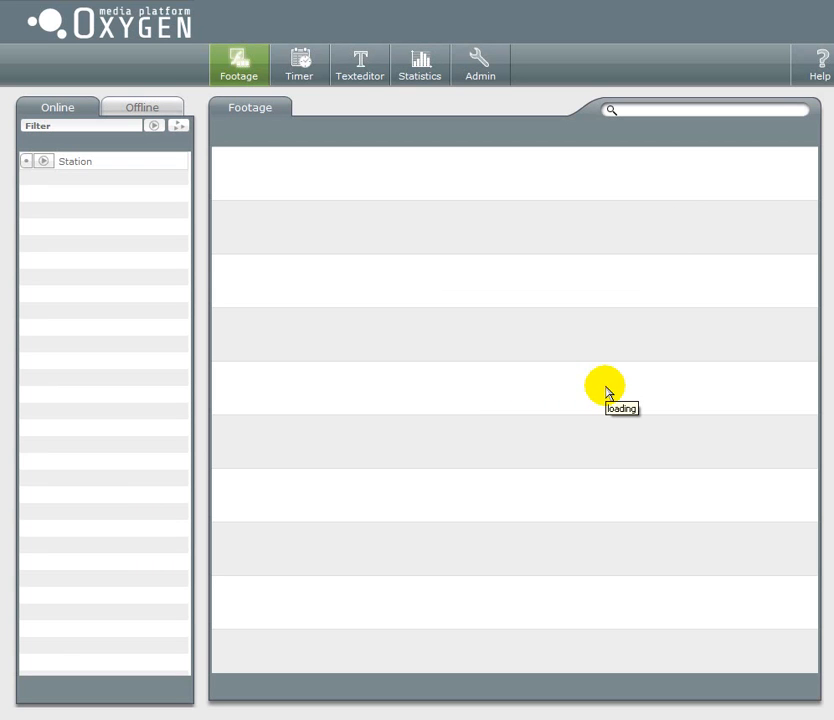
pyautogui.moveTo(272, 238)
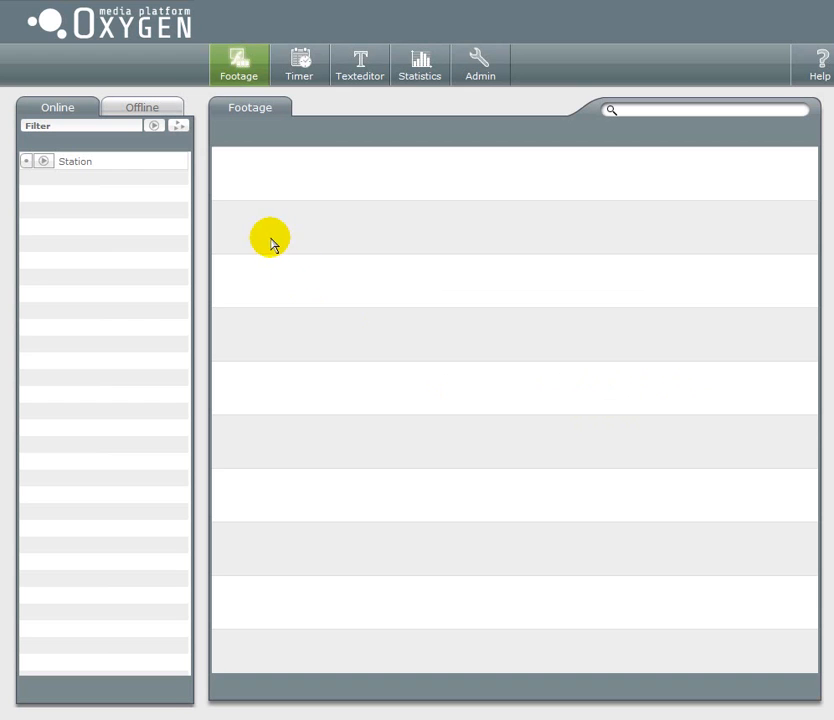
pyautogui.click(76, 160)
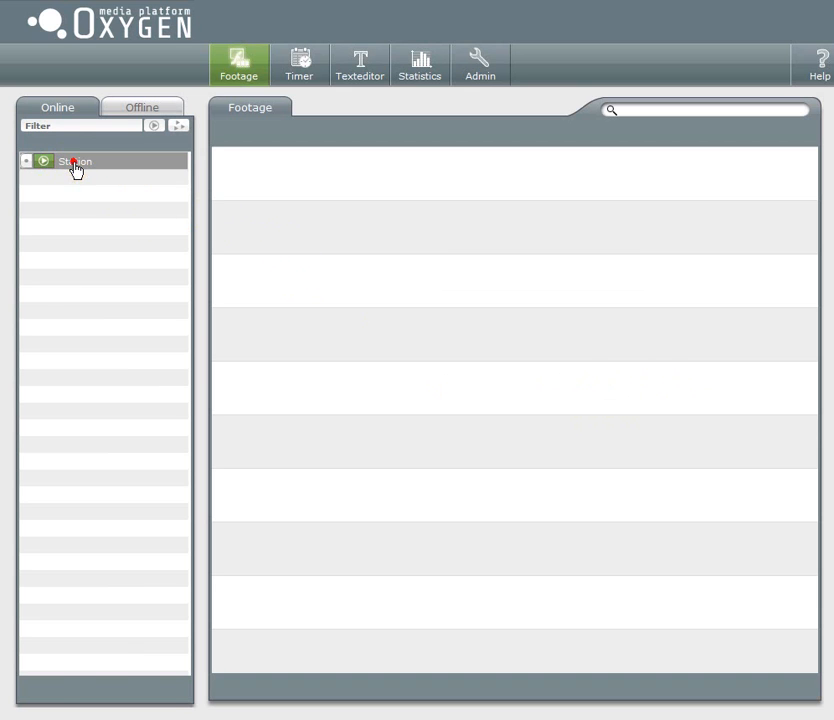
pyautogui.click(74, 160)
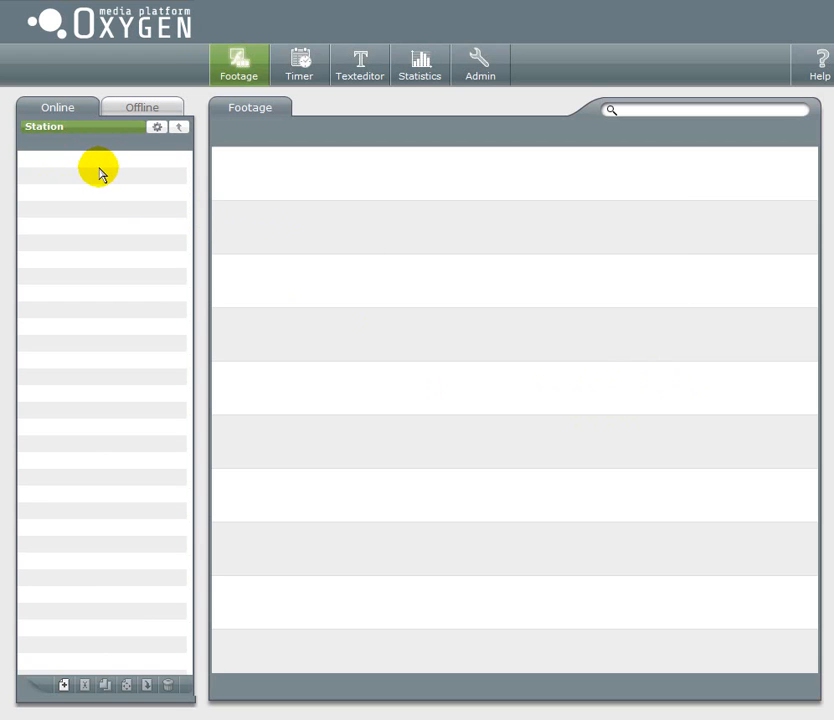
pyautogui.moveTo(82, 548)
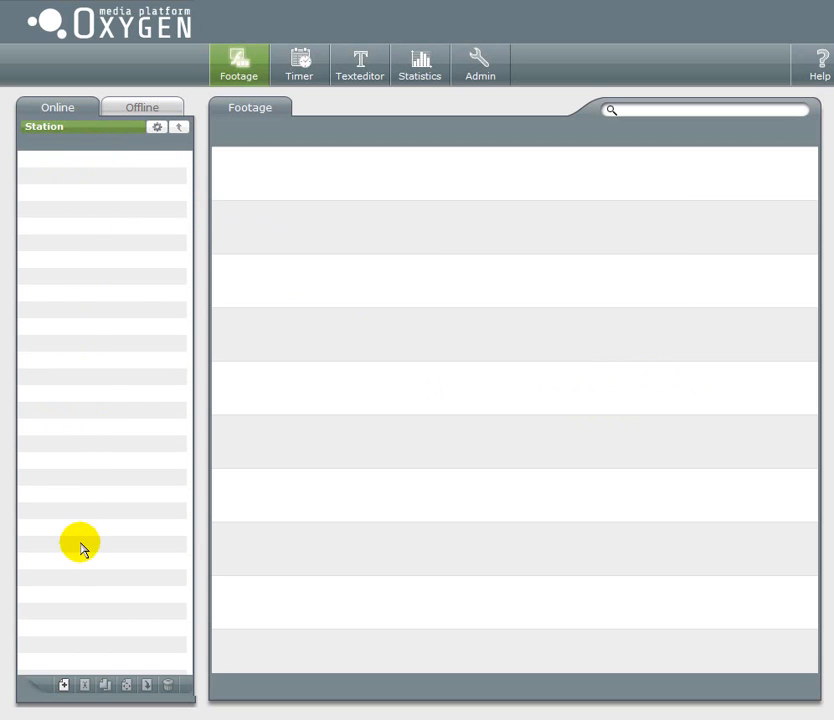
pyautogui.moveTo(88, 272)
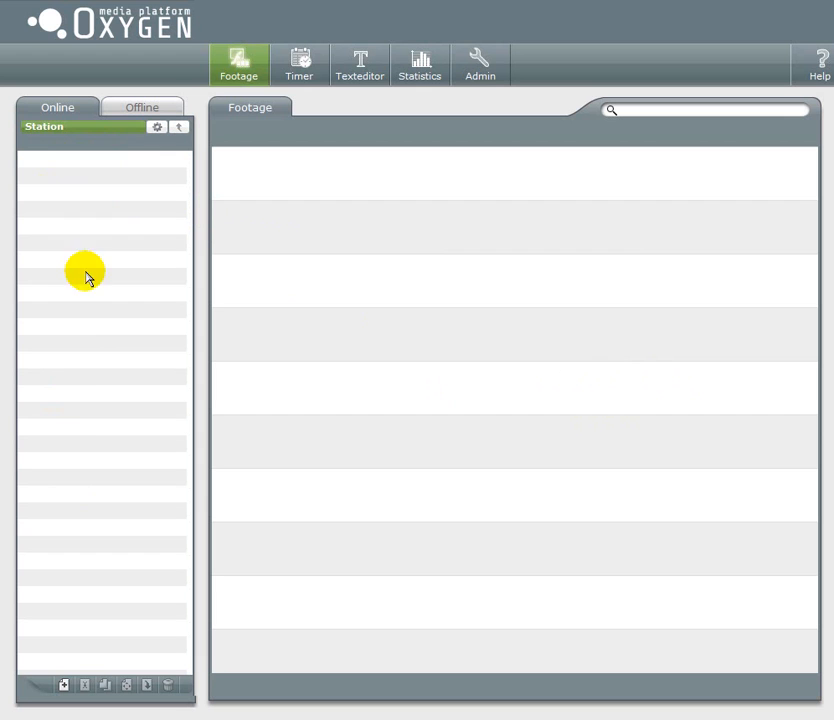
pyautogui.moveTo(98, 528)
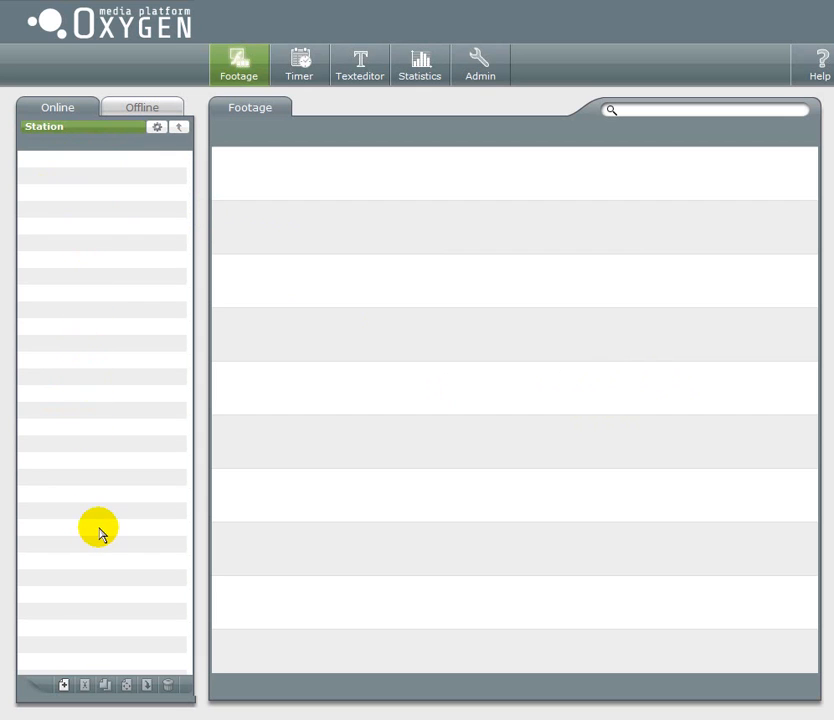
pyautogui.moveTo(64, 684)
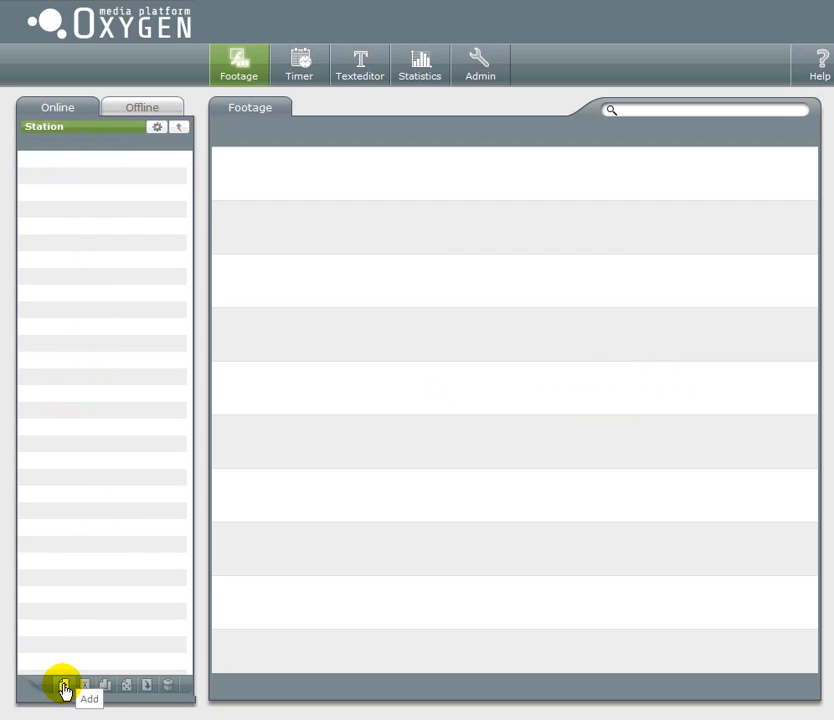
pyautogui.click(64, 684)
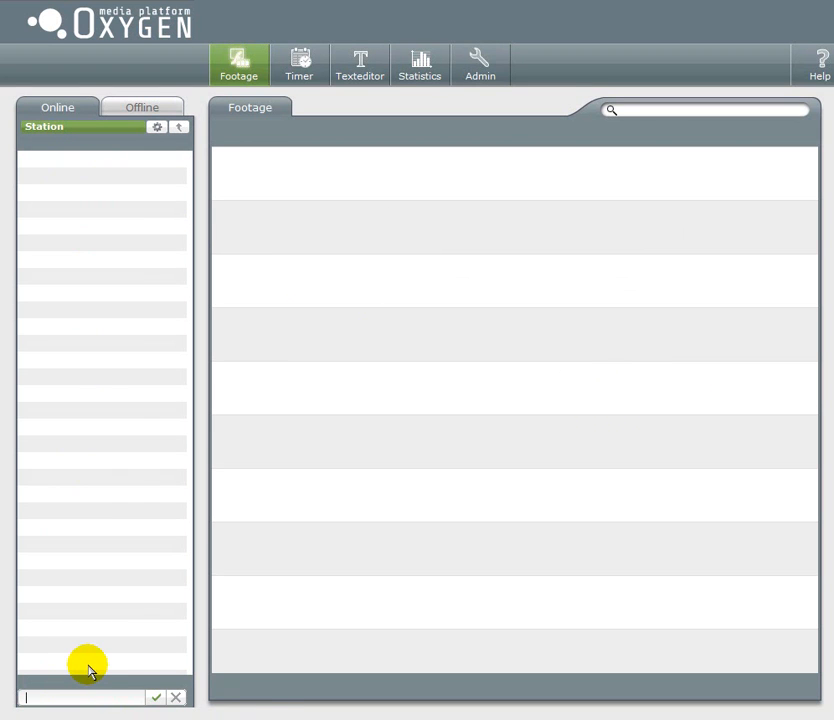
pyautogui.write('empty')
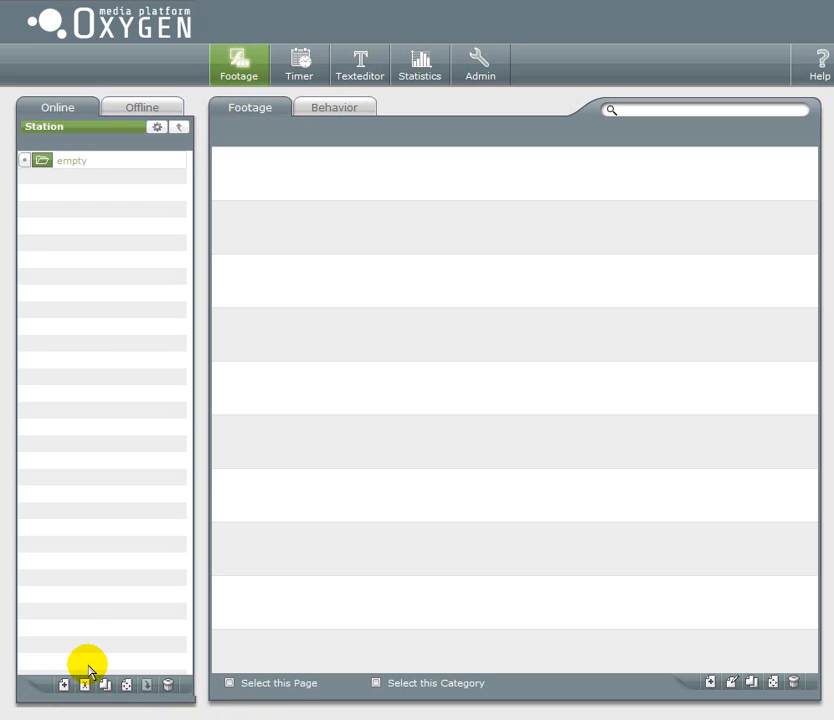
# - Start adding content to the empty category so the upload type window appears
pyautogui.click(72, 160)
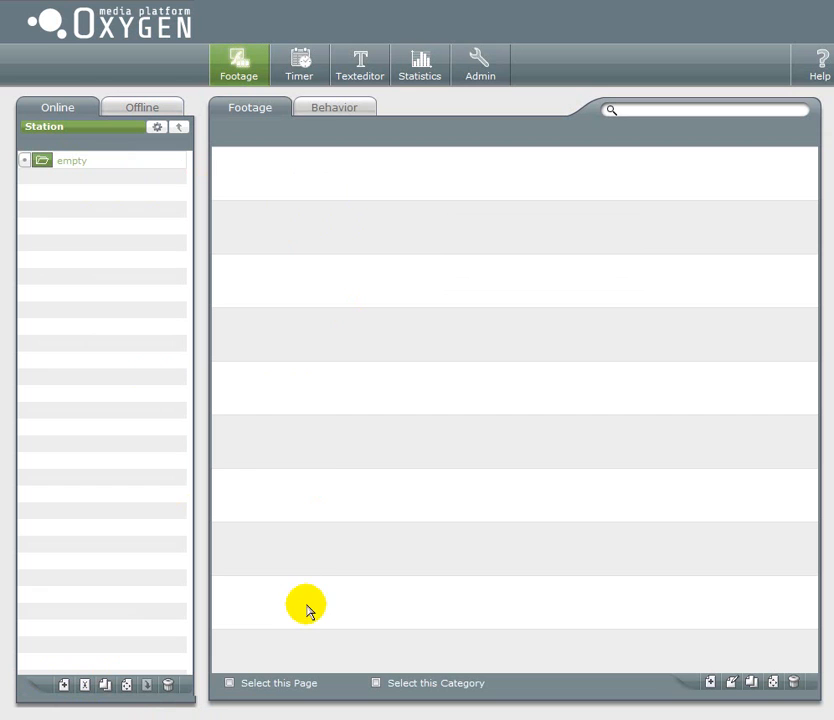
pyautogui.moveTo(302, 536)
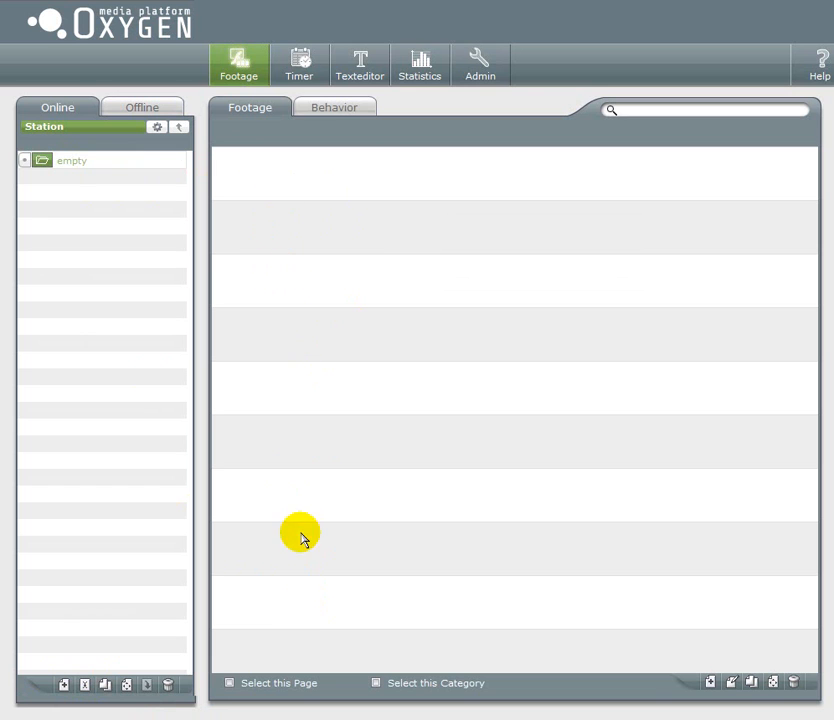
pyautogui.moveTo(708, 674)
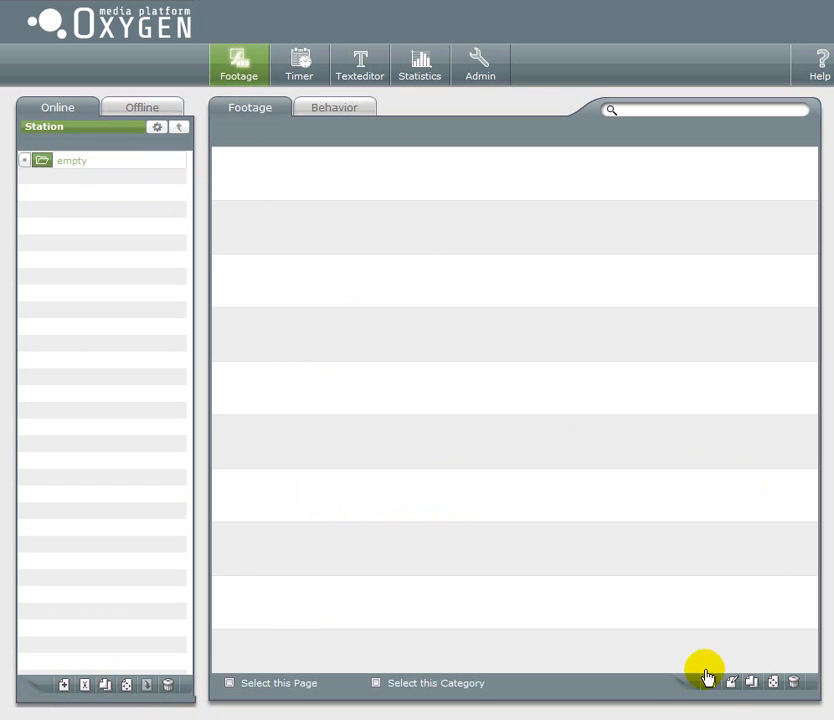
pyautogui.moveTo(708, 684)
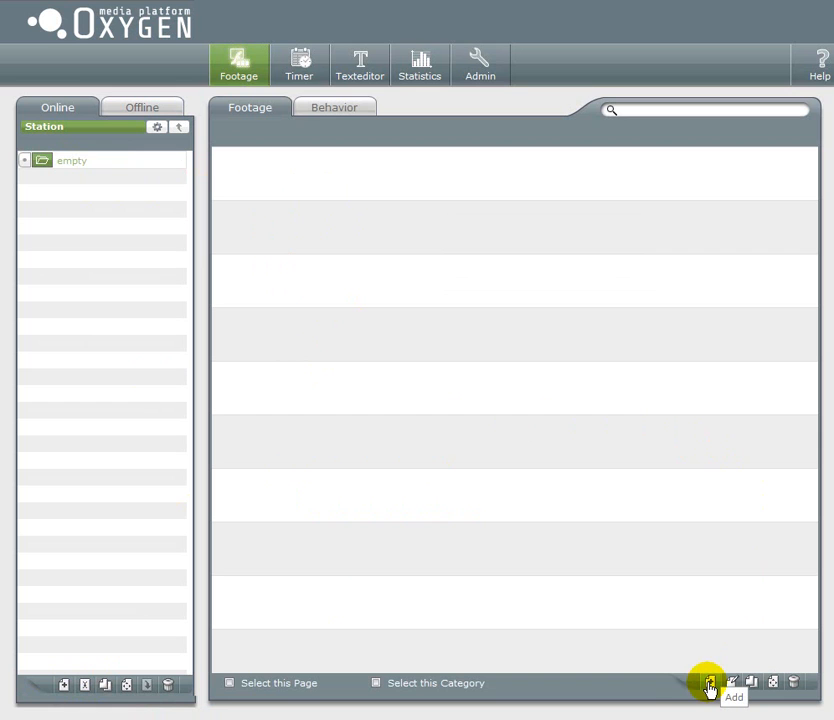
pyautogui.moveTo(504, 528)
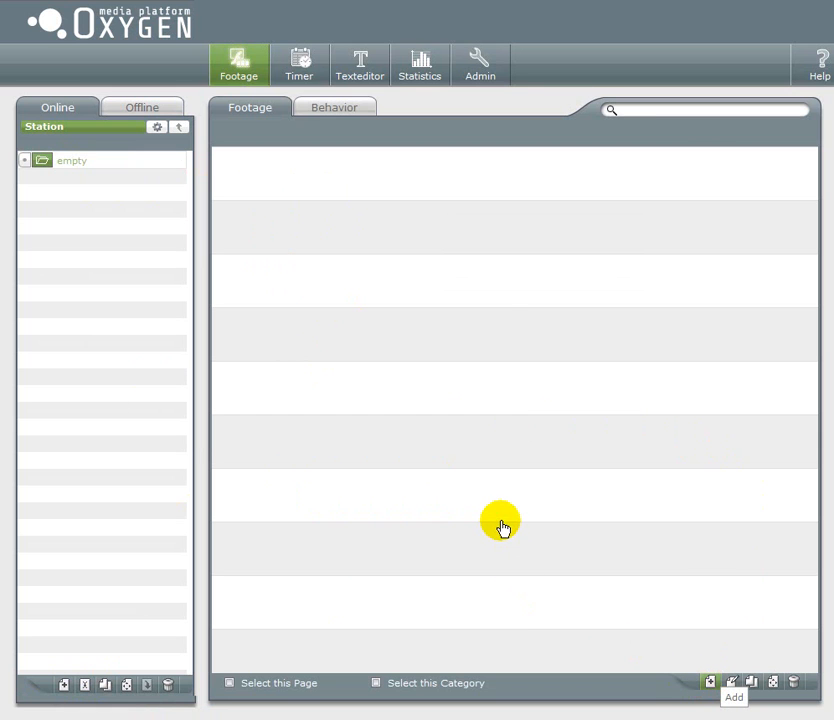
pyautogui.click(708, 684)
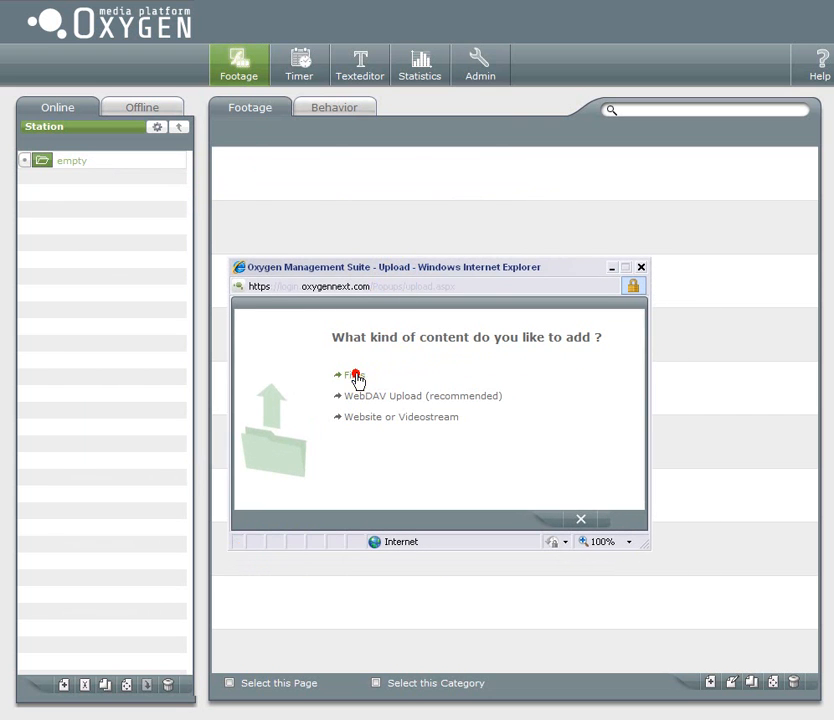
# - Choose file upload and browse the network archive to Footage > Bilderarchiv > People
pyautogui.click(352, 376)
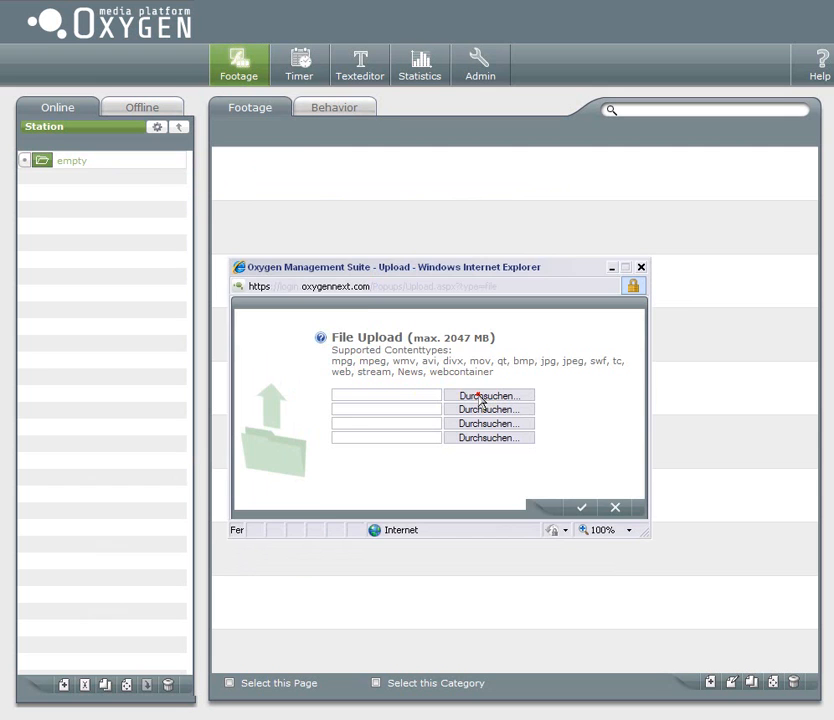
pyautogui.click(488, 396)
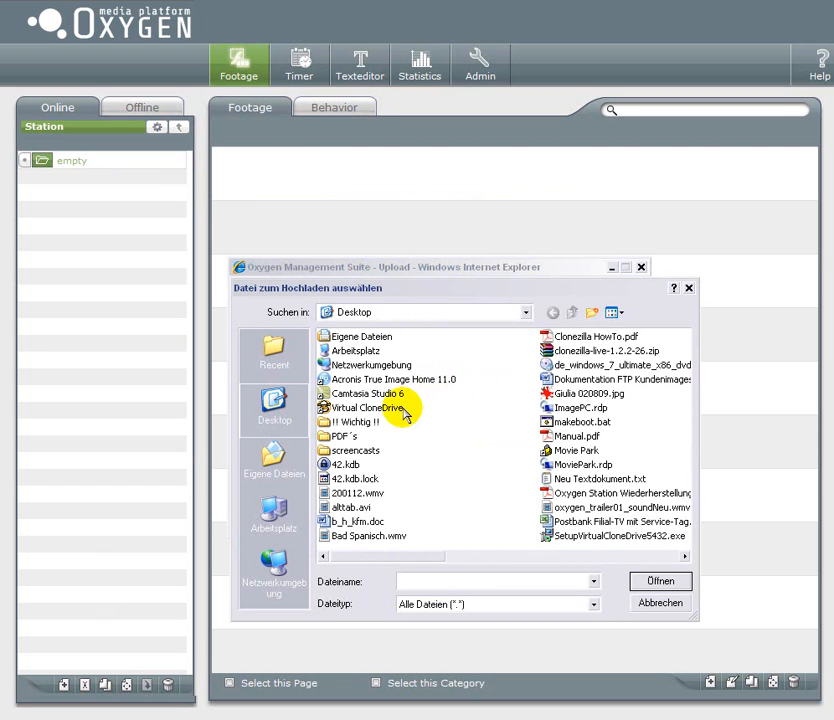
pyautogui.moveTo(316, 460)
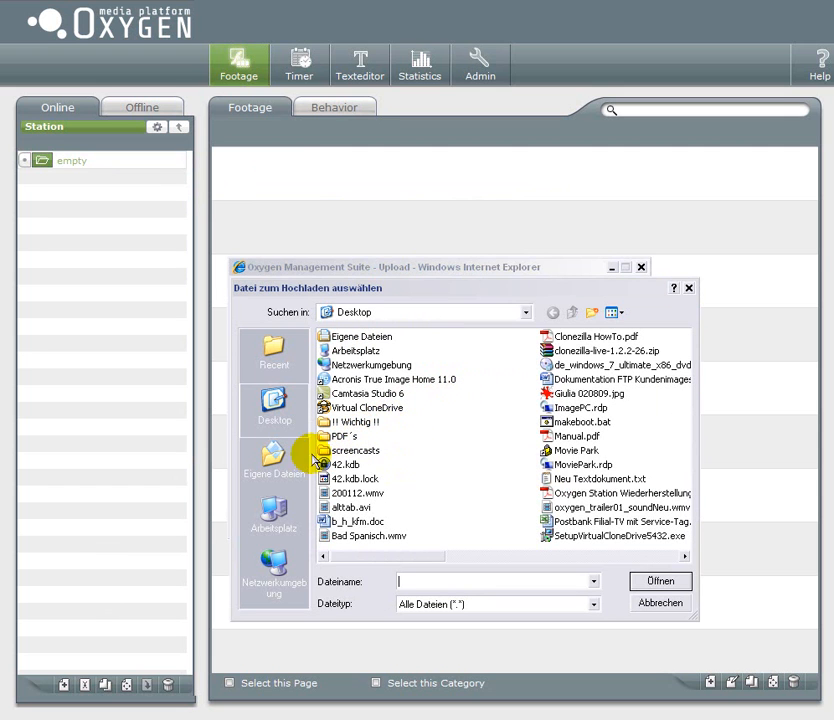
pyautogui.click(272, 560)
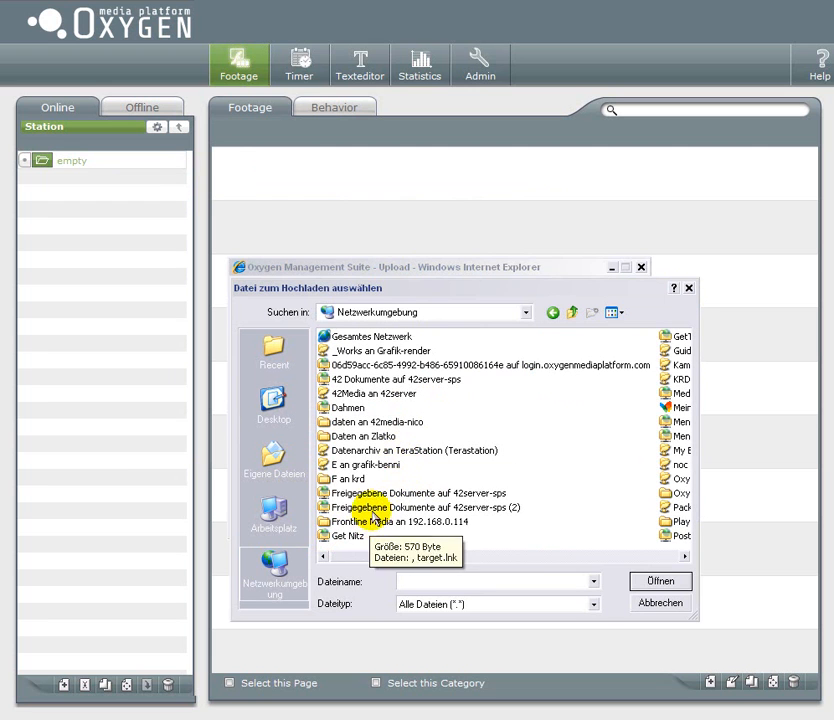
pyautogui.doubleClick(414, 450)
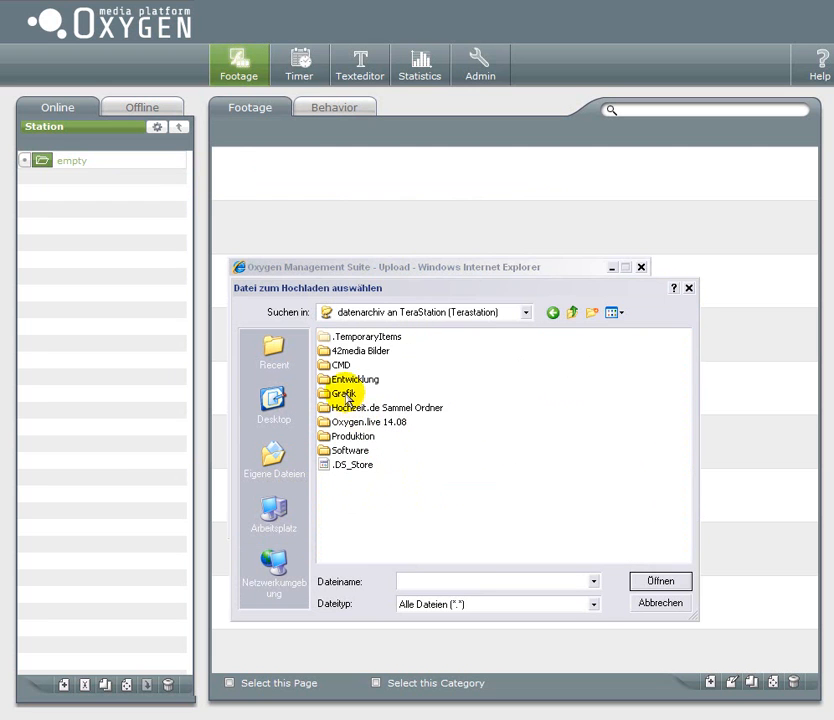
pyautogui.doubleClick(344, 392)
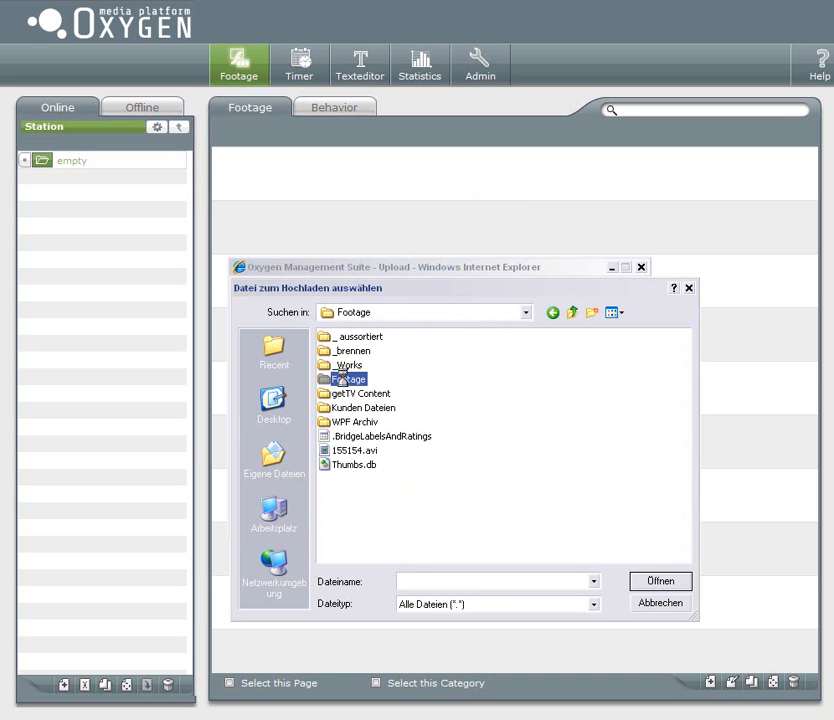
pyautogui.doubleClick(348, 364)
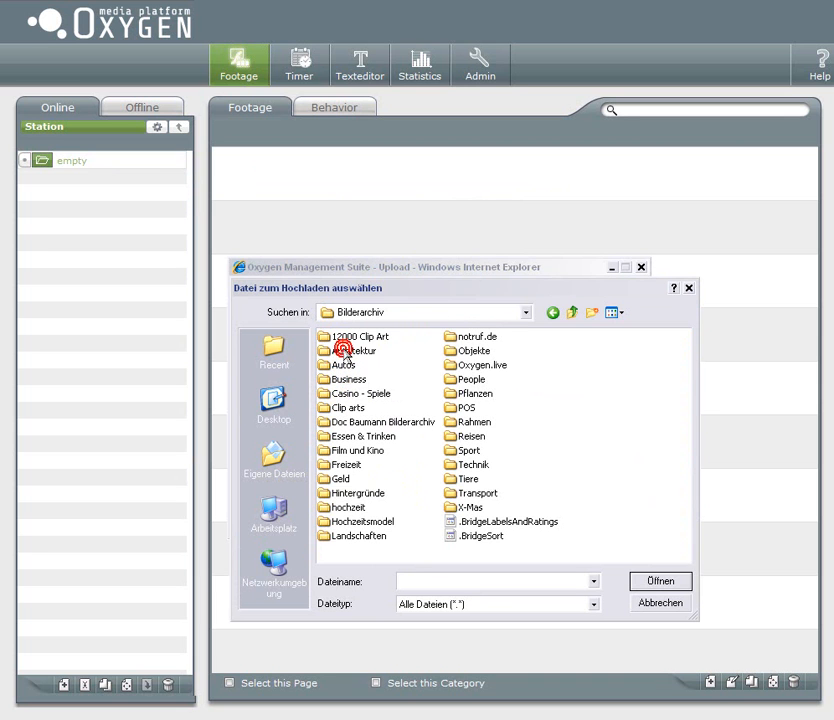
pyautogui.doubleClick(472, 378)
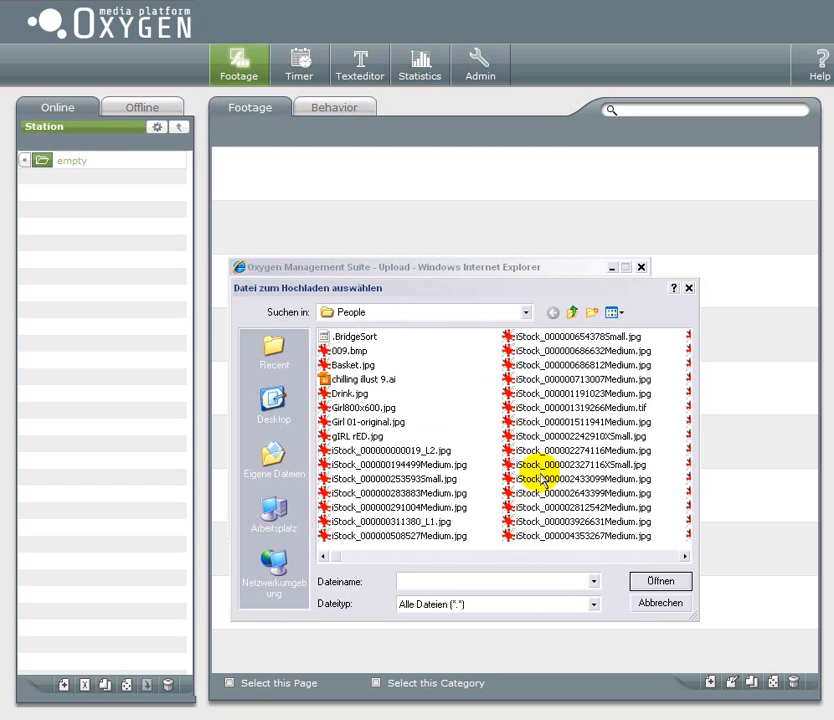
# - Pick two People images for the upload slots and start the upload
pyautogui.click(660, 580)
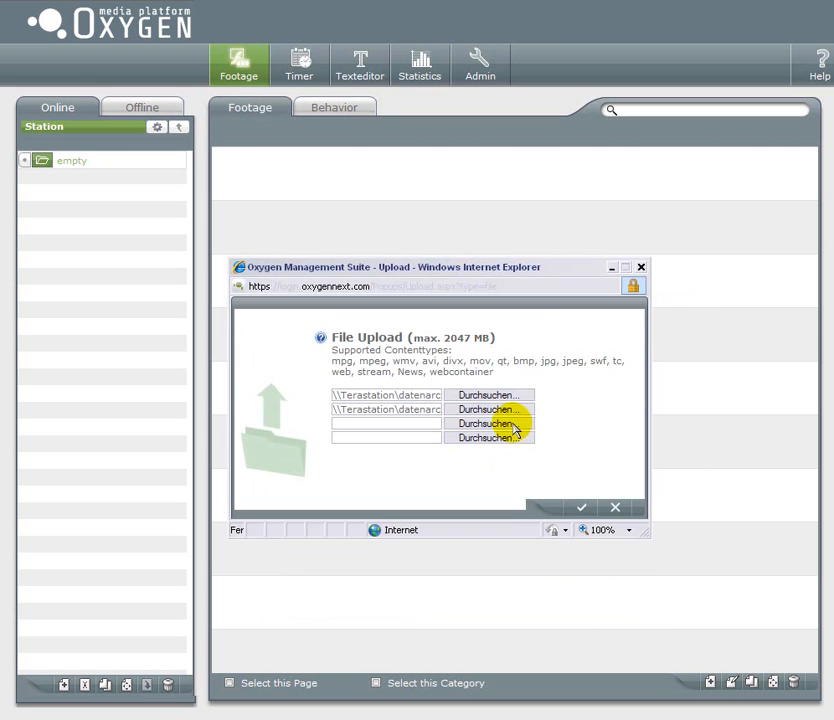
pyautogui.click(488, 424)
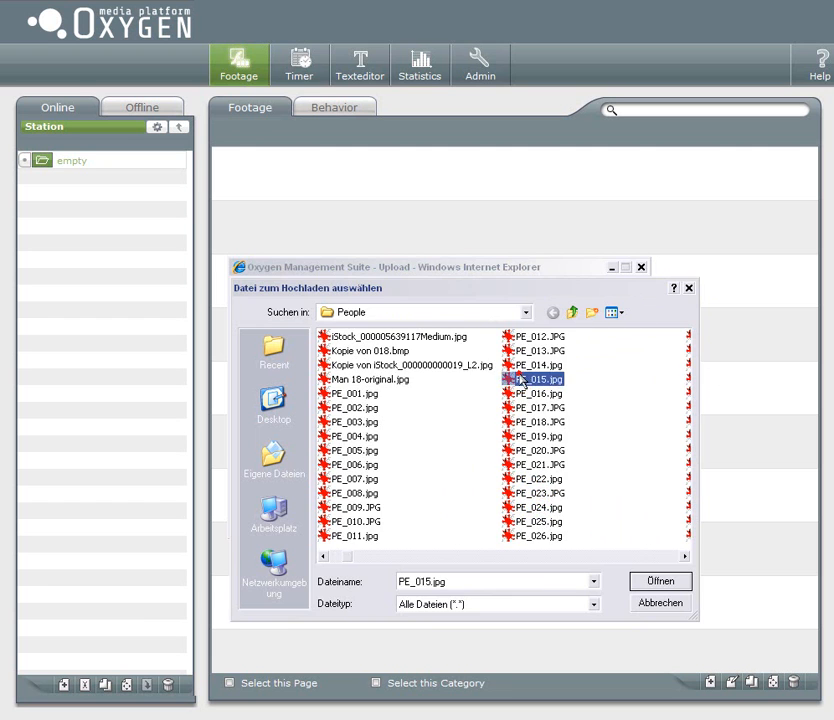
pyautogui.click(660, 580)
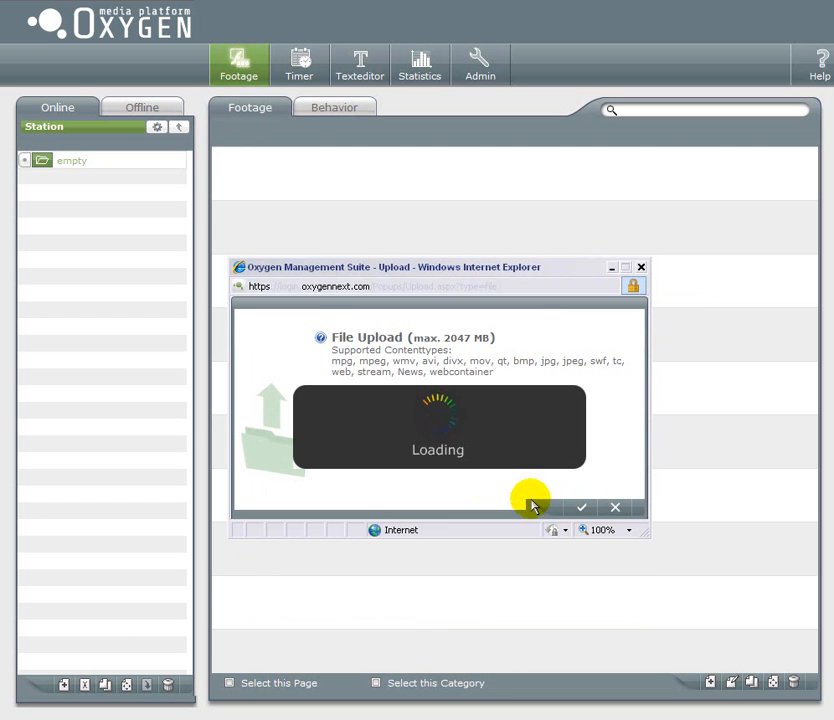
pyautogui.moveTo(490, 492)
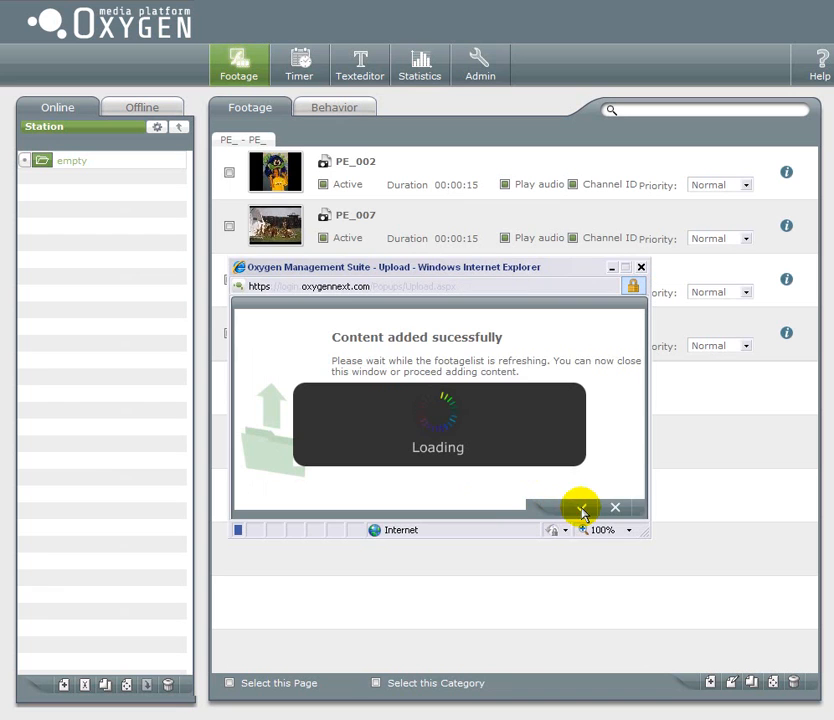
# - Close the upload window, preview one uploaded picture and close the preview
pyautogui.click(616, 508)
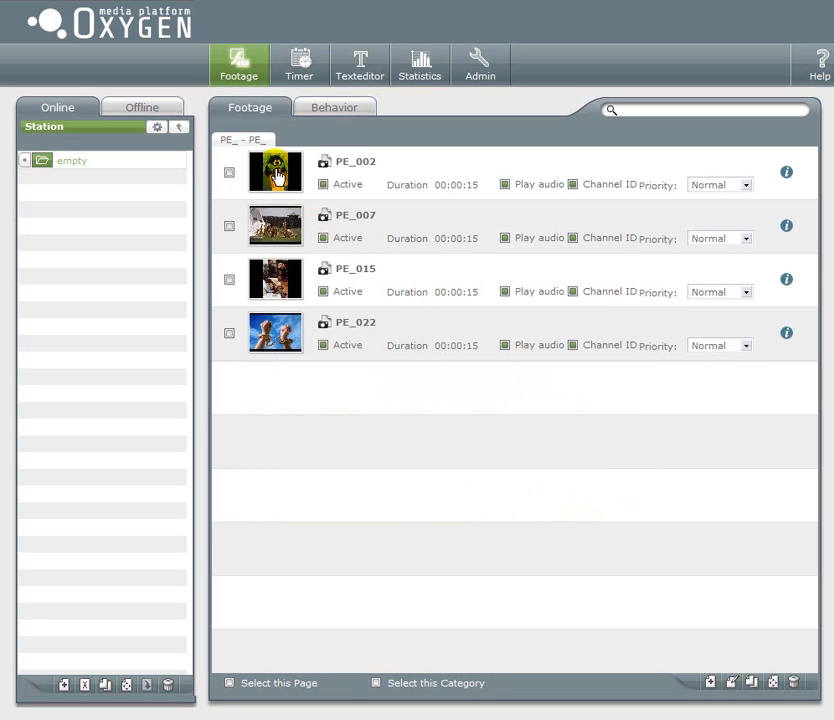
pyautogui.click(276, 172)
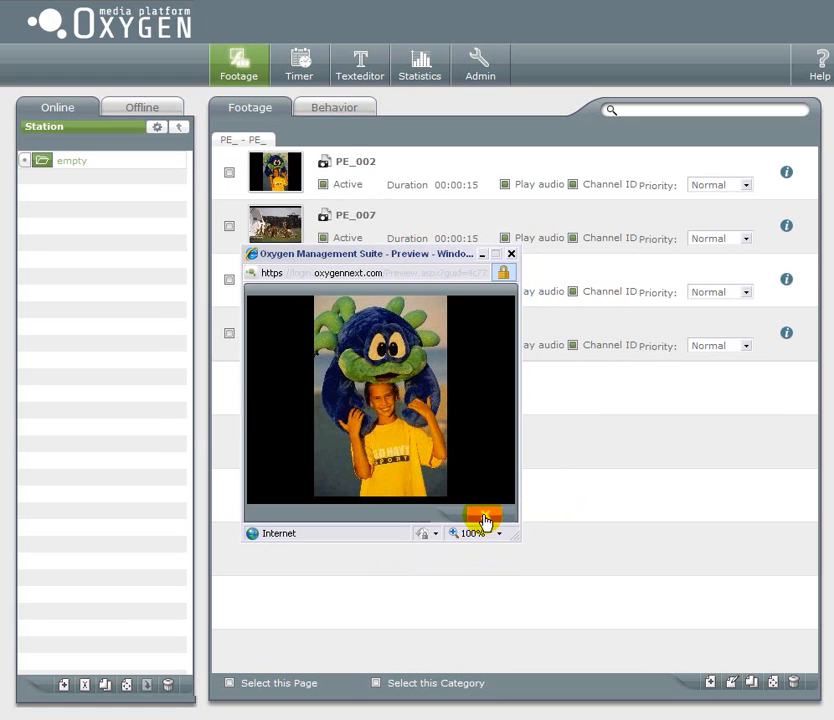
pyautogui.click(510, 252)
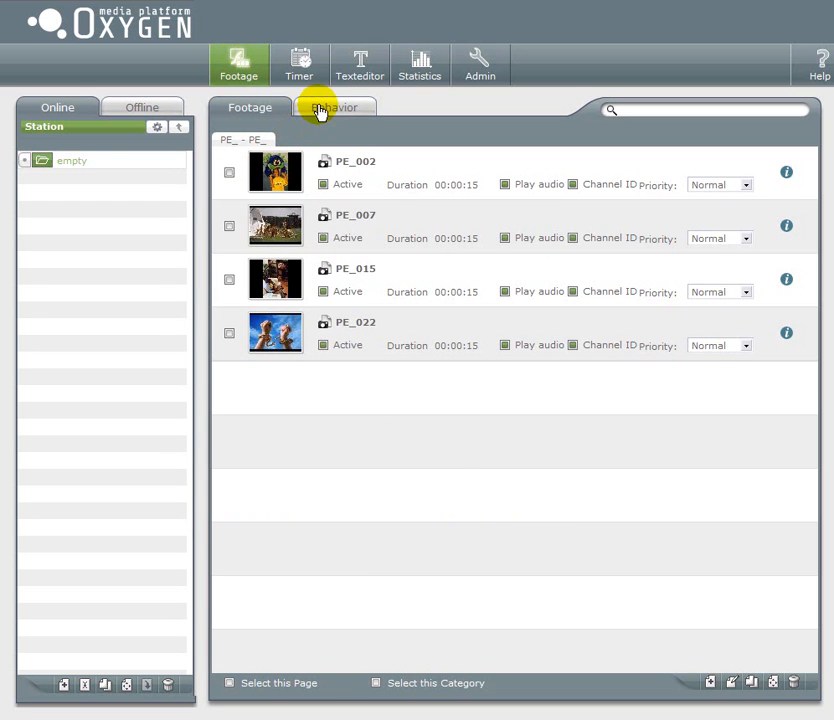
# - Select the empty category and show its Behavior settings page
pyautogui.click(42, 160)
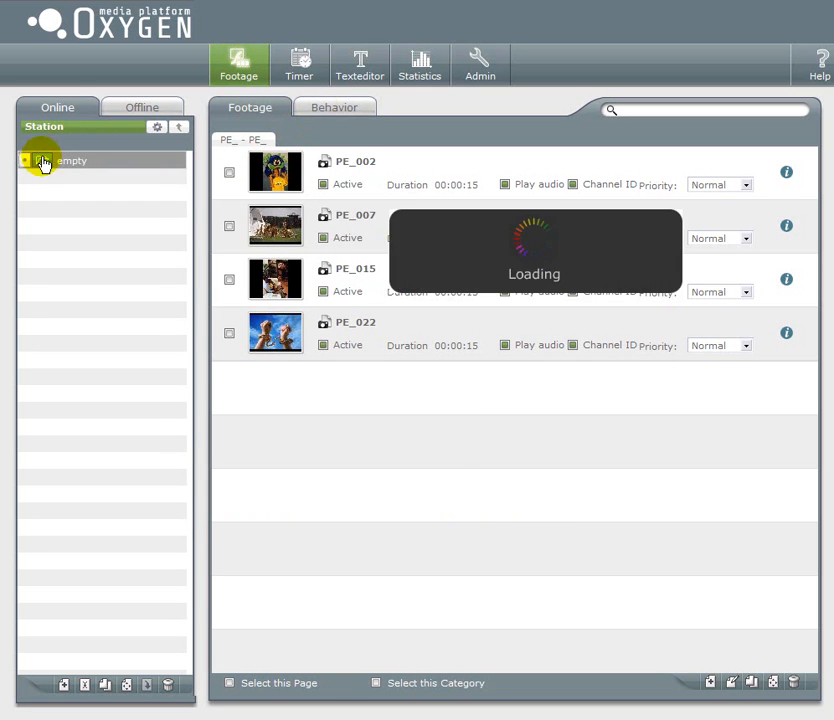
pyautogui.click(336, 108)
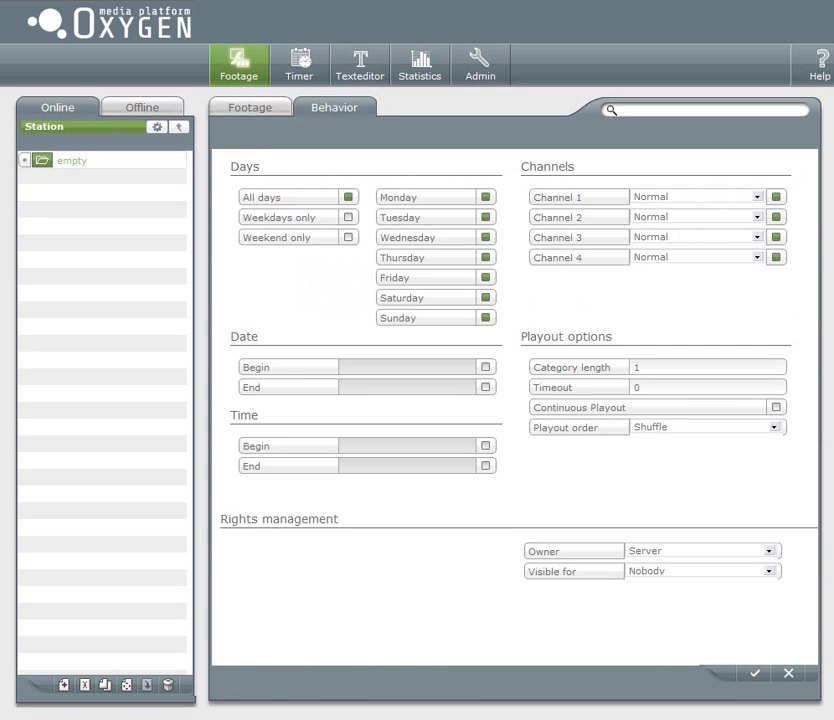
pyautogui.moveTo(324, 308)
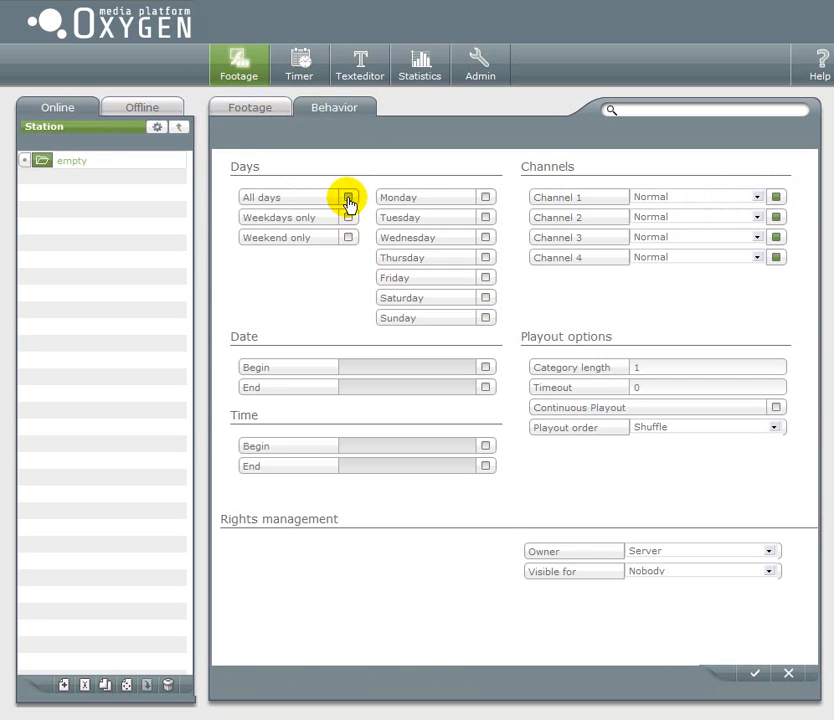
pyautogui.click(348, 198)
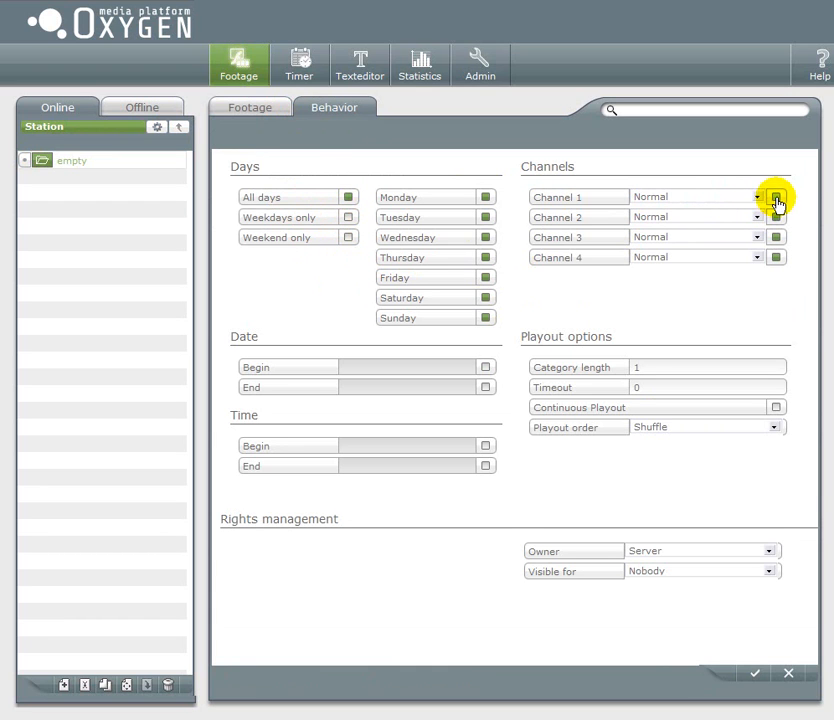
pyautogui.click(776, 196)
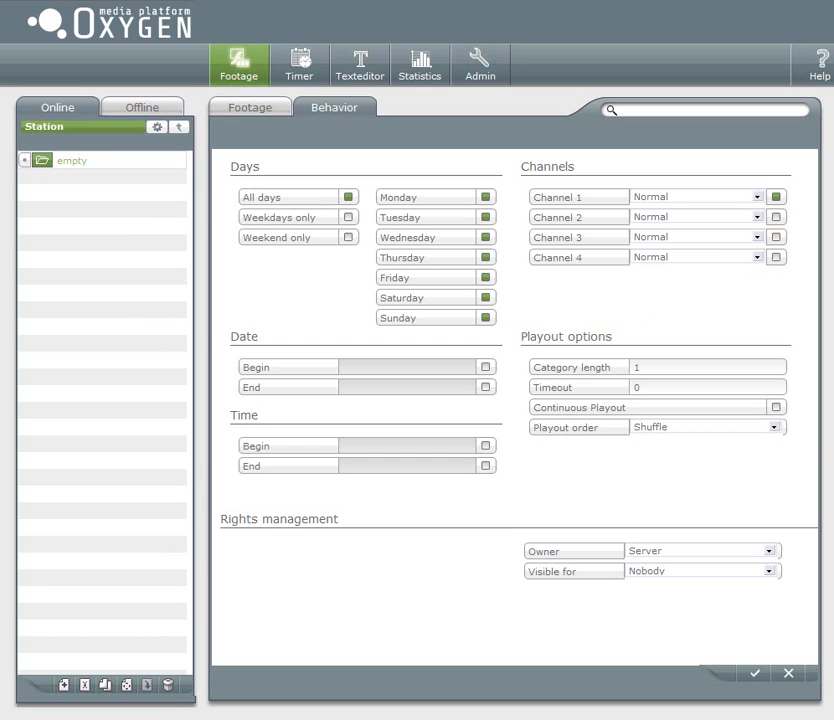
pyautogui.moveTo(676, 370)
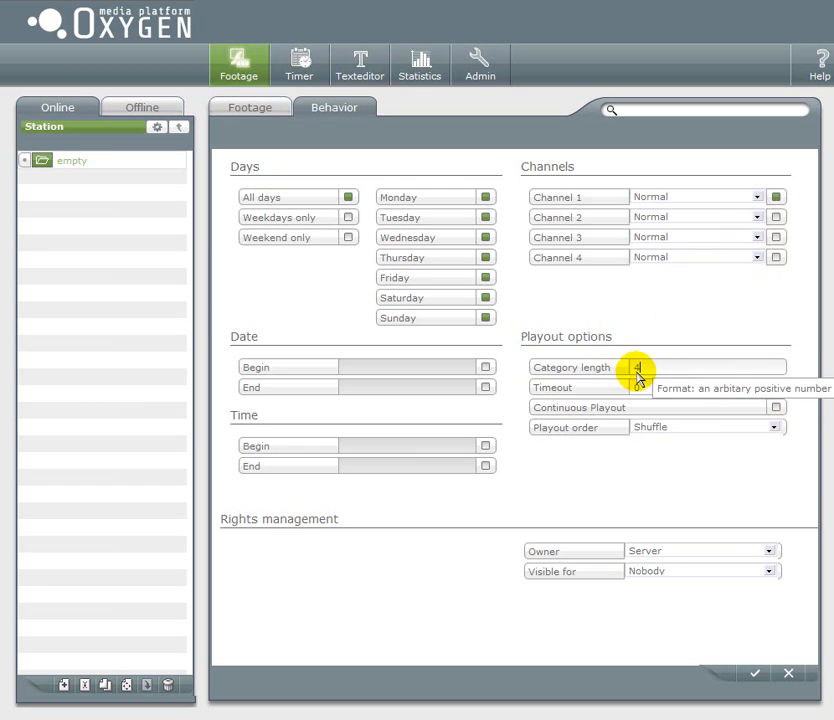
# - Set playout order Ascending and dates 19.08.2009 to 22.08.2009, then save the behaviour
pyautogui.click(772, 428)
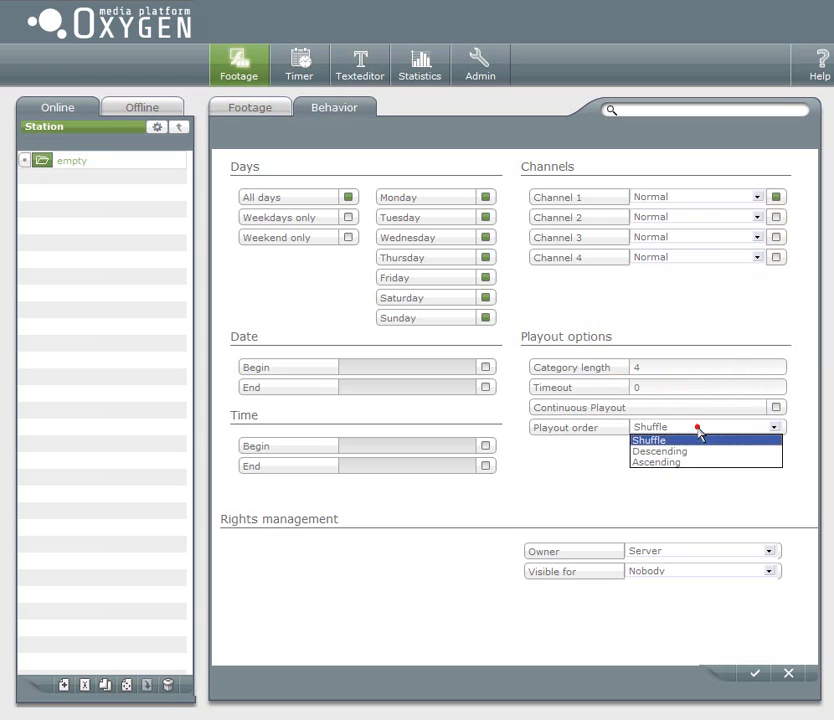
pyautogui.moveTo(680, 460)
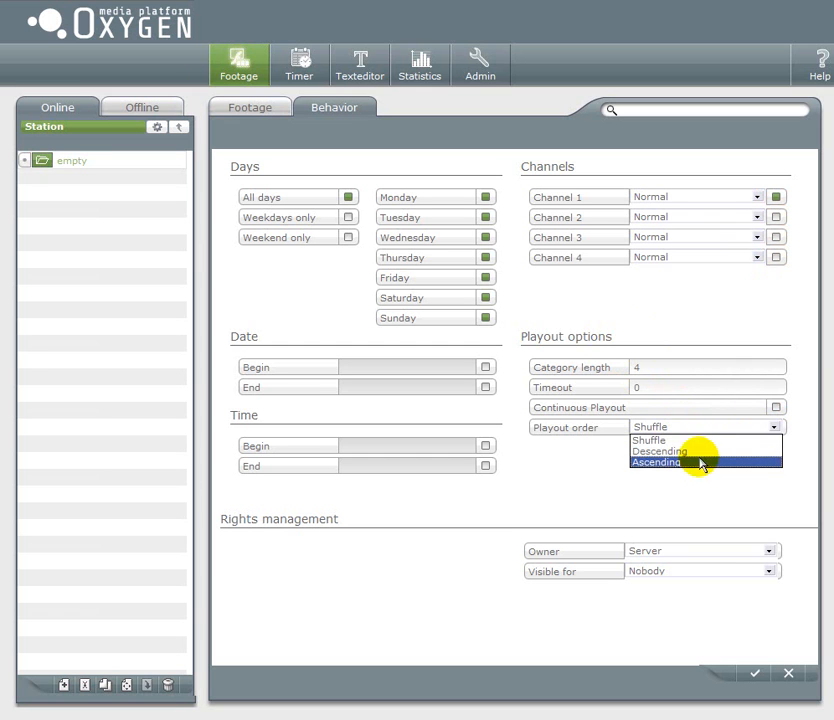
pyautogui.click(656, 462)
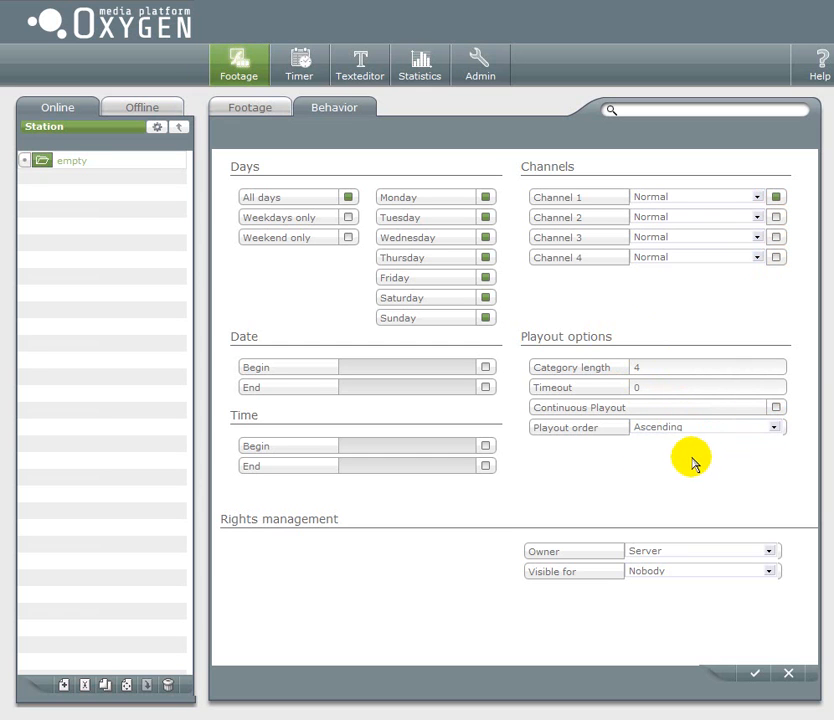
pyautogui.moveTo(488, 368)
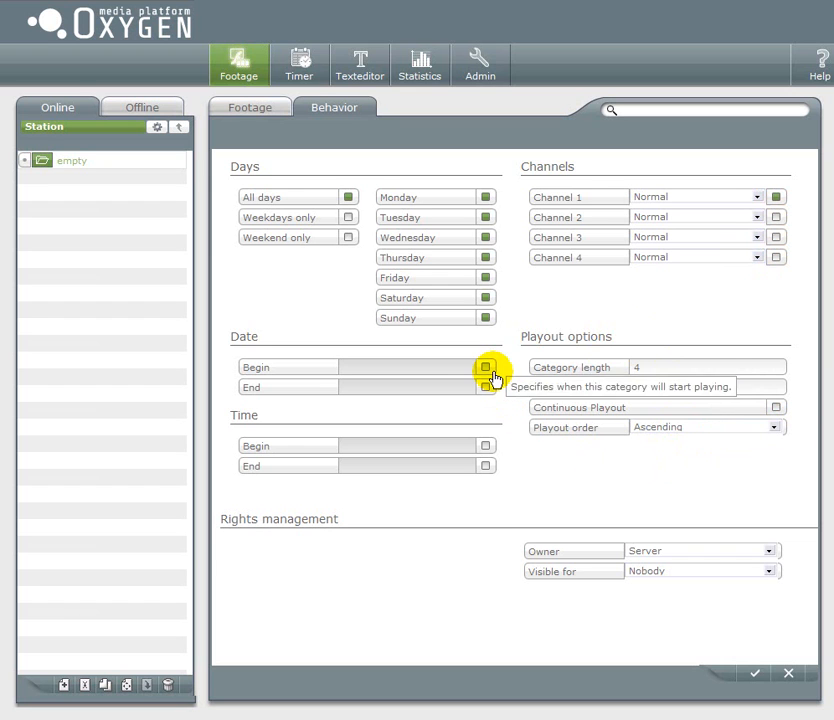
pyautogui.click(488, 368)
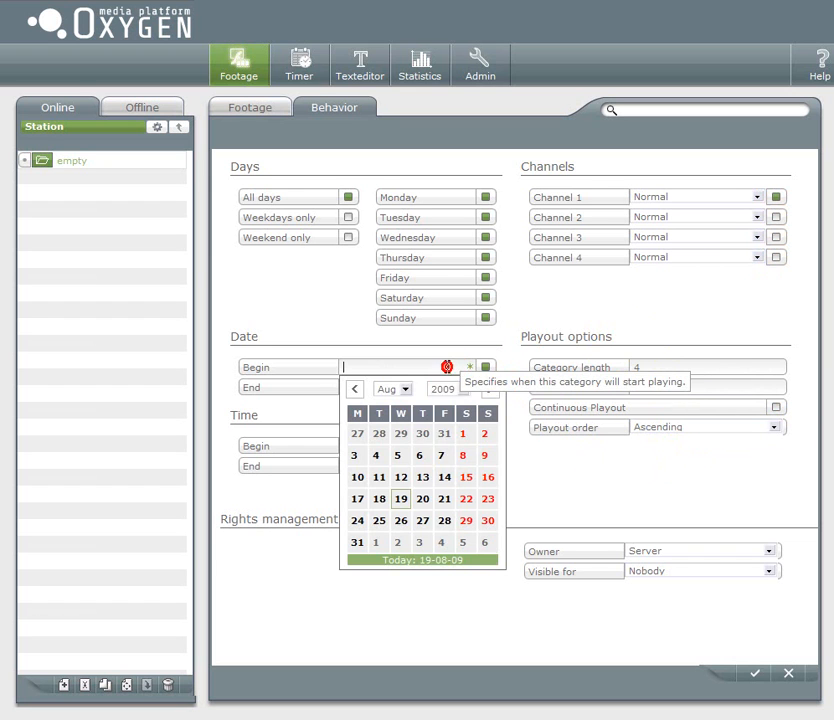
pyautogui.click(380, 498)
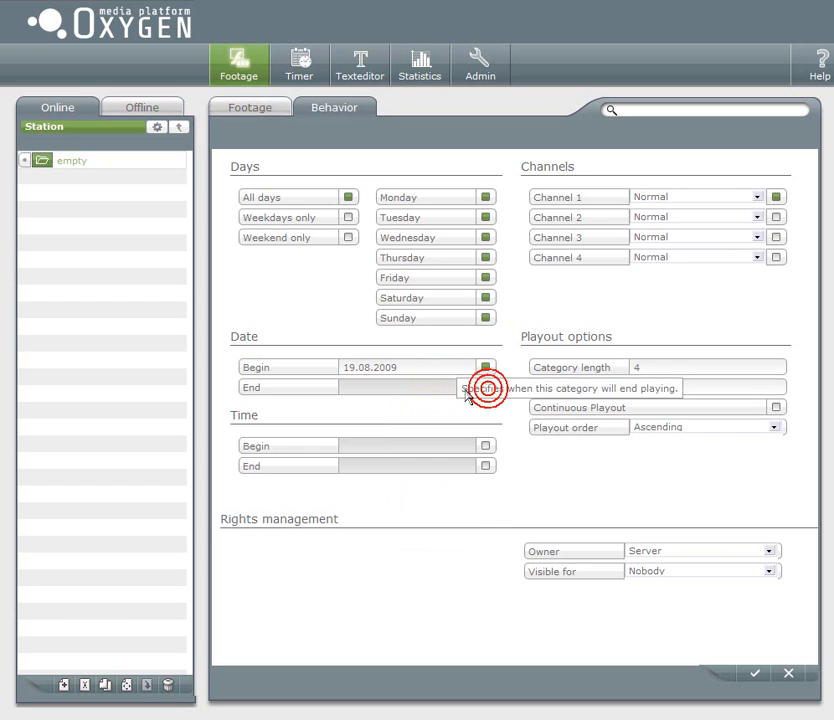
pyautogui.click(486, 388)
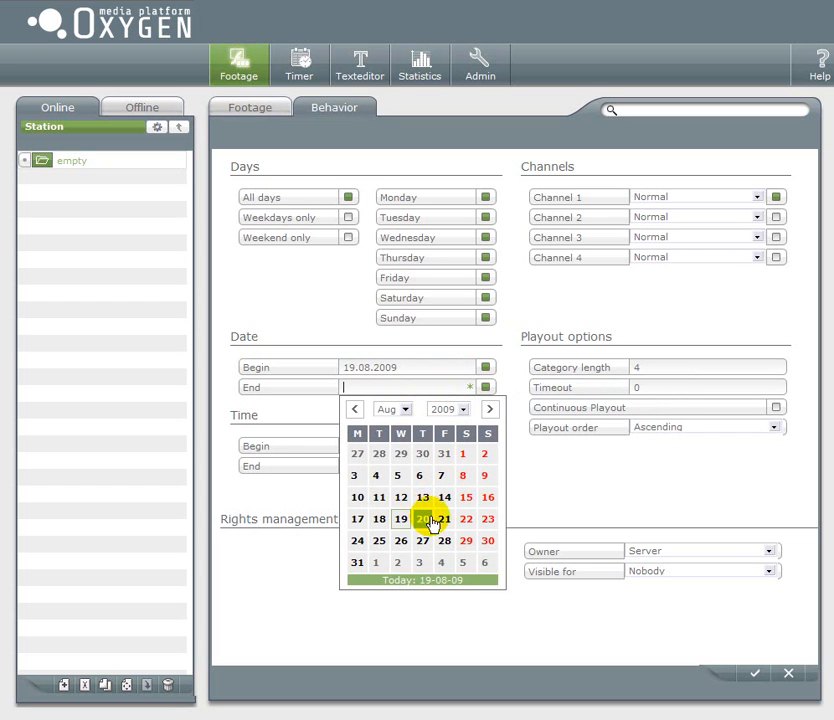
pyautogui.click(464, 518)
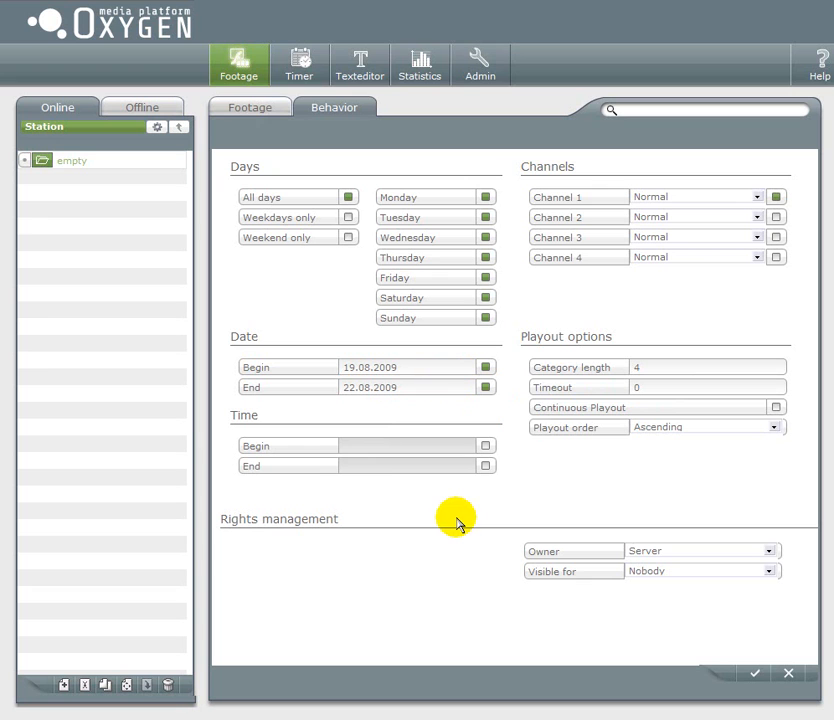
pyautogui.moveTo(578, 500)
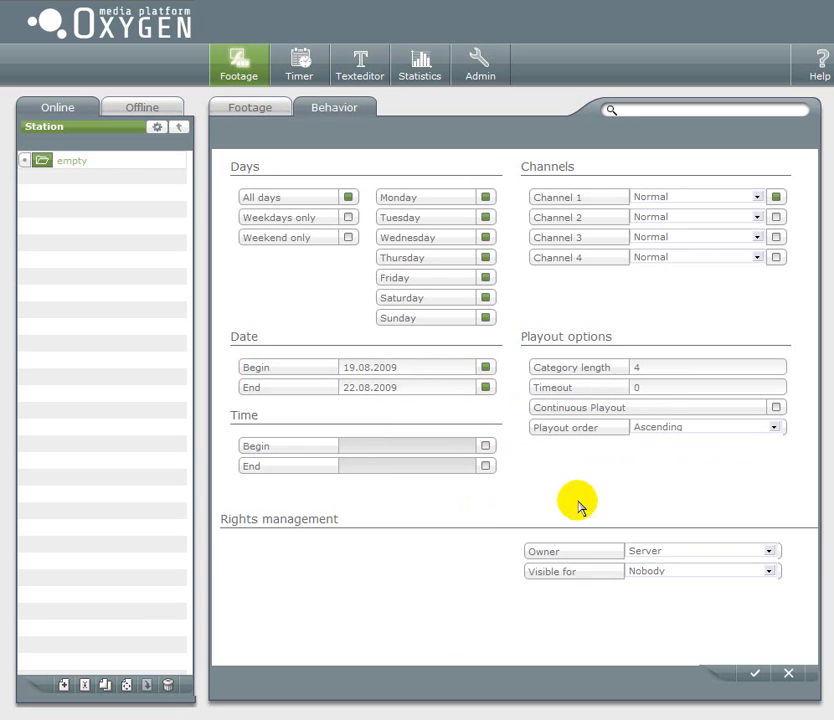
pyautogui.moveTo(772, 456)
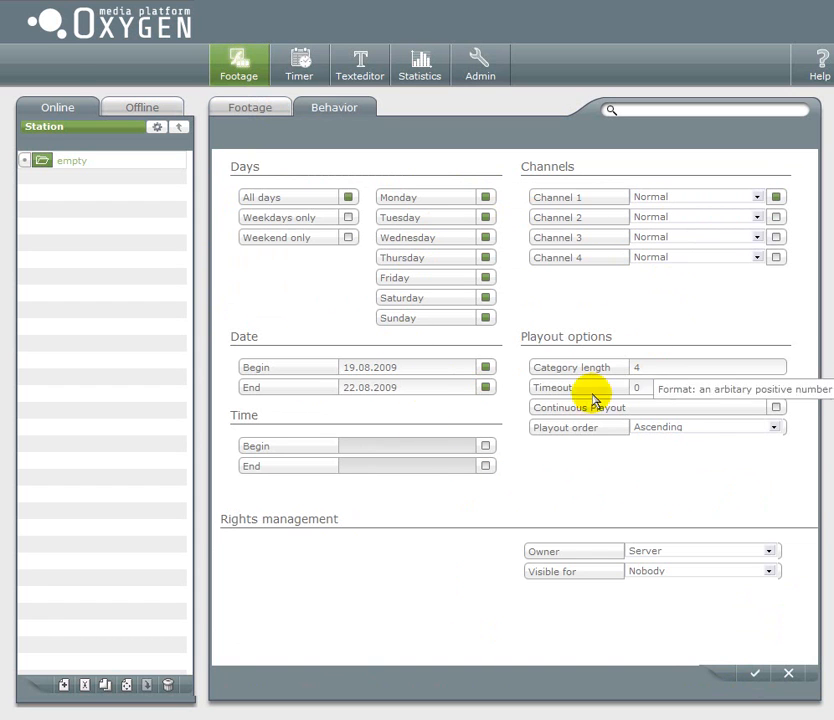
pyautogui.click(752, 672)
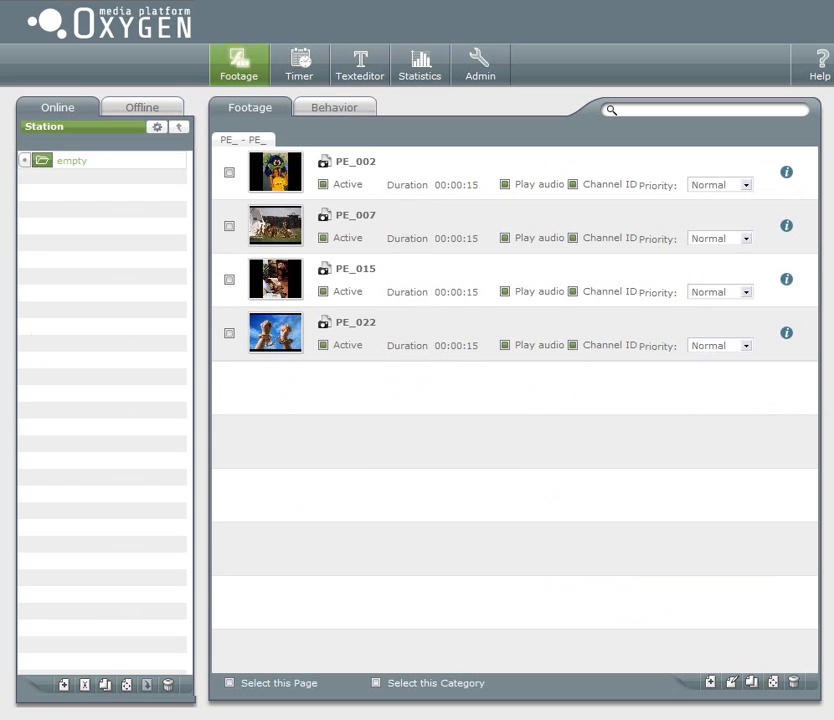
pyautogui.click(72, 160)
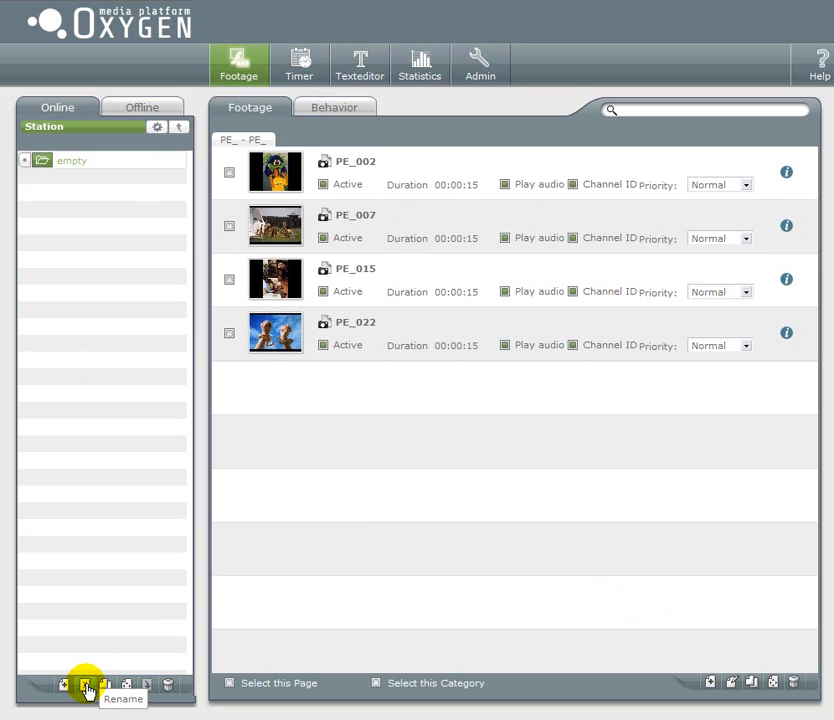
pyautogui.click(84, 684)
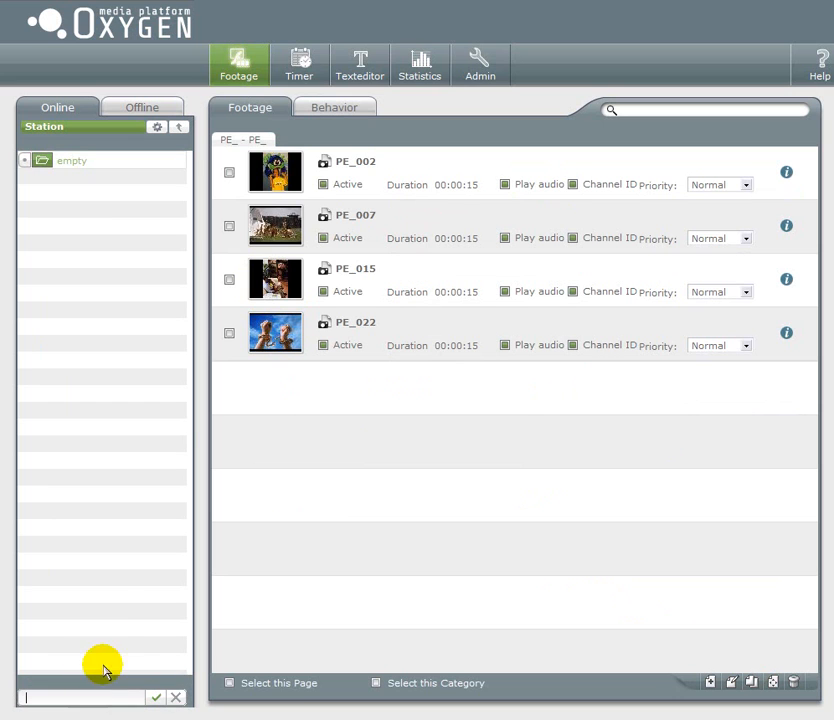
pyautogui.moveTo(116, 604)
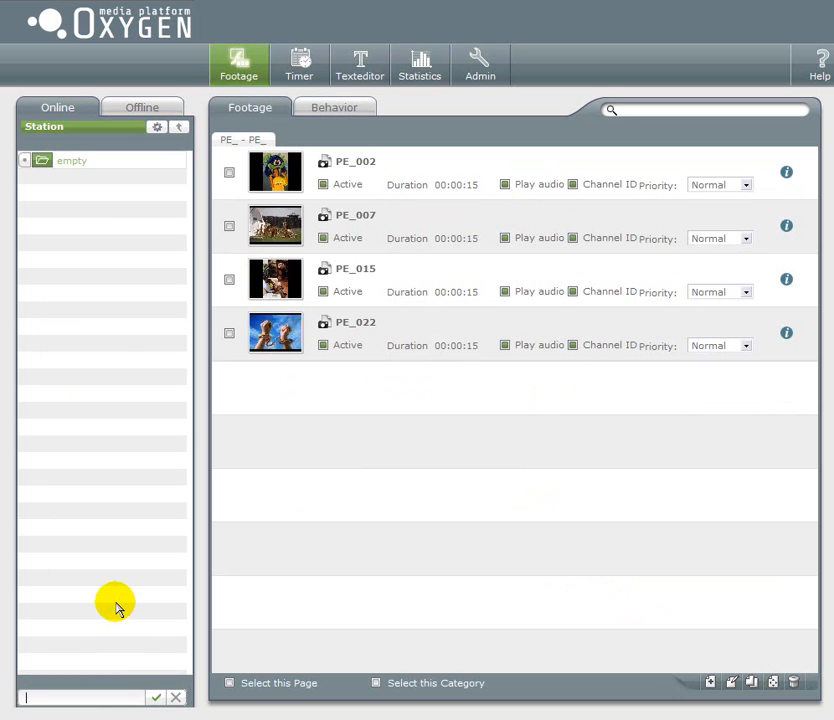
pyautogui.write('filled')
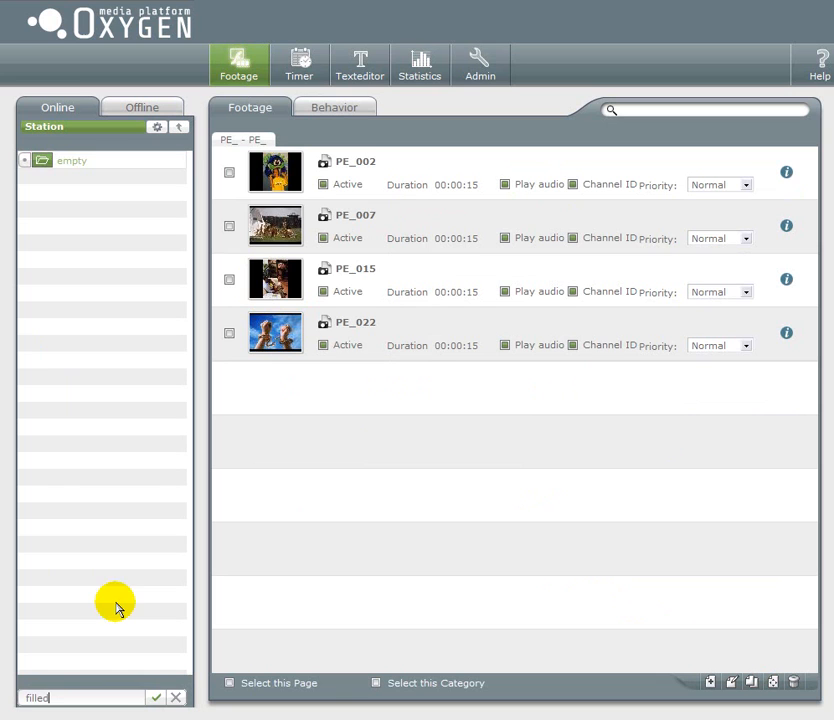
pyautogui.click(156, 696)
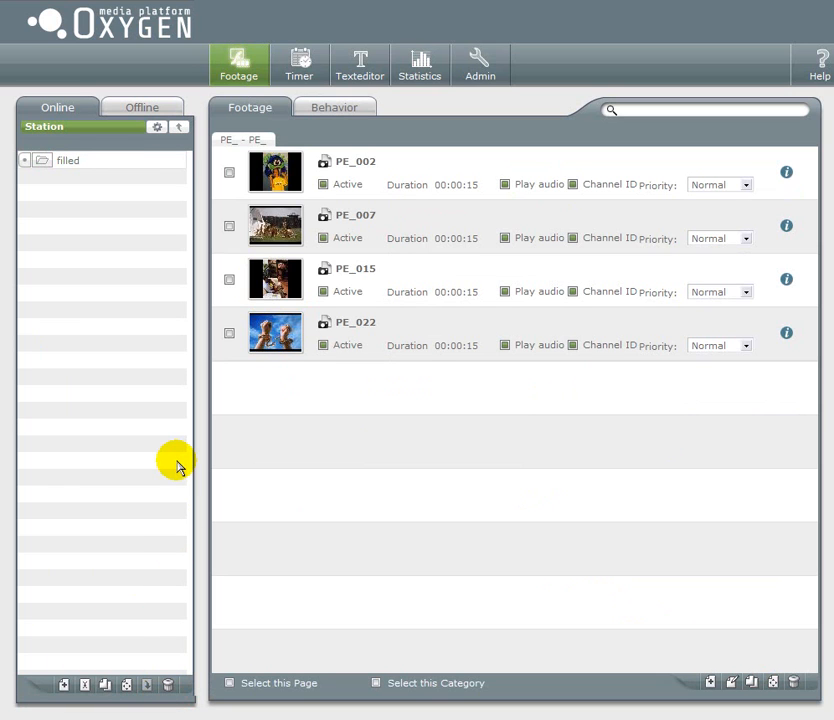
pyautogui.click(42, 160)
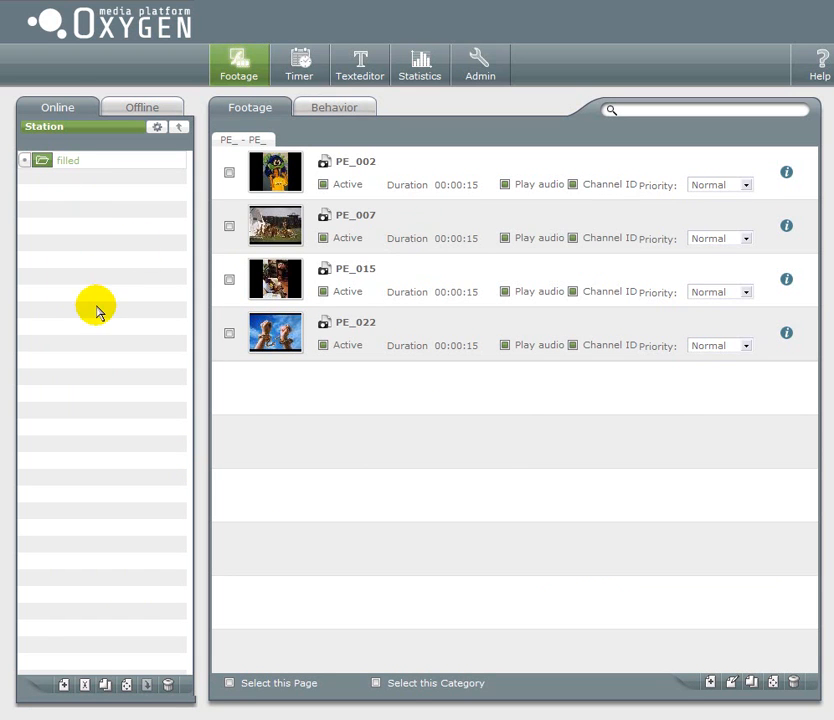
pyautogui.moveTo(384, 456)
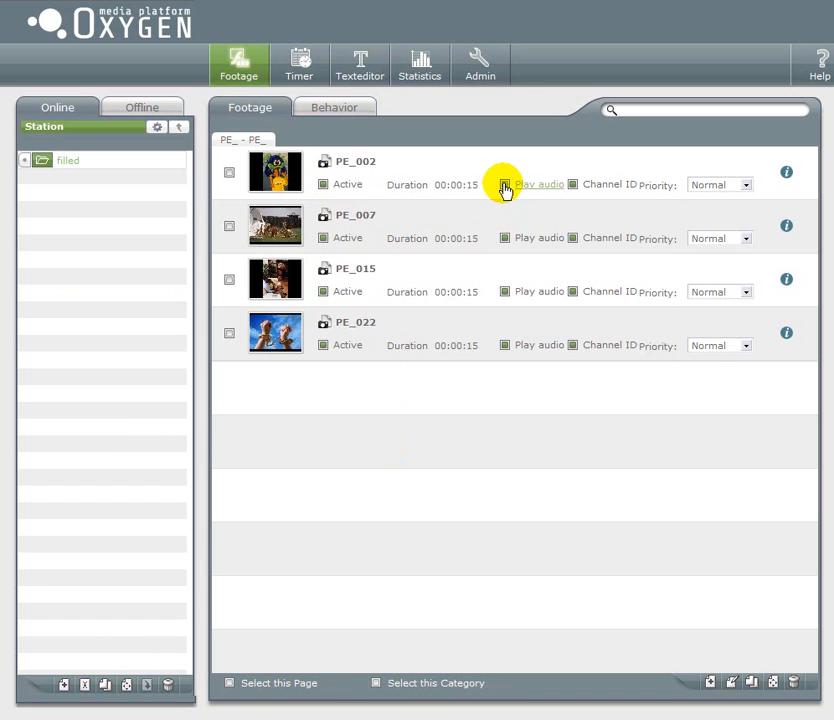
pyautogui.moveTo(560, 264)
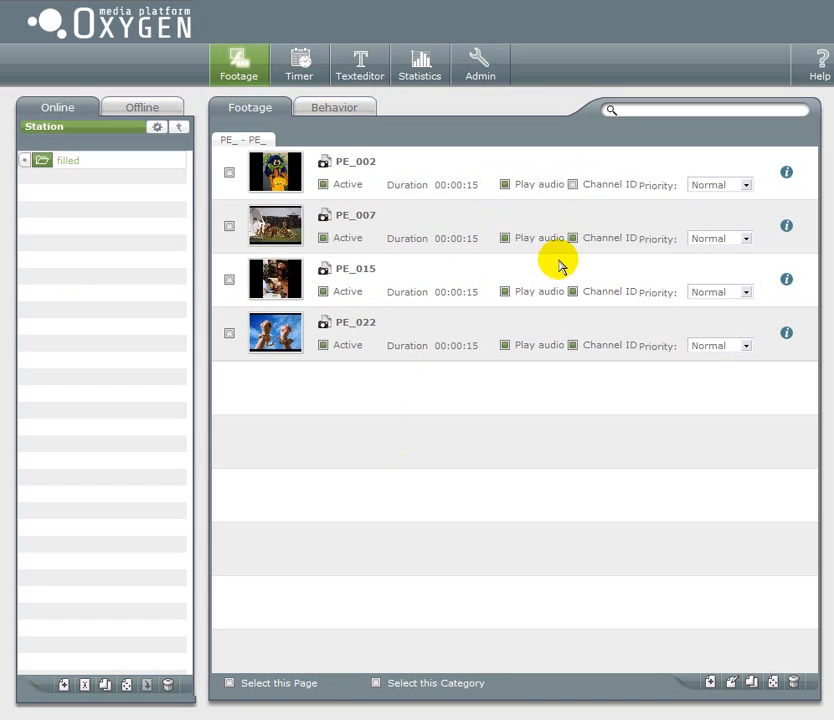
pyautogui.moveTo(592, 346)
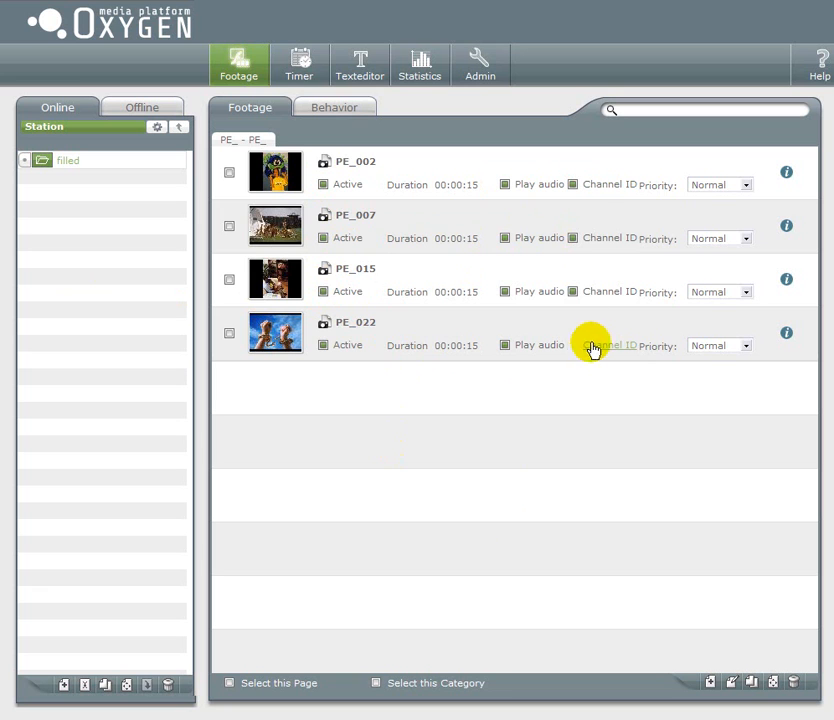
pyautogui.moveTo(404, 344)
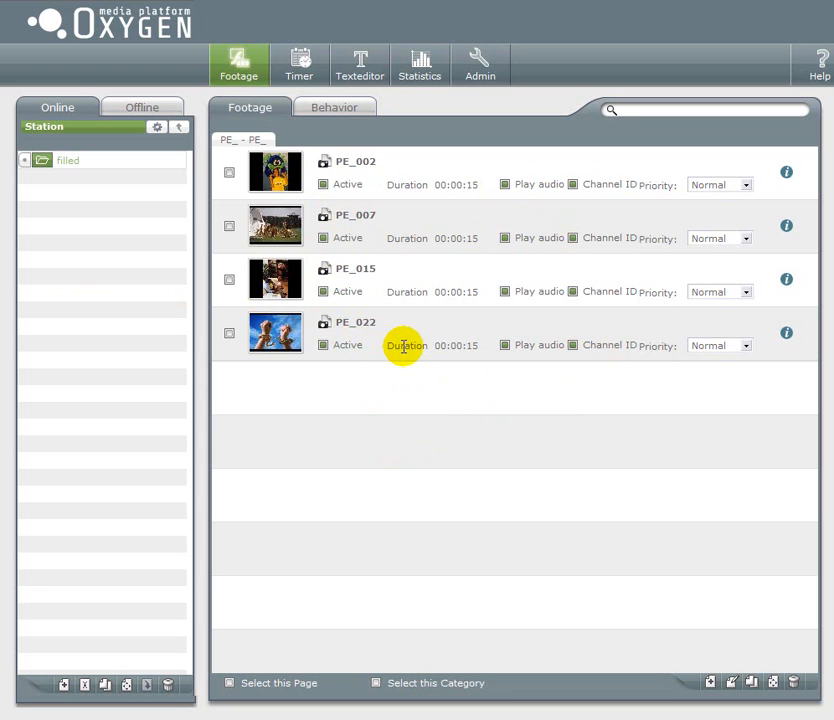
# - Edit clip PE_002 and save its duration as 00:00:30
pyautogui.click(228, 176)
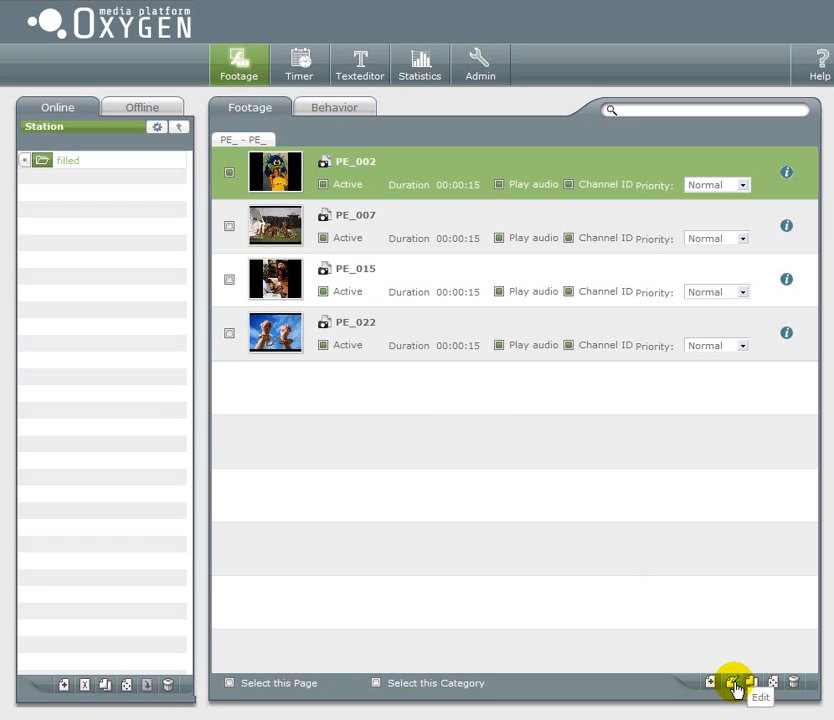
pyautogui.click(736, 684)
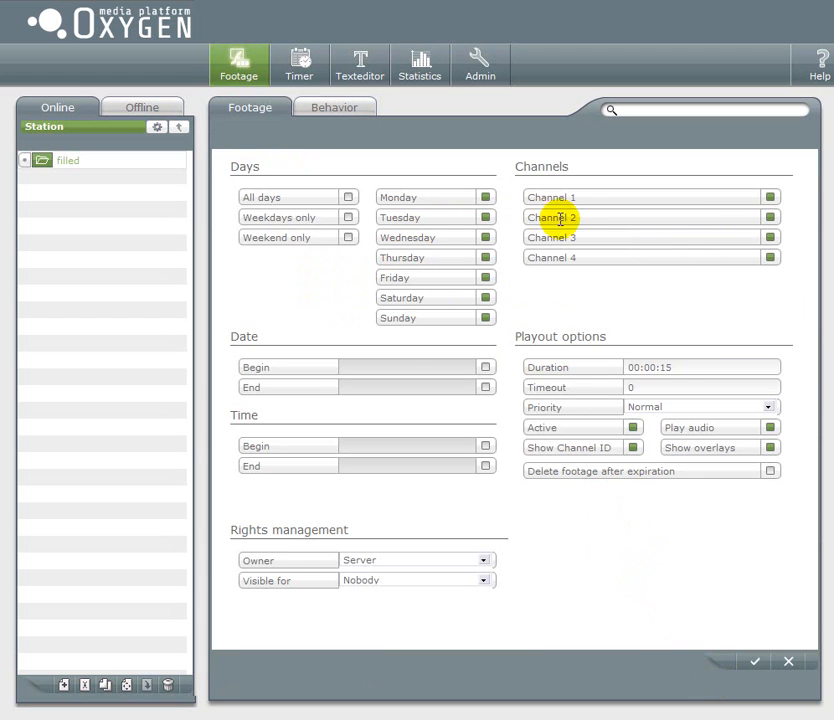
pyautogui.click(770, 256)
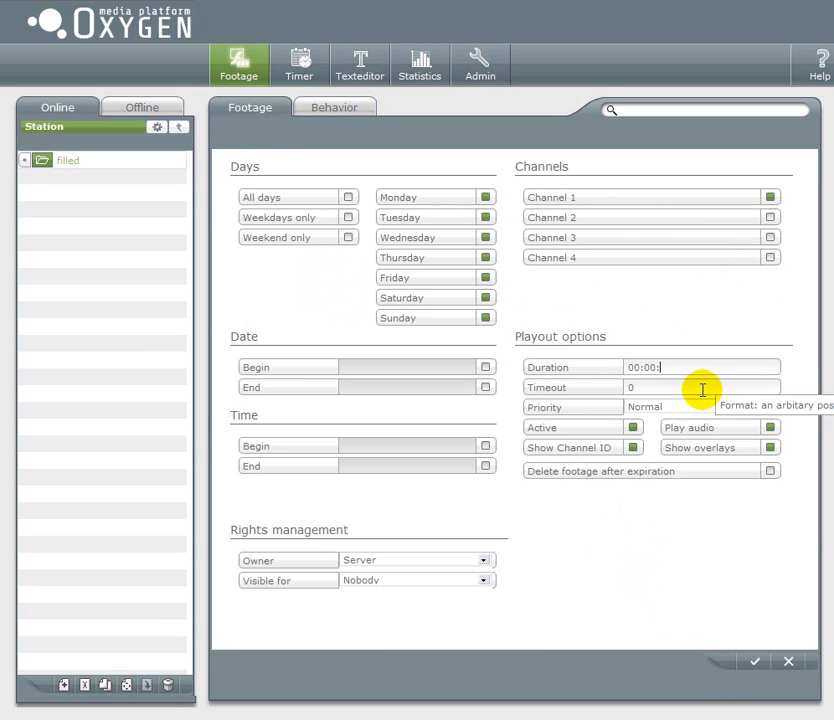
pyautogui.write('30')
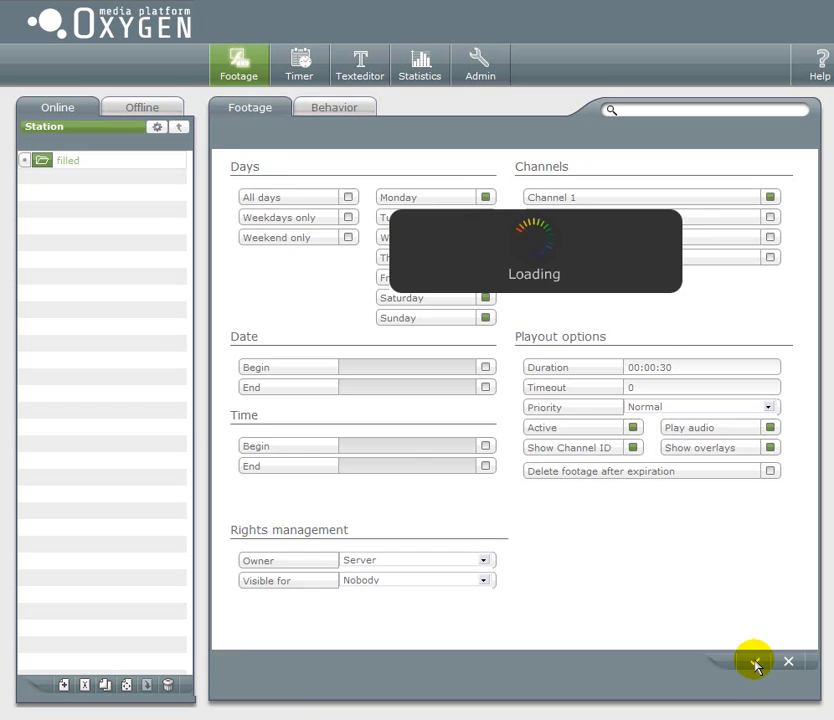
pyautogui.click(756, 662)
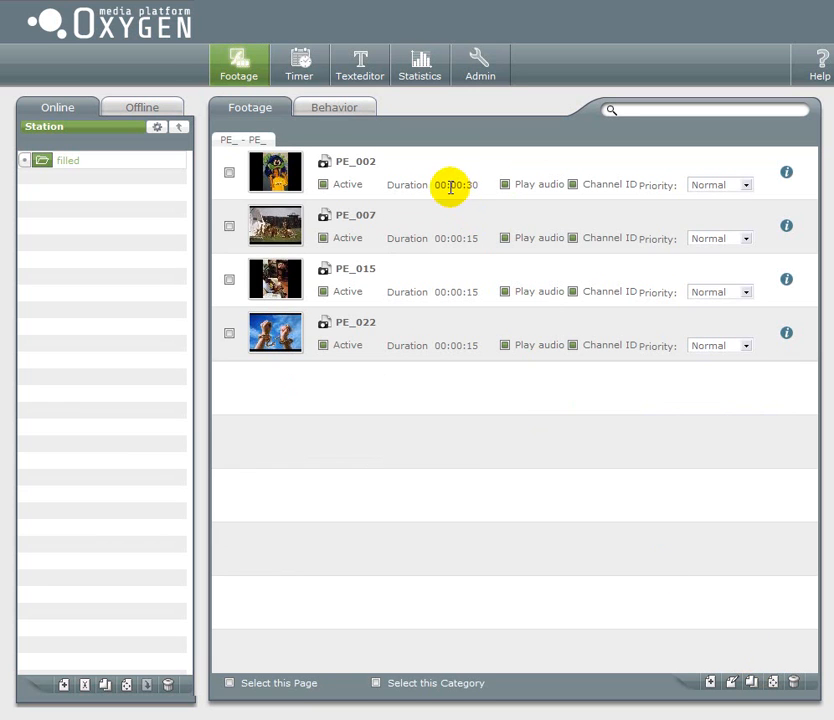
pyautogui.moveTo(450, 184)
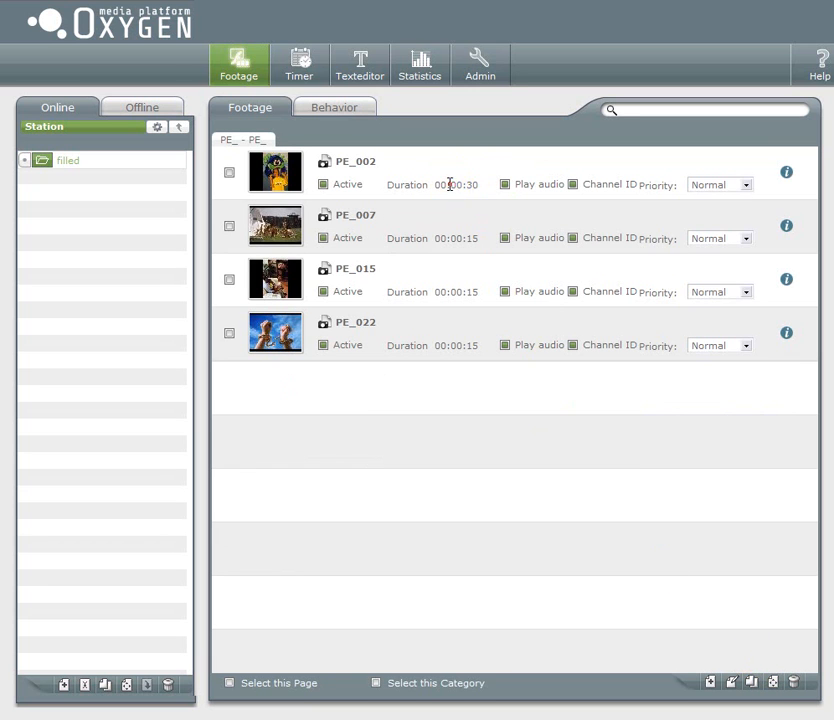
pyautogui.doubleClick(464, 184)
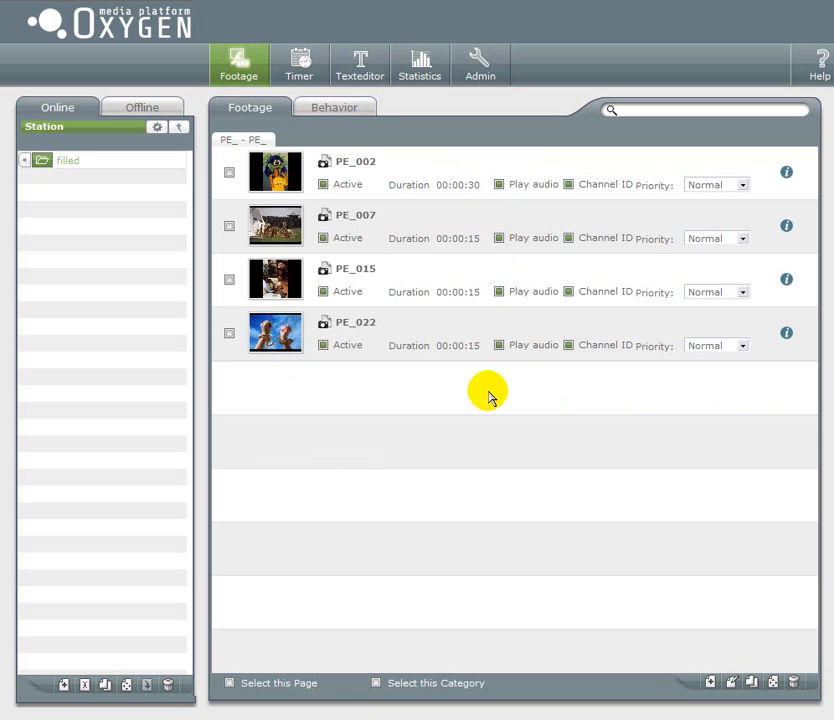
pyautogui.moveTo(390, 204)
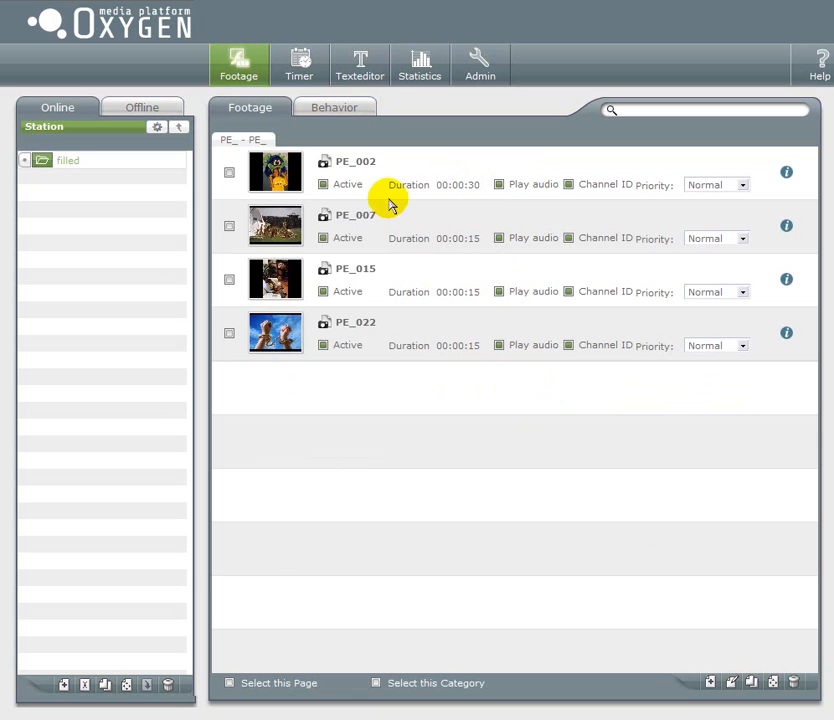
pyautogui.moveTo(370, 232)
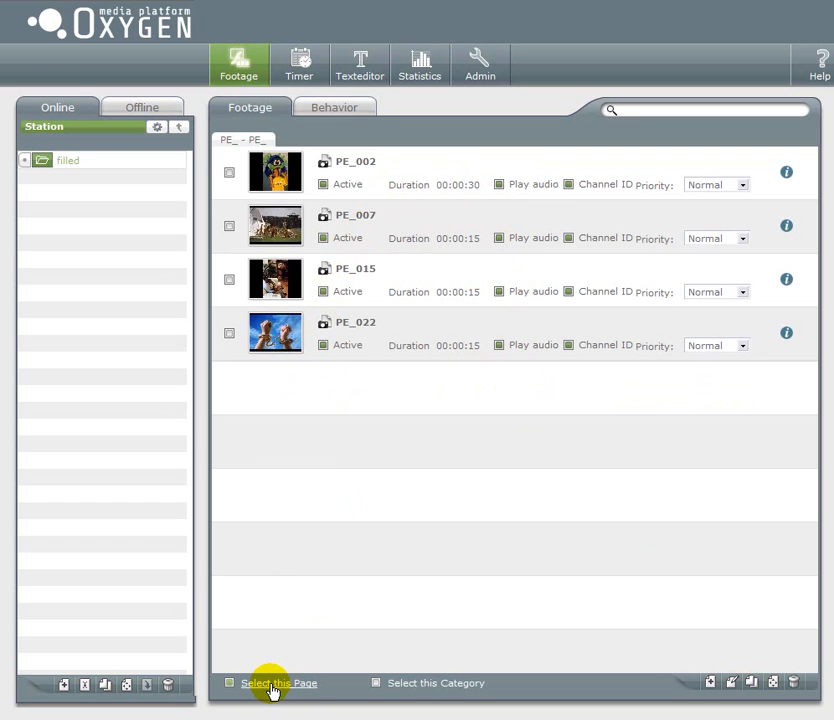
# - Select all clips on the page and set their shared duration to 00:00:30
pyautogui.click(280, 684)
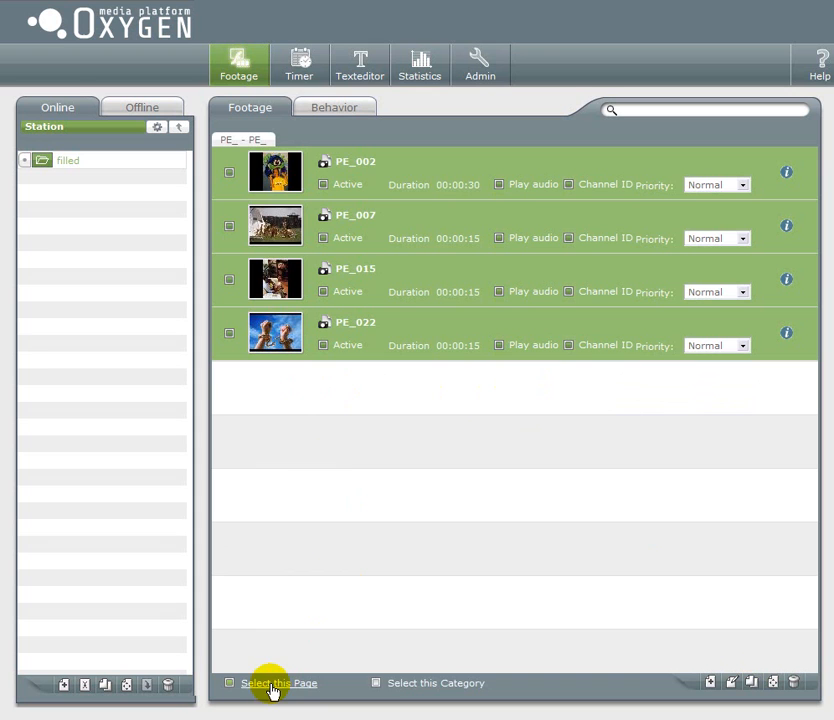
pyautogui.moveTo(736, 648)
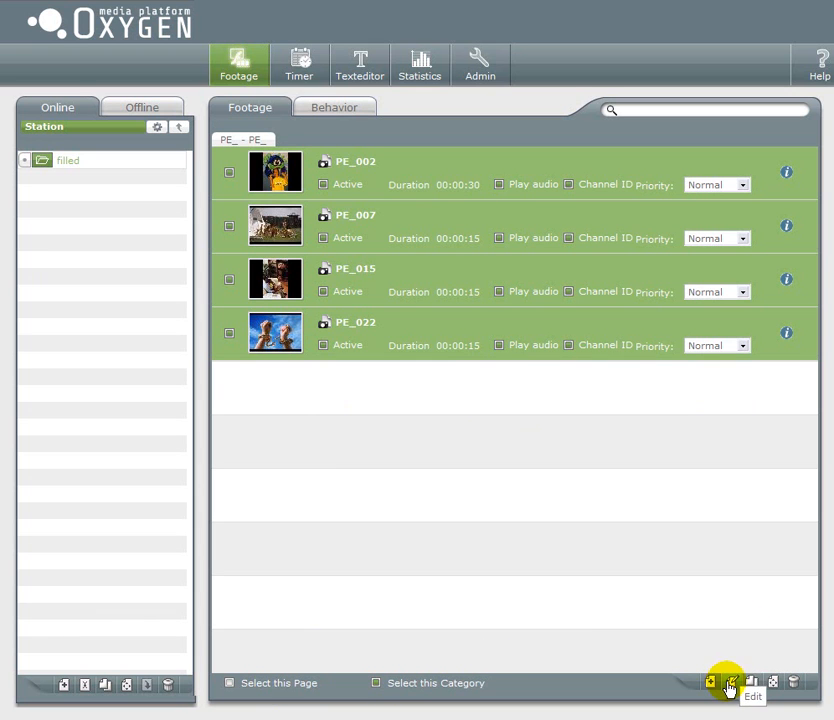
pyautogui.click(728, 684)
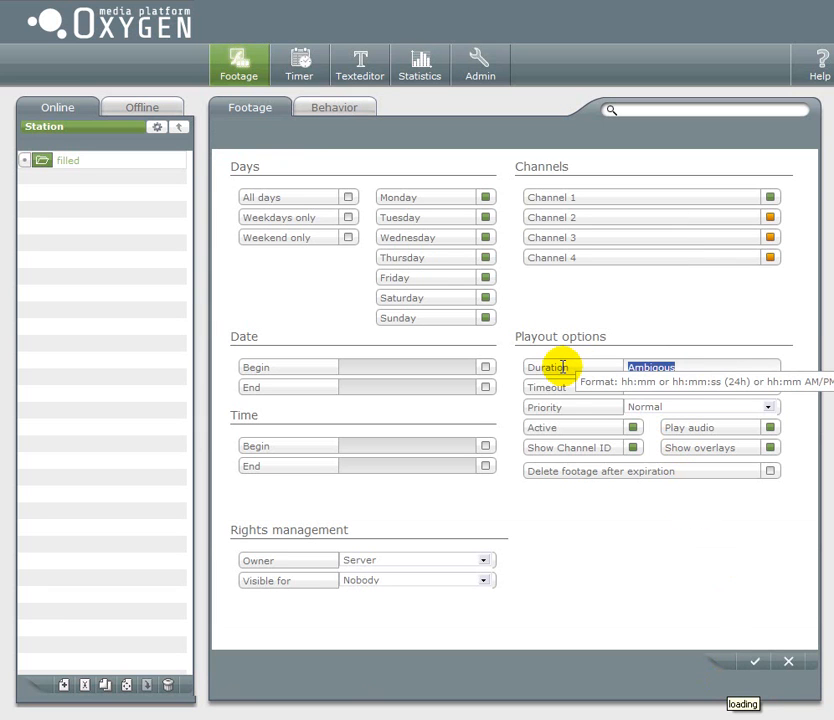
pyautogui.write('00:')
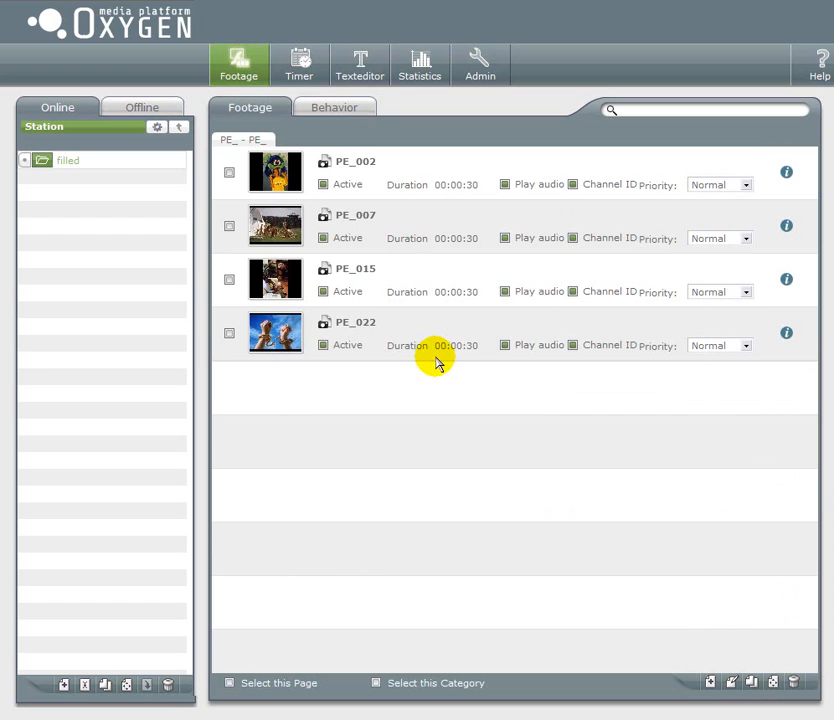
pyautogui.moveTo(468, 280)
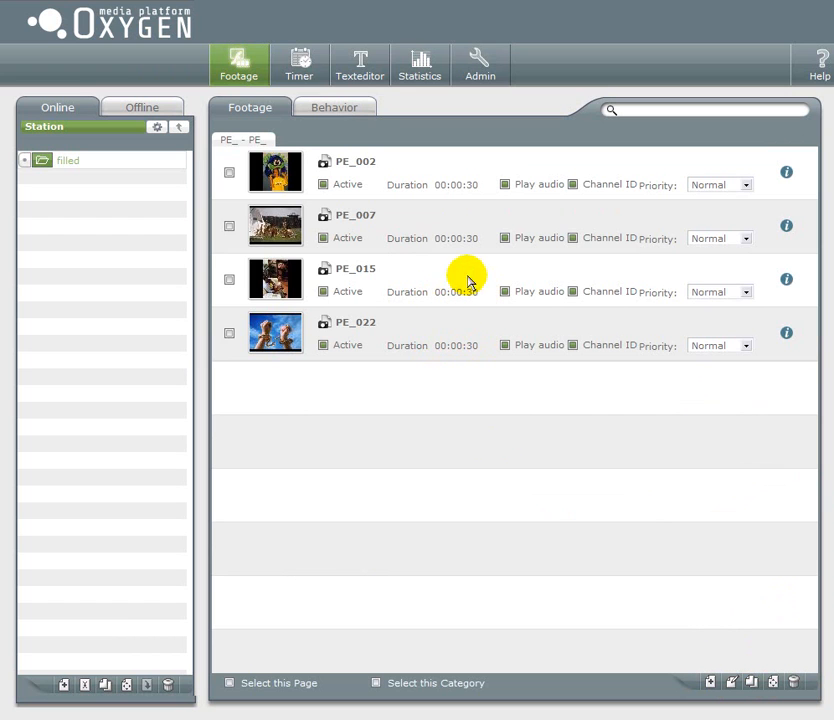
pyautogui.moveTo(358, 184)
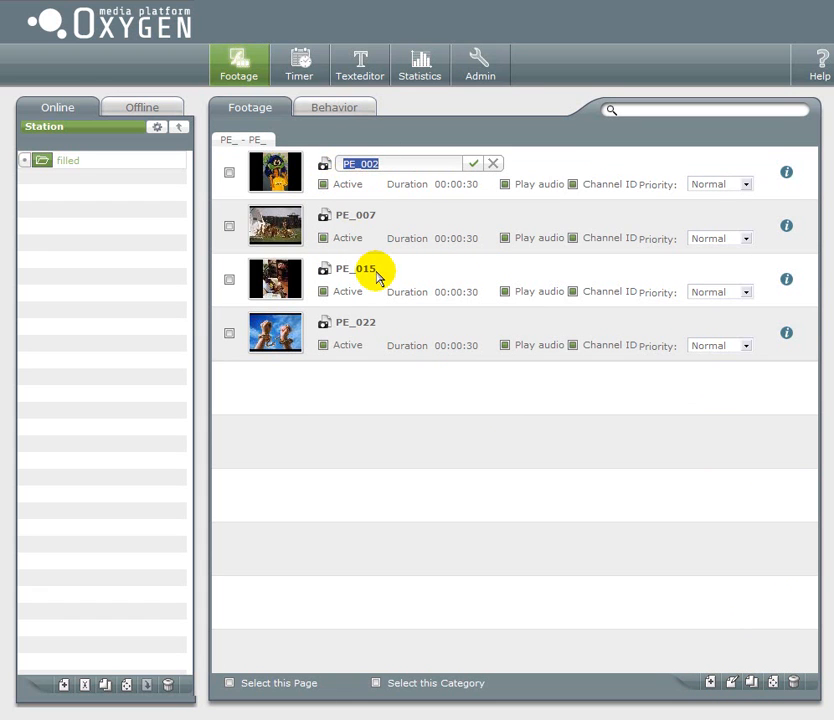
# - Rename the first clip from PE_002 to 'Pic1' and confirm
pyautogui.write('Pic1')
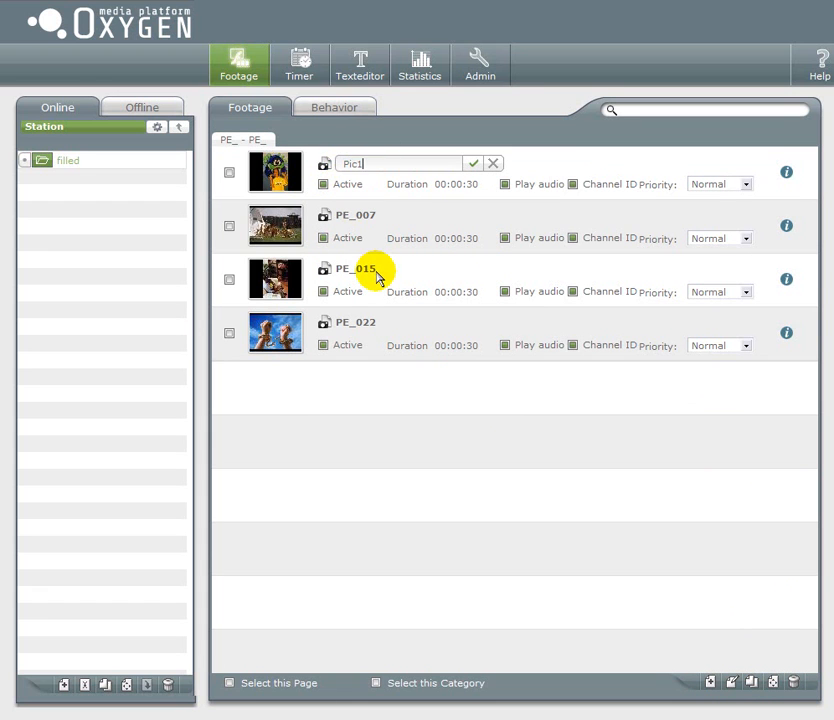
pyautogui.click(472, 162)
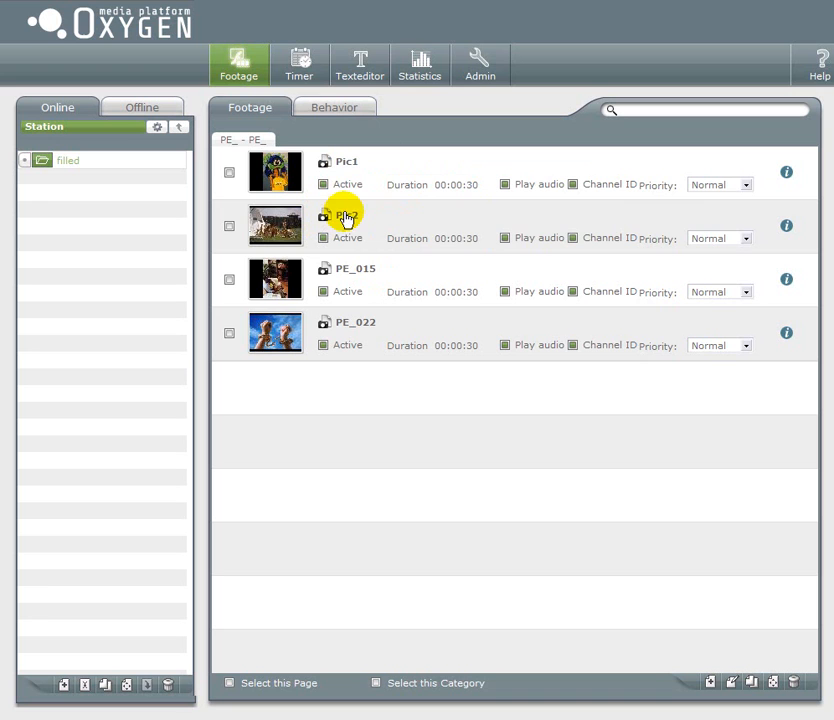
pyautogui.moveTo(556, 452)
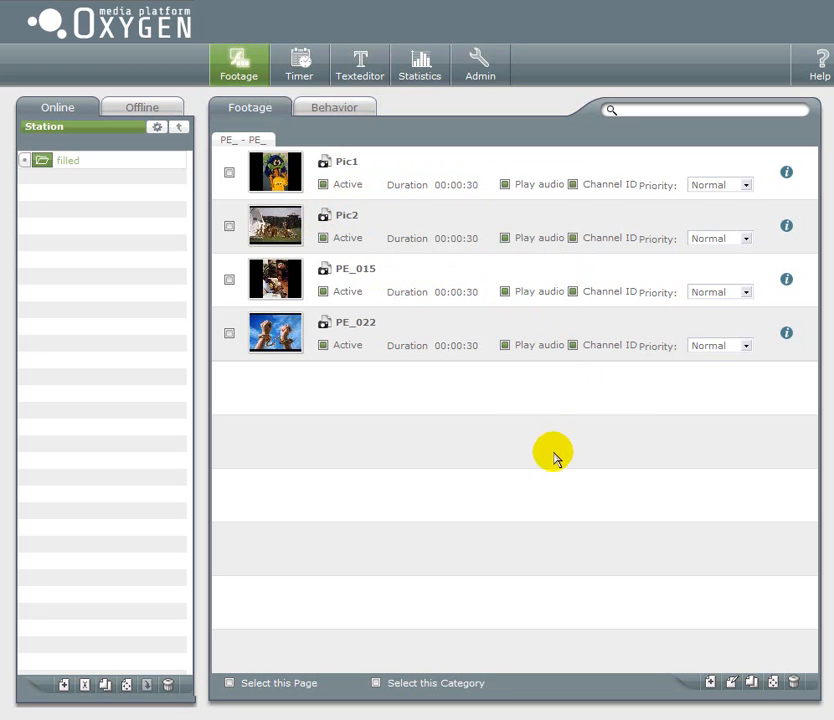
pyautogui.moveTo(780, 192)
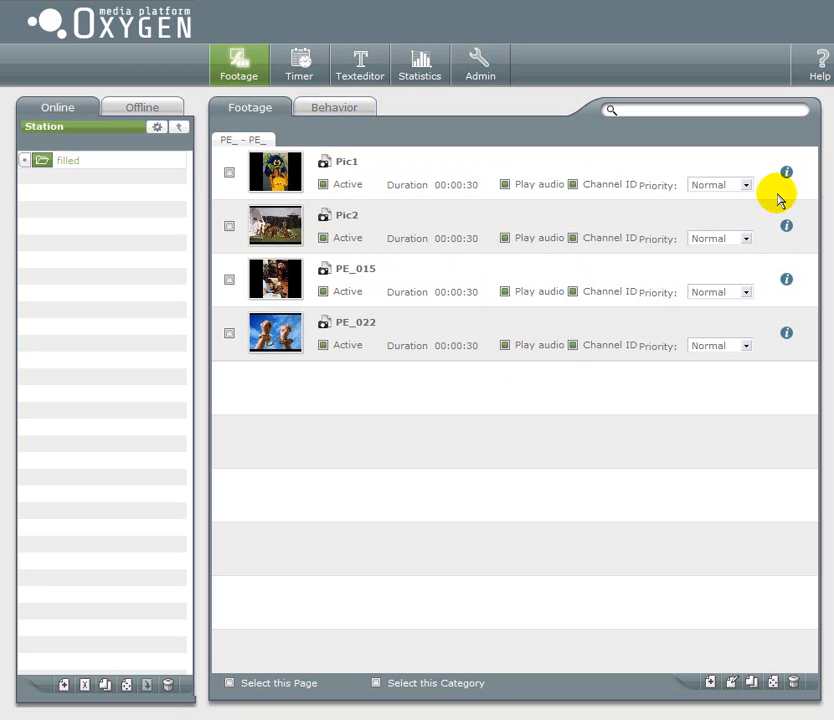
pyautogui.moveTo(786, 172)
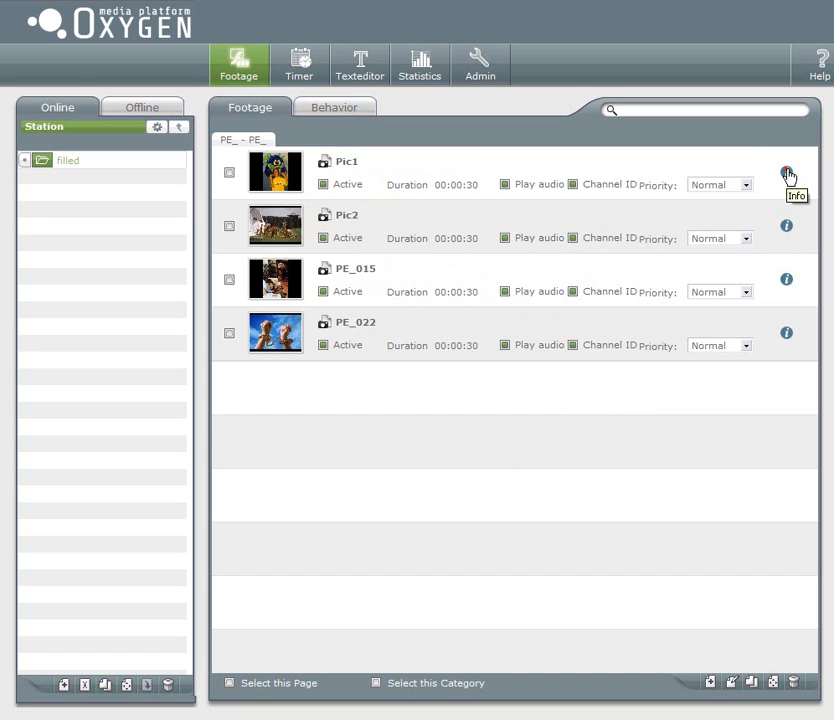
pyautogui.moveTo(572, 306)
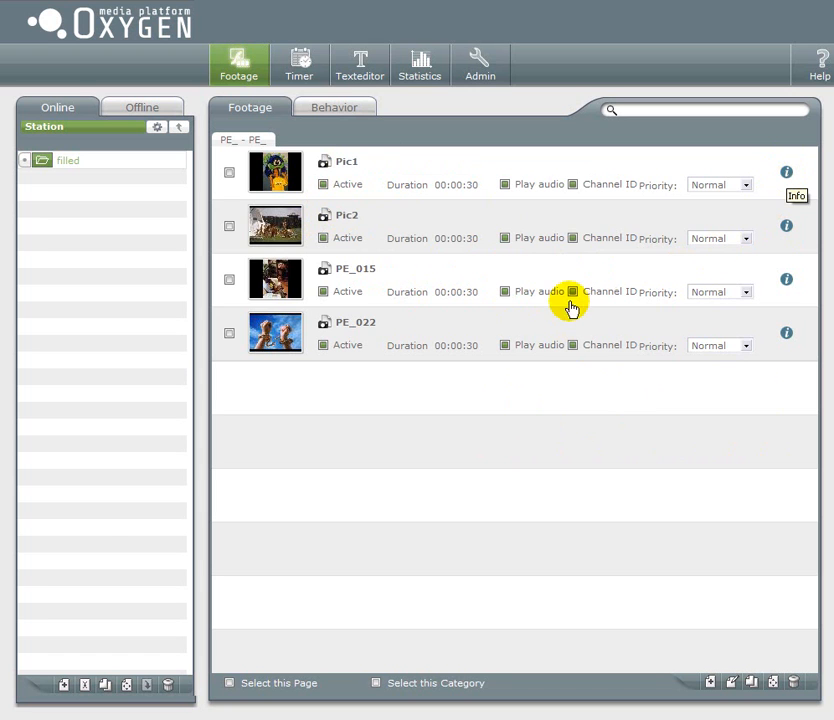
pyautogui.click(786, 172)
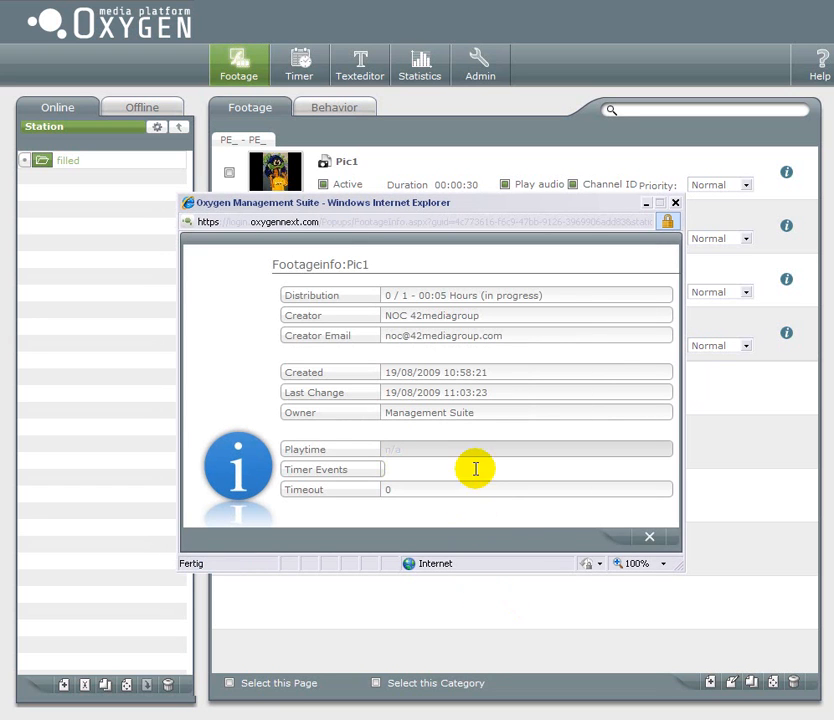
pyautogui.doubleClick(496, 296)
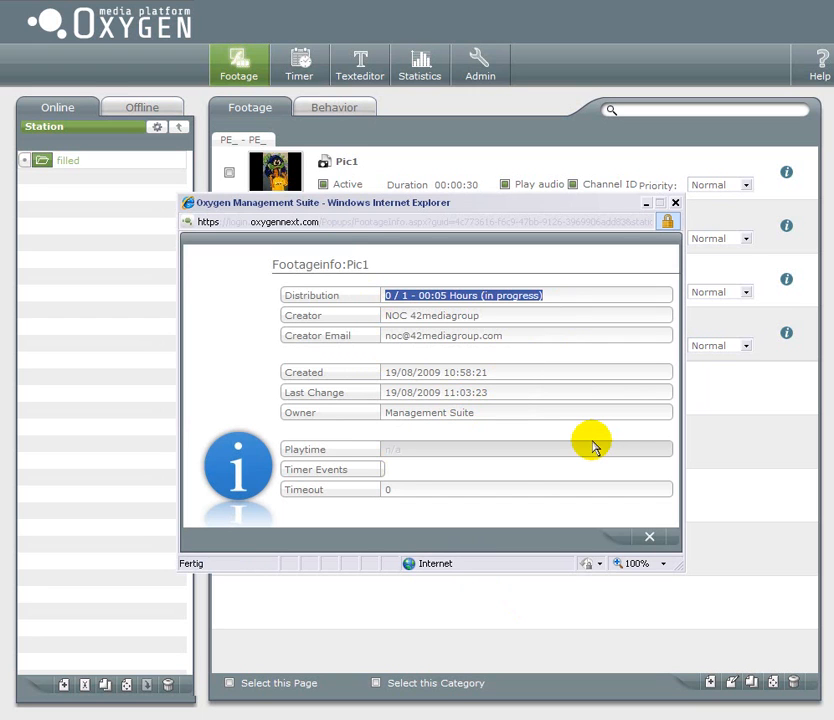
pyautogui.moveTo(644, 528)
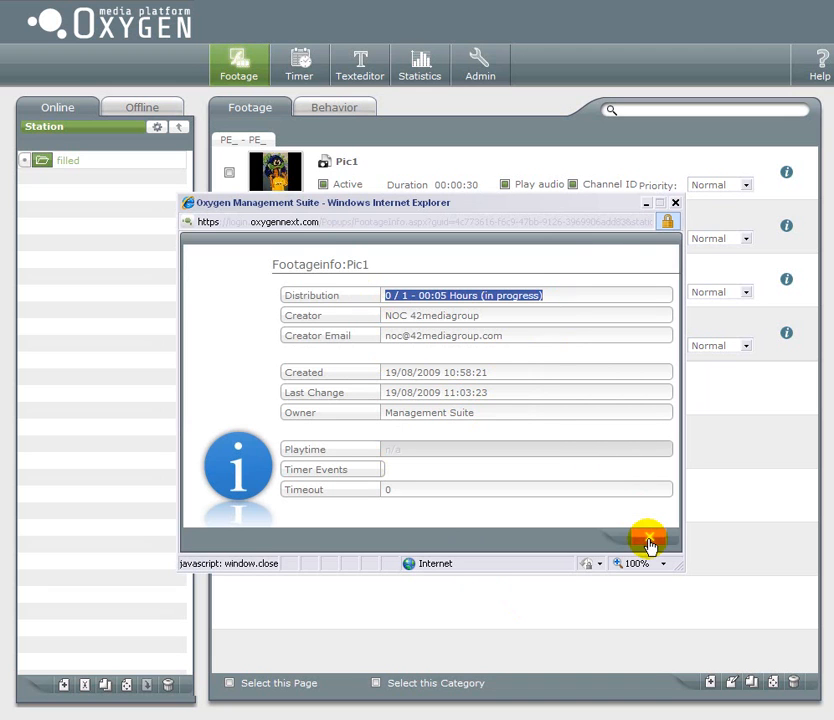
pyautogui.click(648, 542)
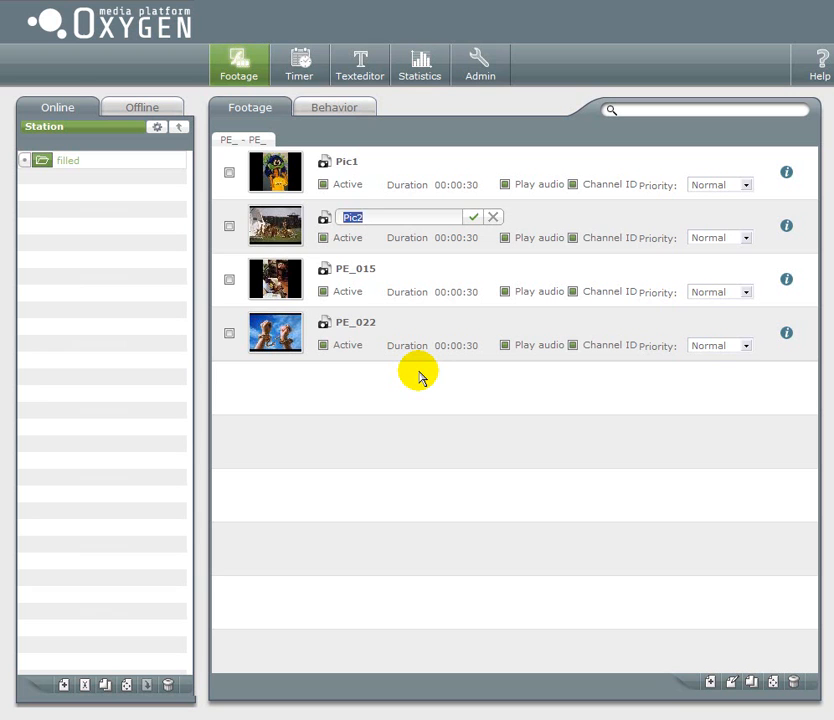
# - Rename the second picture in filled to 'house' and confirm the new name
pyautogui.write('house')
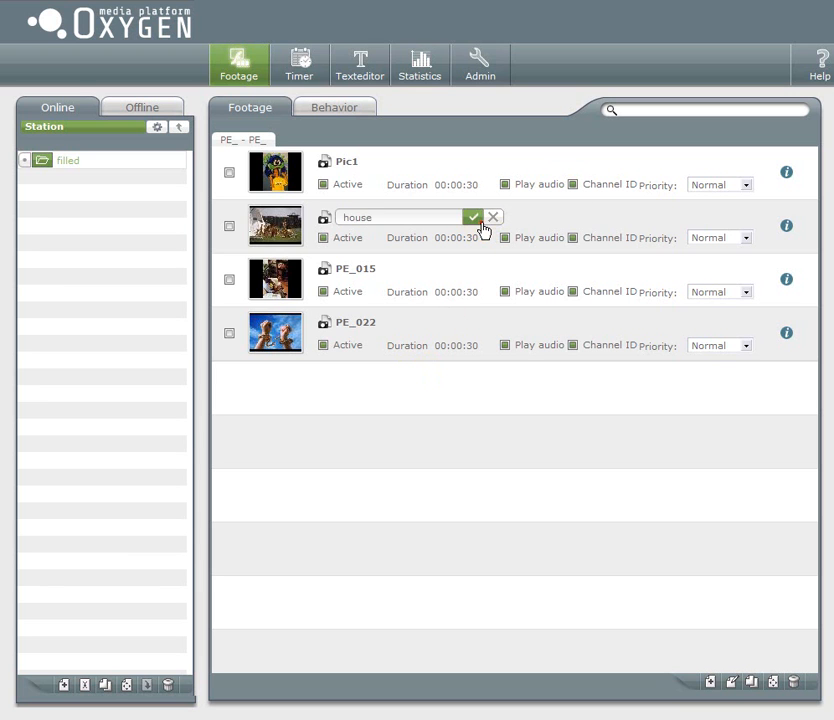
pyautogui.click(472, 216)
pyautogui.write('P')
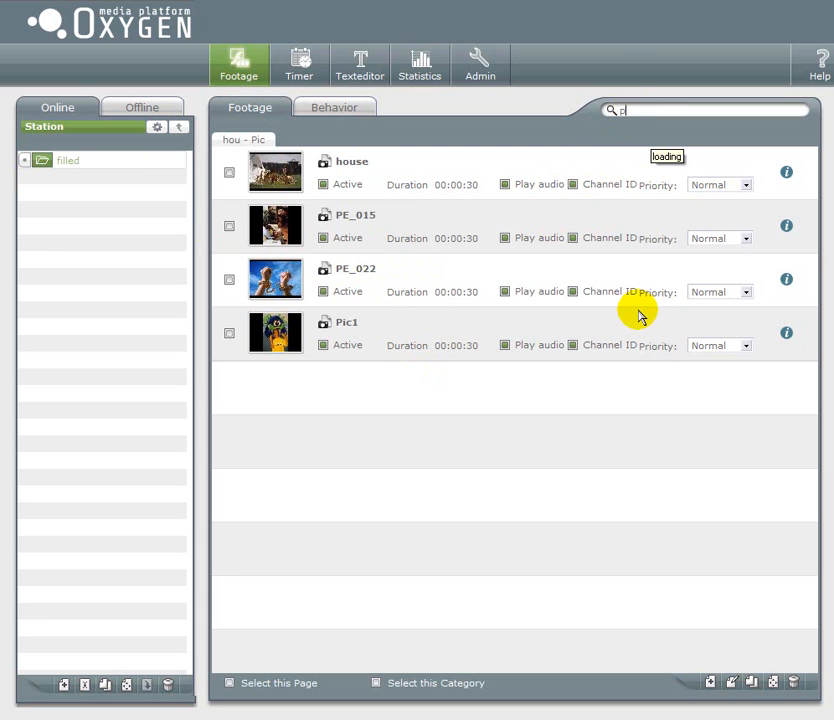
pyautogui.write('i')
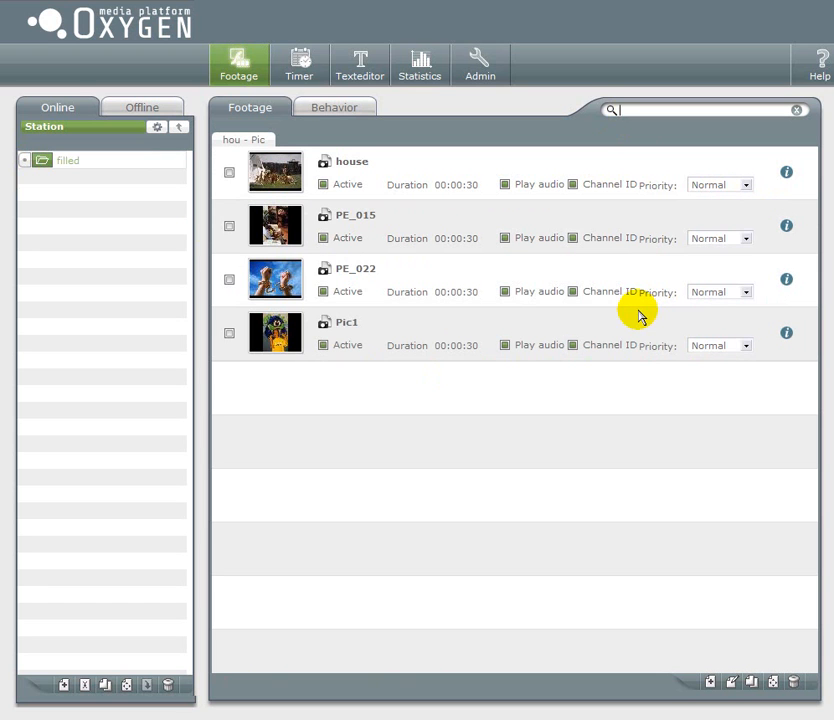
pyautogui.moveTo(420, 468)
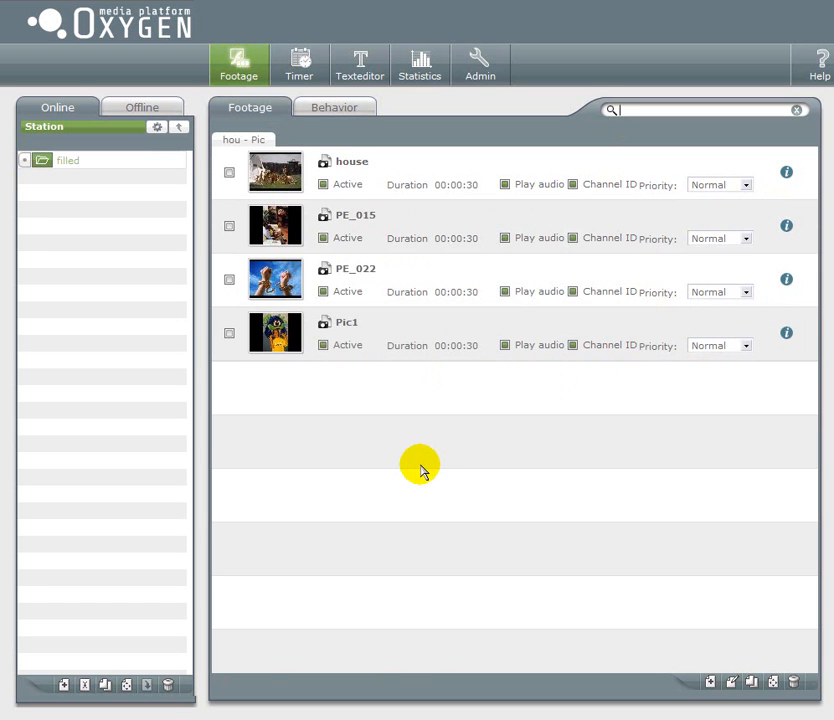
pyautogui.moveTo(684, 528)
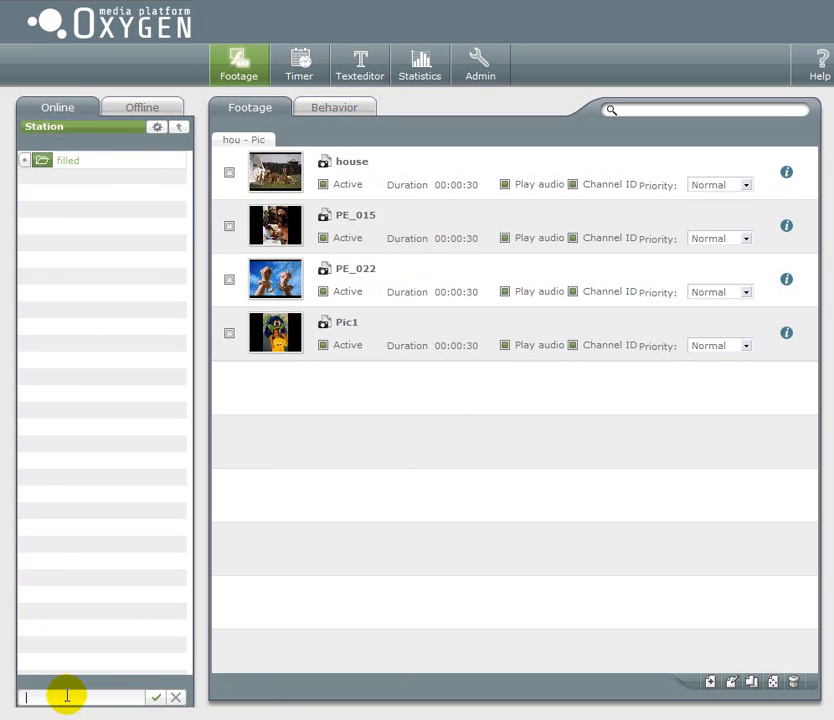
# - Create an empty category 'movie' under Station and select it
pyautogui.write('movie')
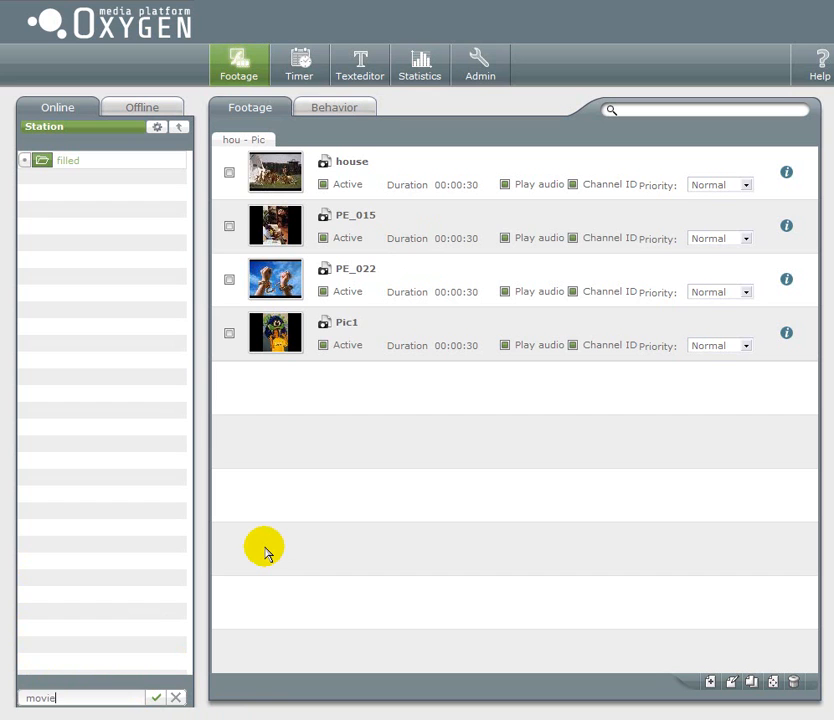
pyautogui.click(156, 696)
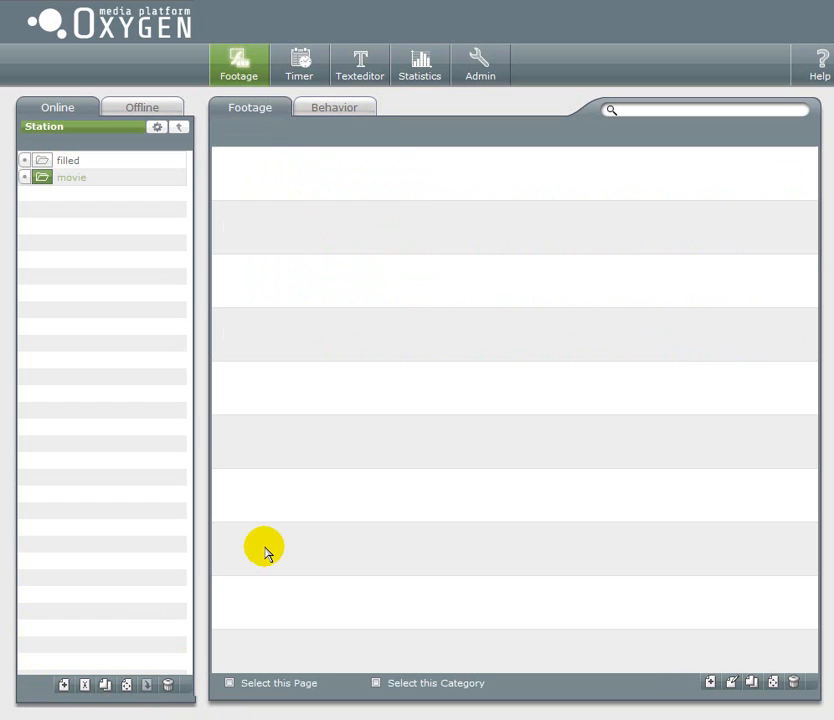
pyautogui.click(72, 176)
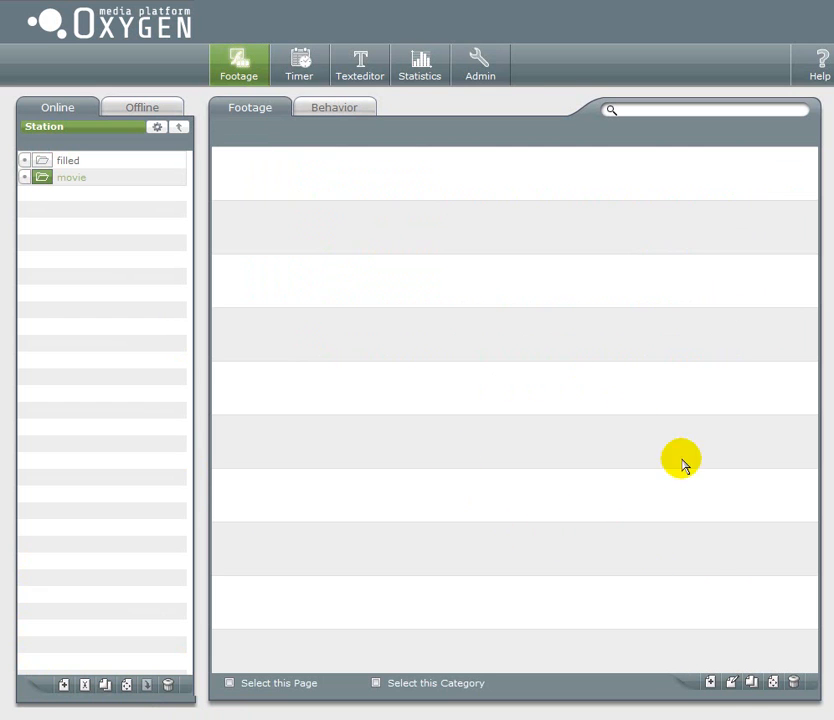
pyautogui.moveTo(442, 484)
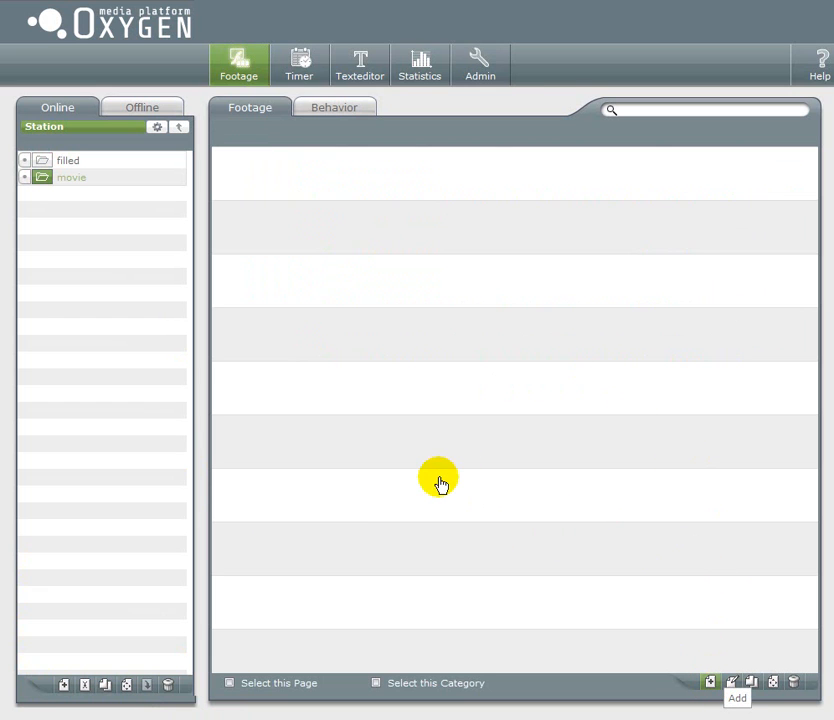
# - Start a file upload into the movie category via Add > Files > Durchsuchen
pyautogui.click(710, 682)
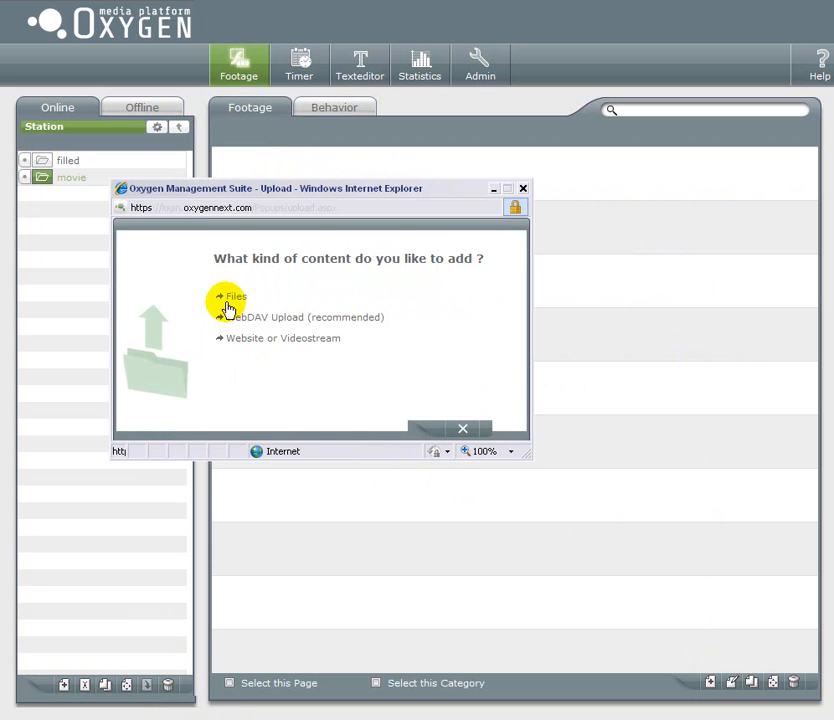
pyautogui.click(236, 296)
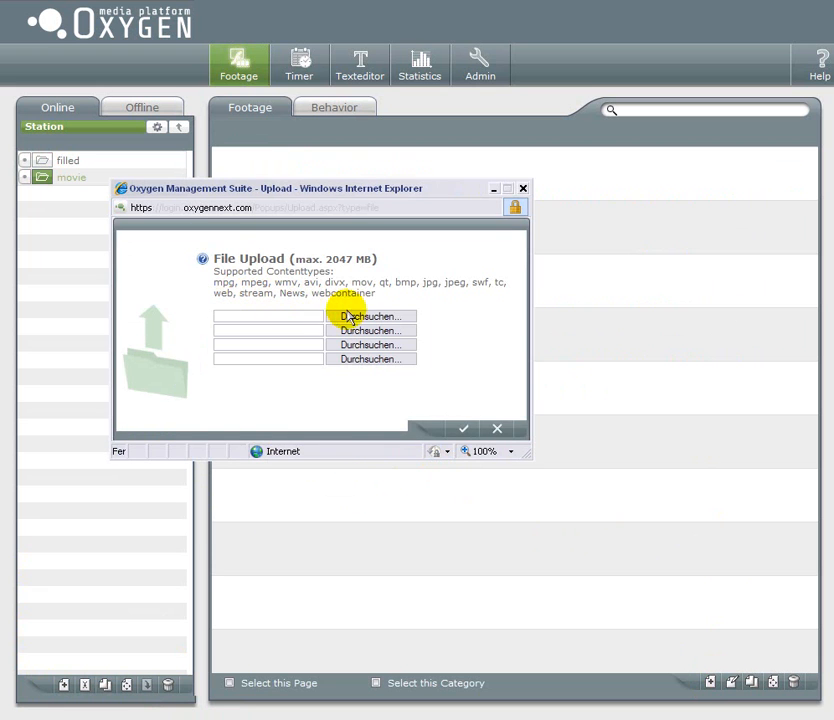
pyautogui.click(372, 316)
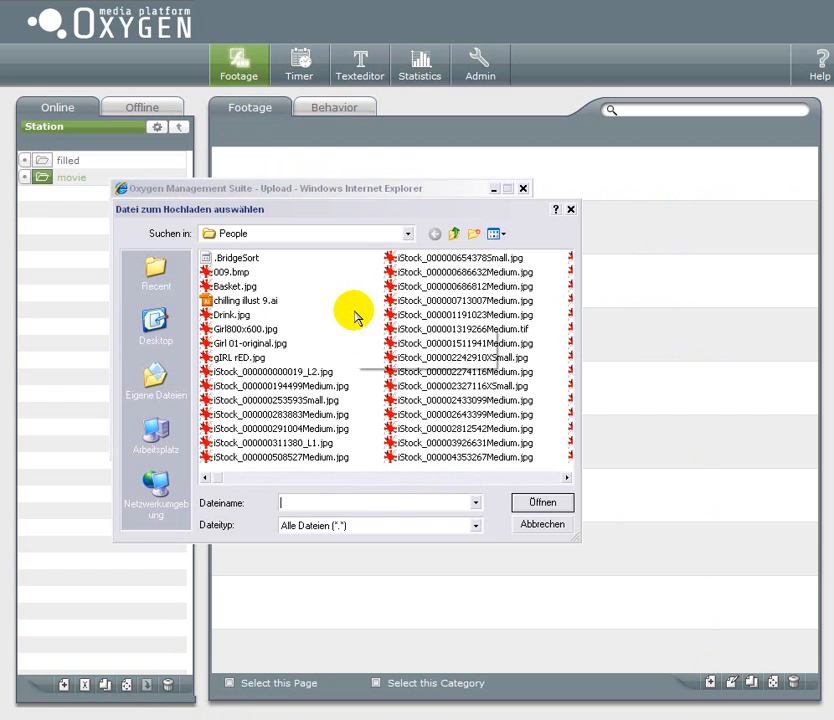
# - Navigate up to the getTV Content folder and into the Kinotrailer trailer folder
pyautogui.click(452, 232)
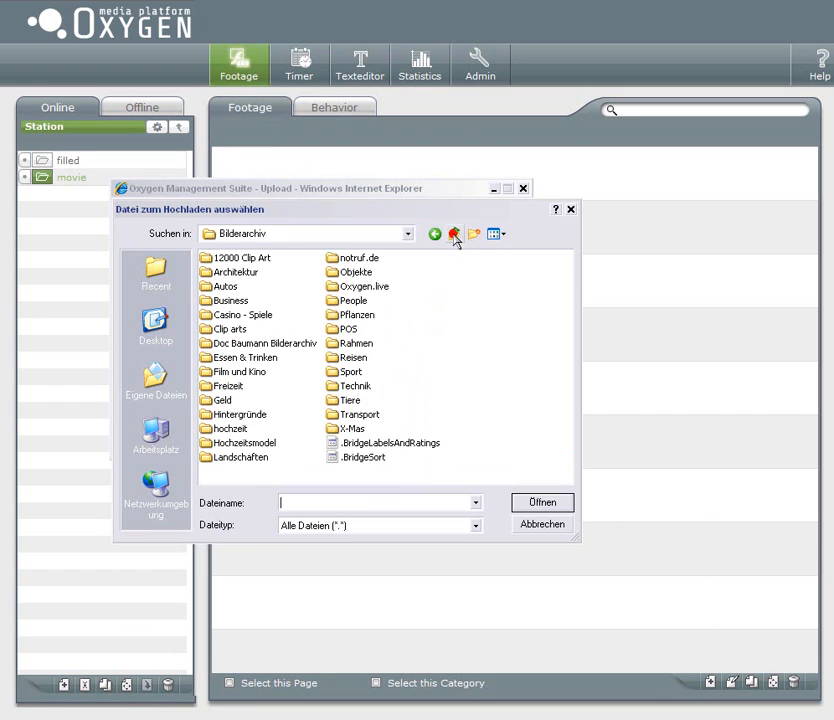
pyautogui.click(454, 234)
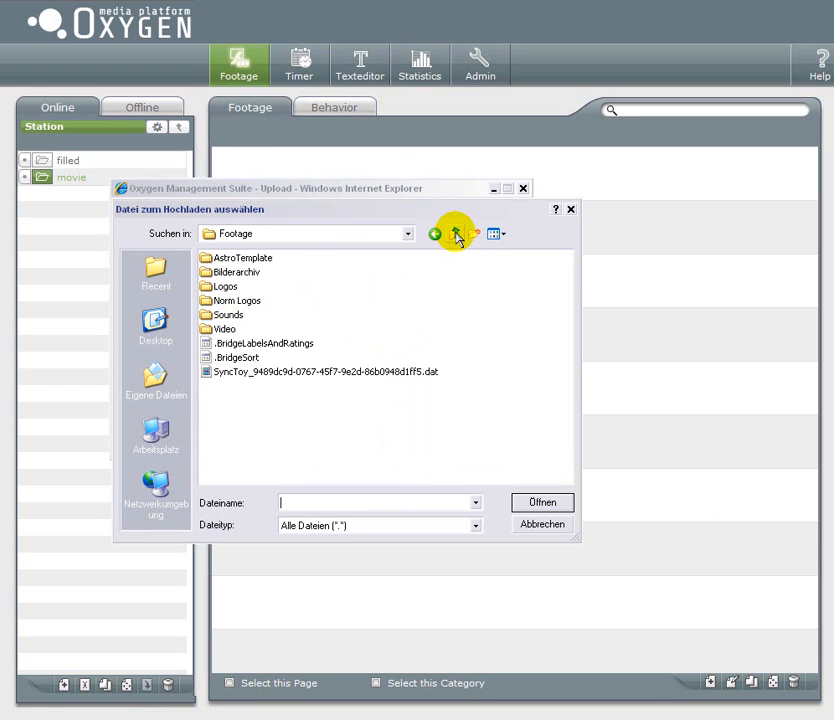
pyautogui.click(456, 232)
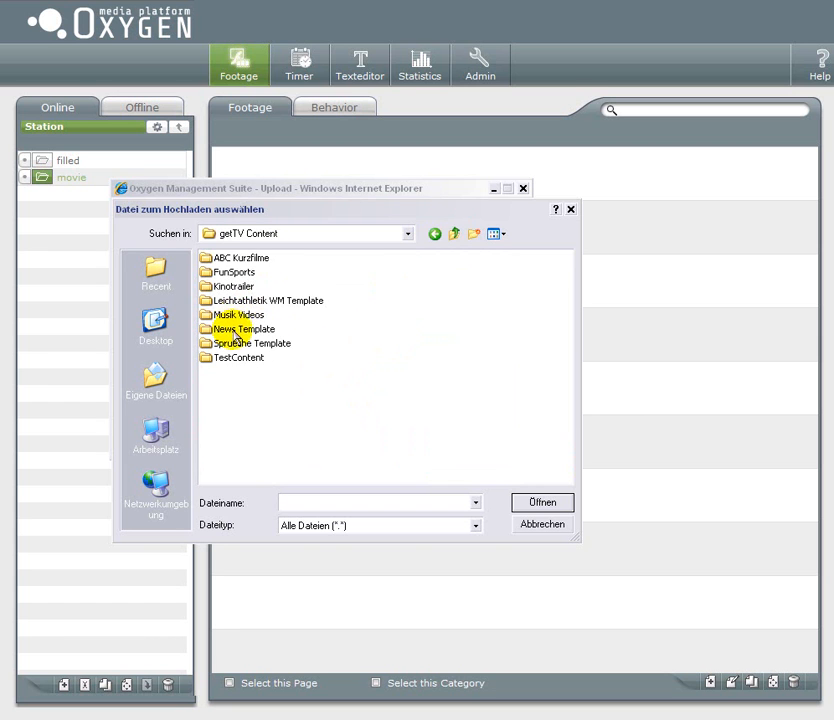
pyautogui.doubleClick(230, 286)
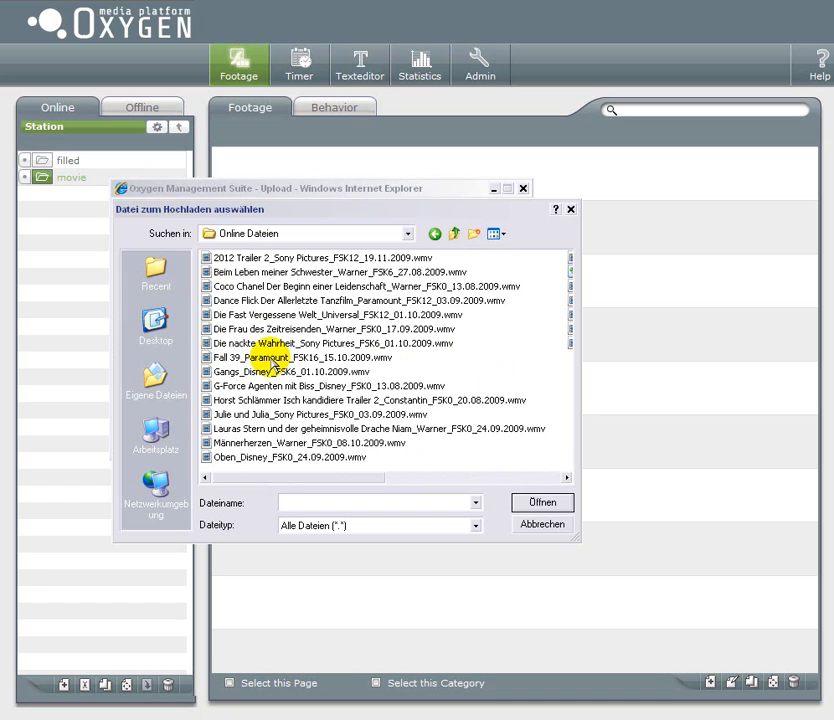
pyautogui.moveTo(248, 414)
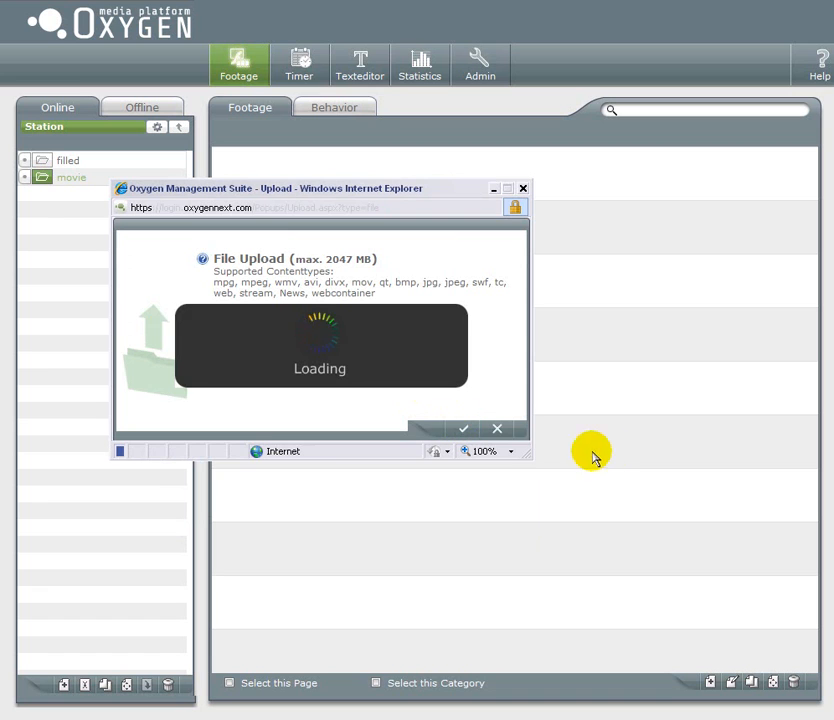
pyautogui.moveTo(612, 436)
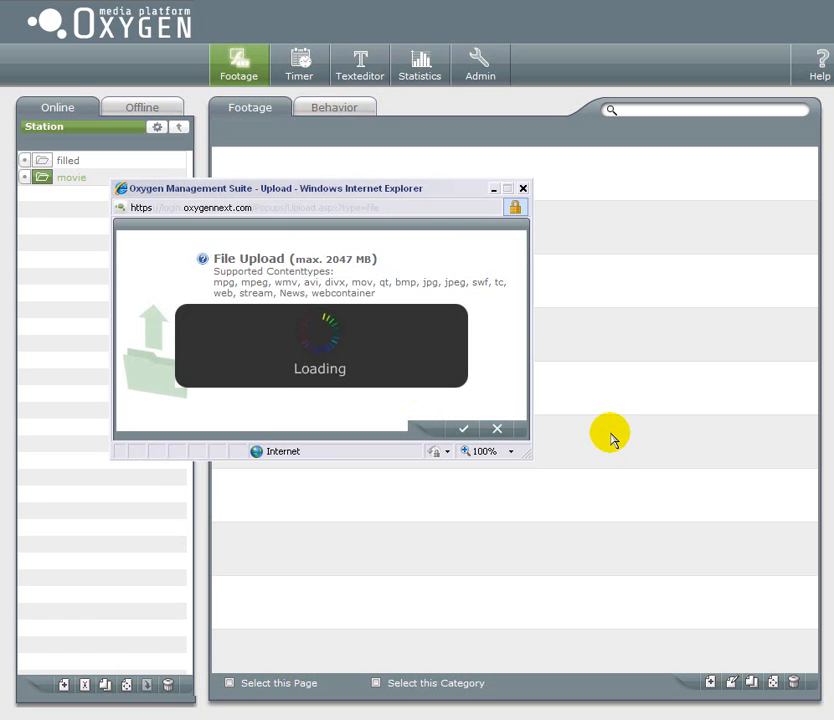
pyautogui.moveTo(596, 492)
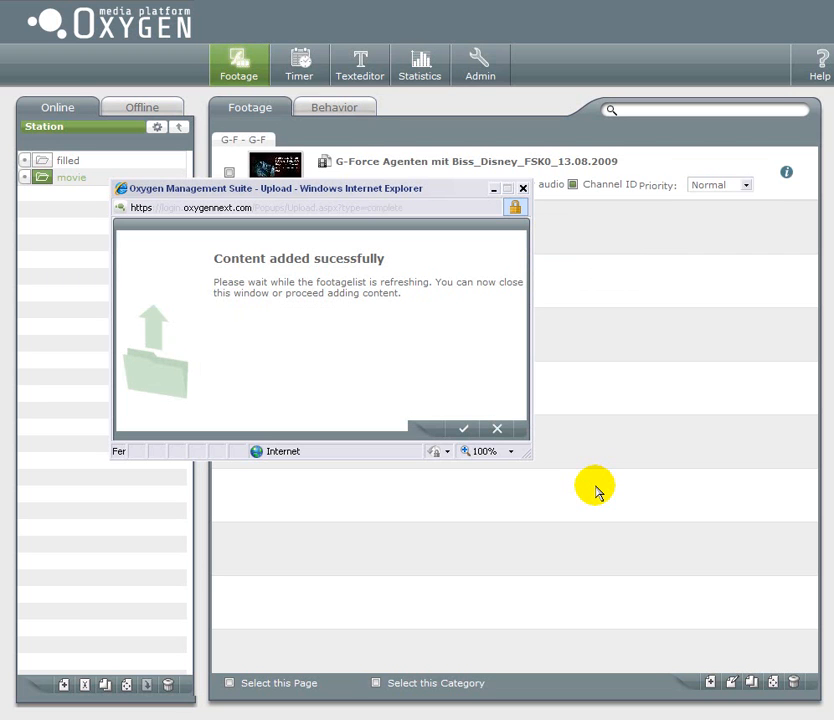
pyautogui.moveTo(632, 190)
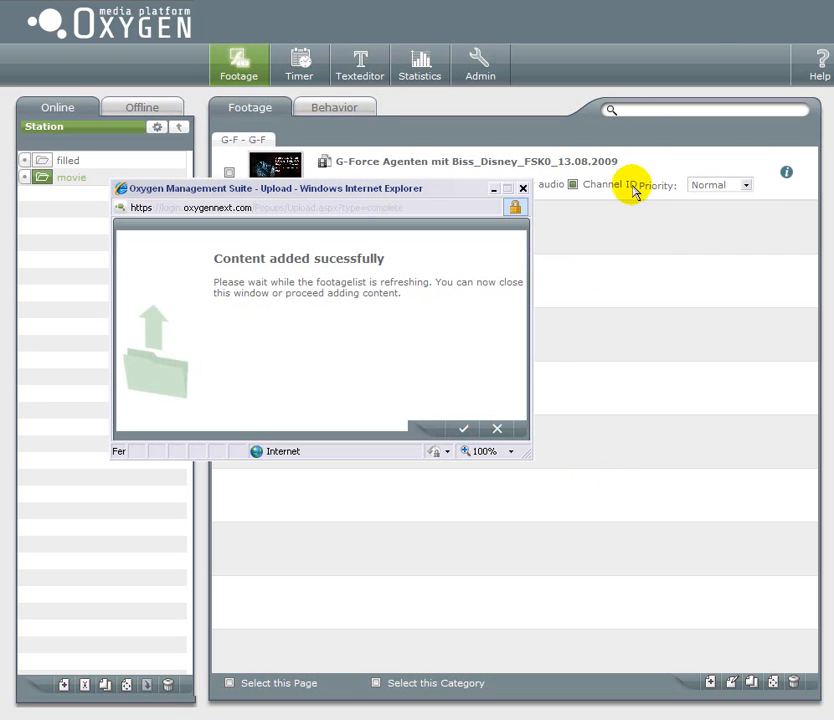
# - Close the finished upload of the G-Force Agenten mit Biss trailer into movie
pyautogui.click(464, 428)
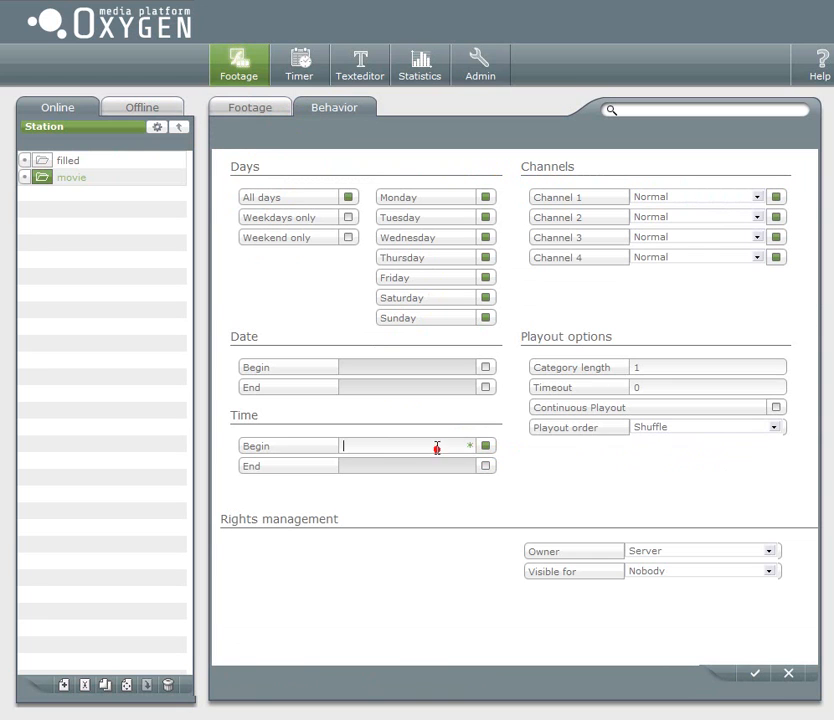
# - Set the movie category's playout time from 09:00 to 11:00 and apply it
pyautogui.write('0')
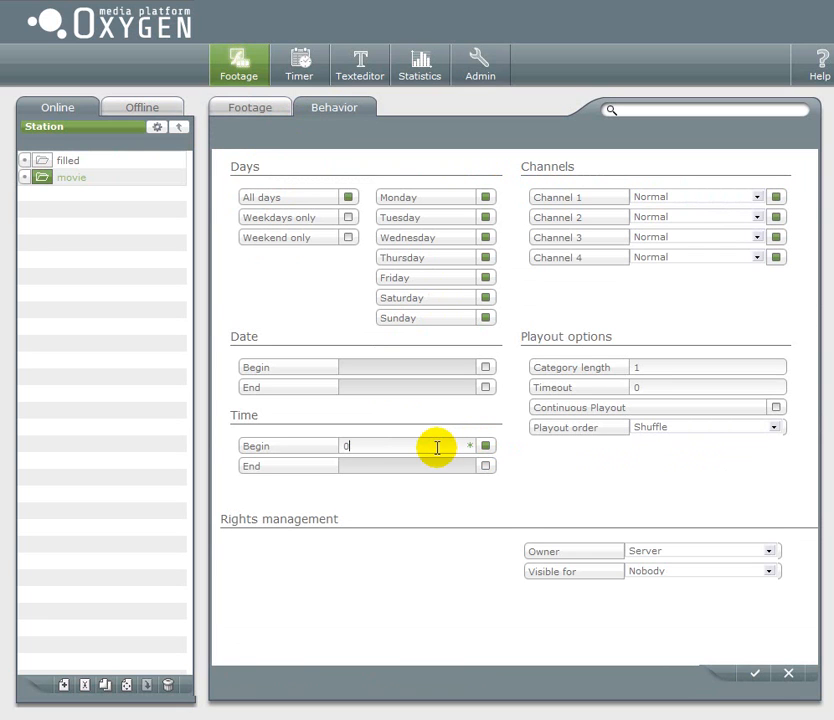
pyautogui.write('09:00')
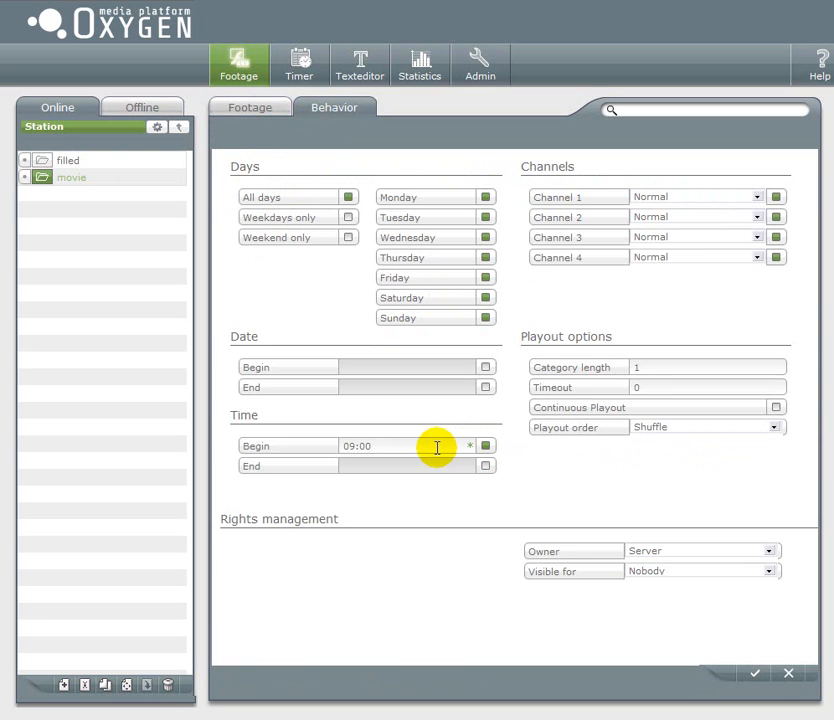
pyautogui.moveTo(488, 464)
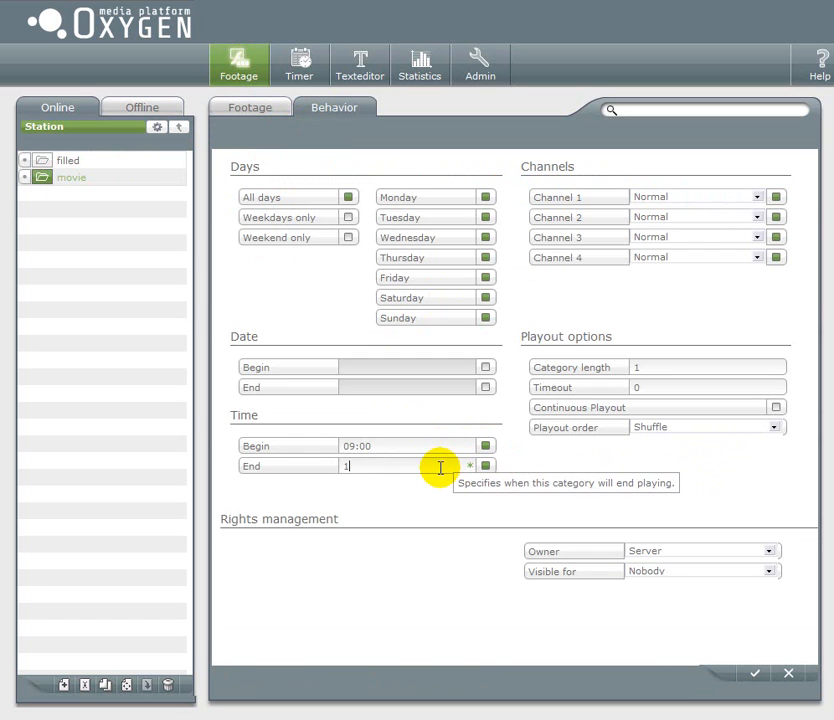
pyautogui.write('1:00')
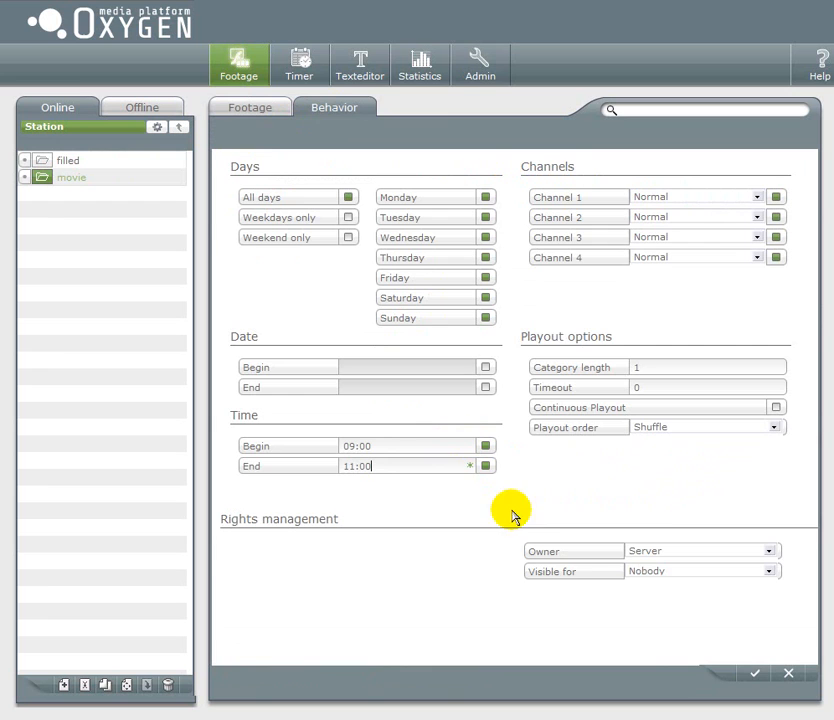
pyautogui.click(248, 108)
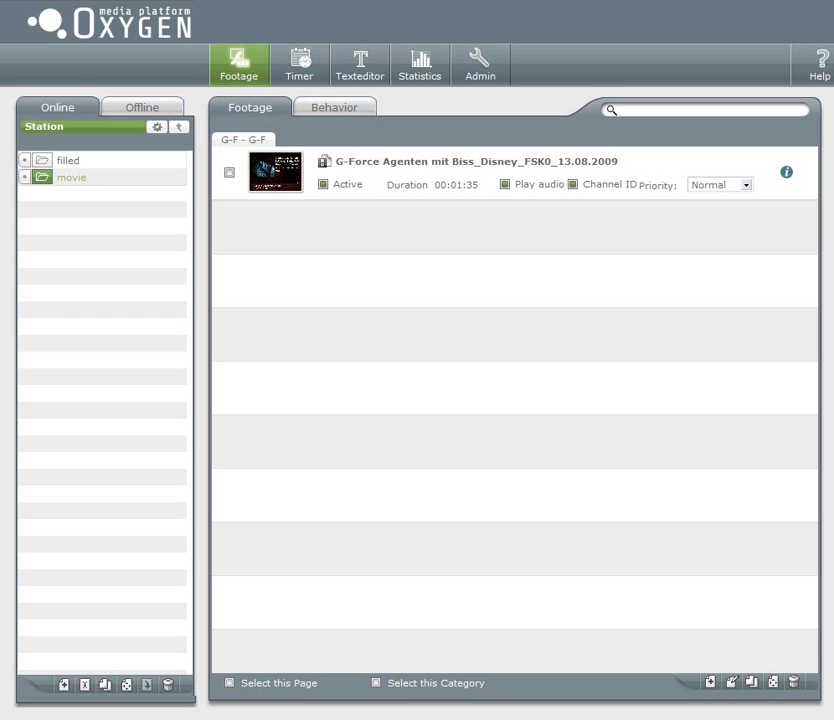
# - Paste the G-Force trailer into filled, then delete it from filled again with confirmation
pyautogui.click(228, 176)
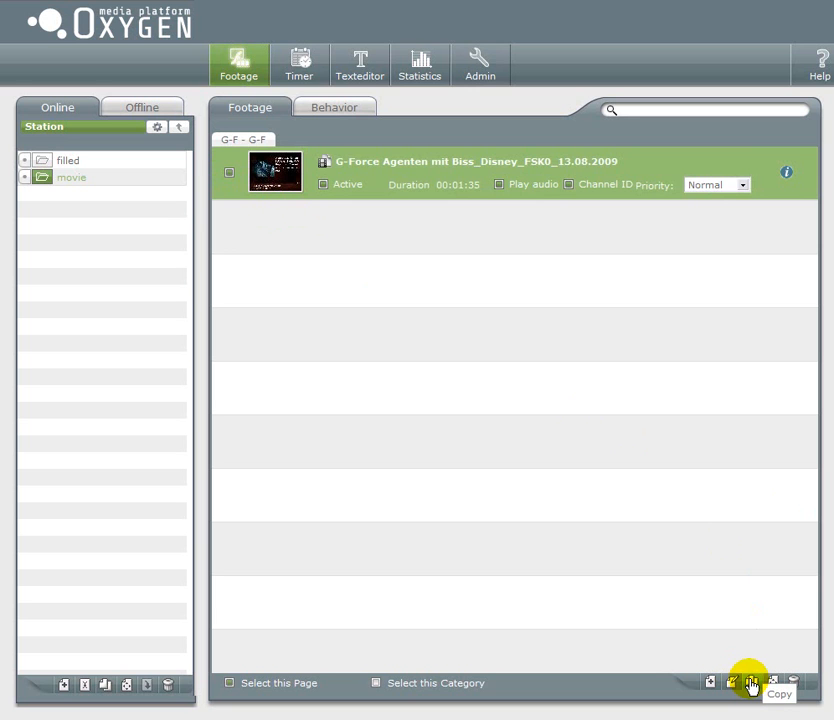
pyautogui.moveTo(156, 196)
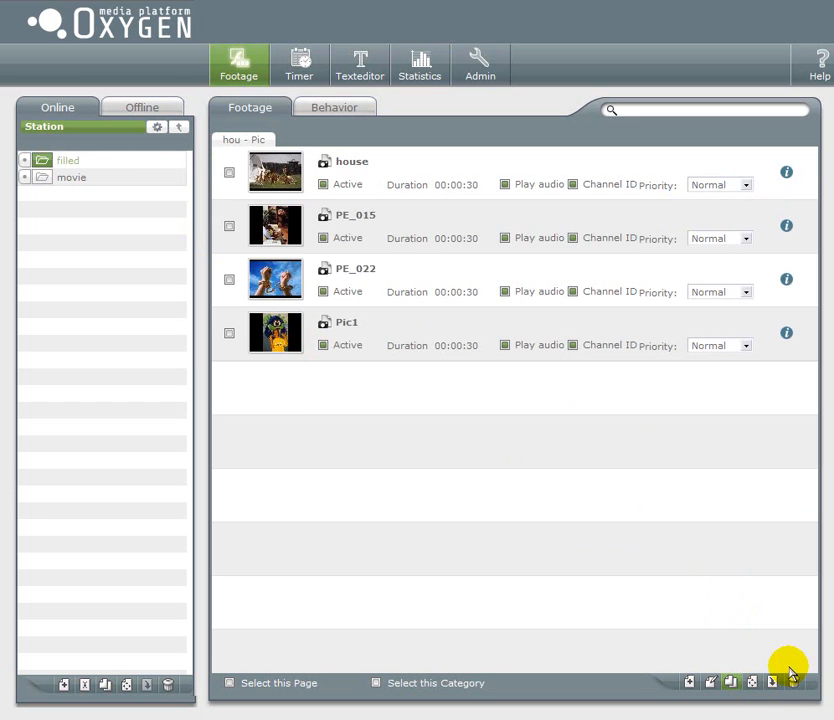
pyautogui.click(792, 680)
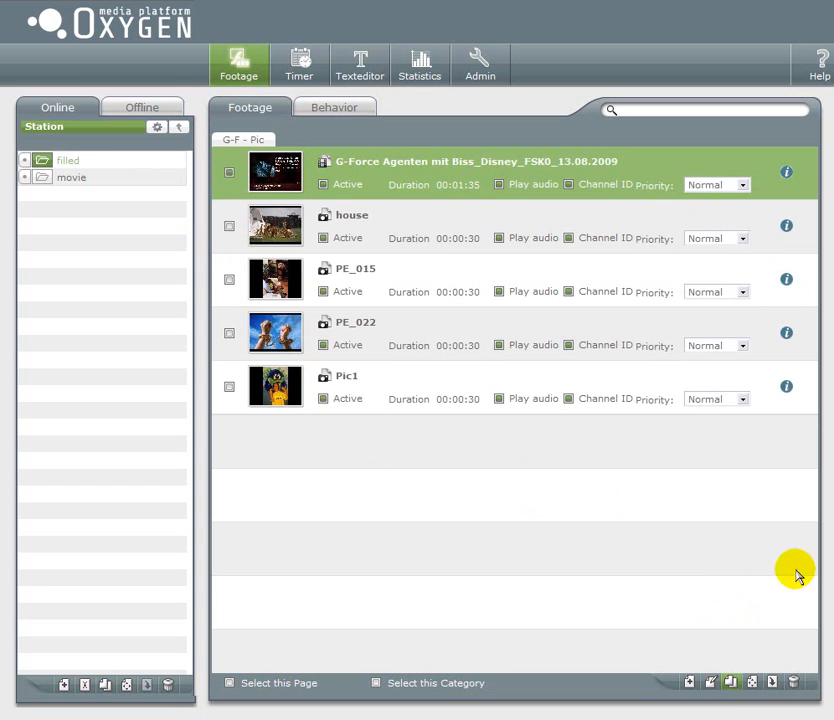
pyautogui.click(792, 682)
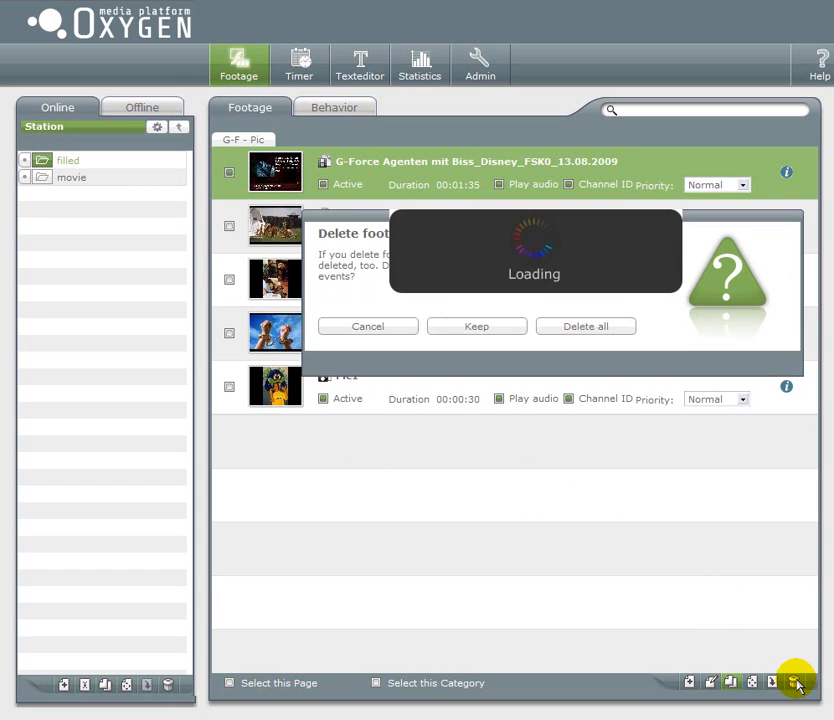
pyautogui.click(584, 326)
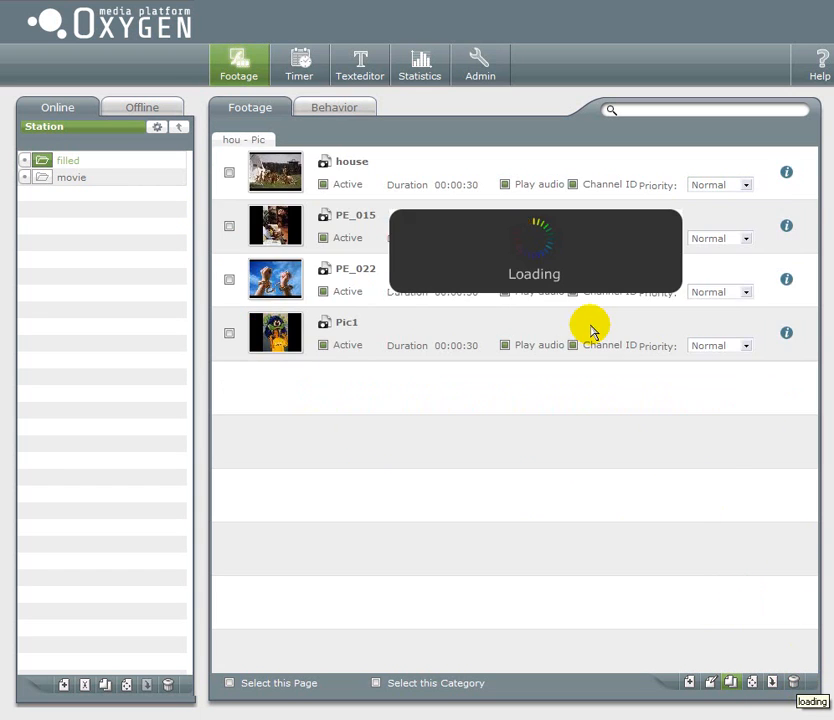
# - Select the movie category to show it still holds the trailer
pyautogui.click(72, 176)
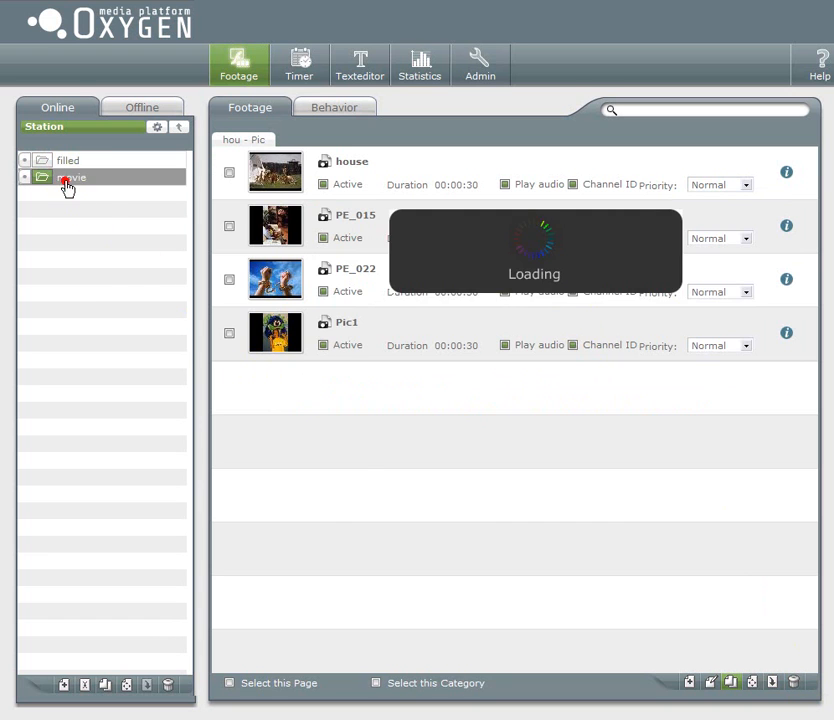
pyautogui.click(72, 176)
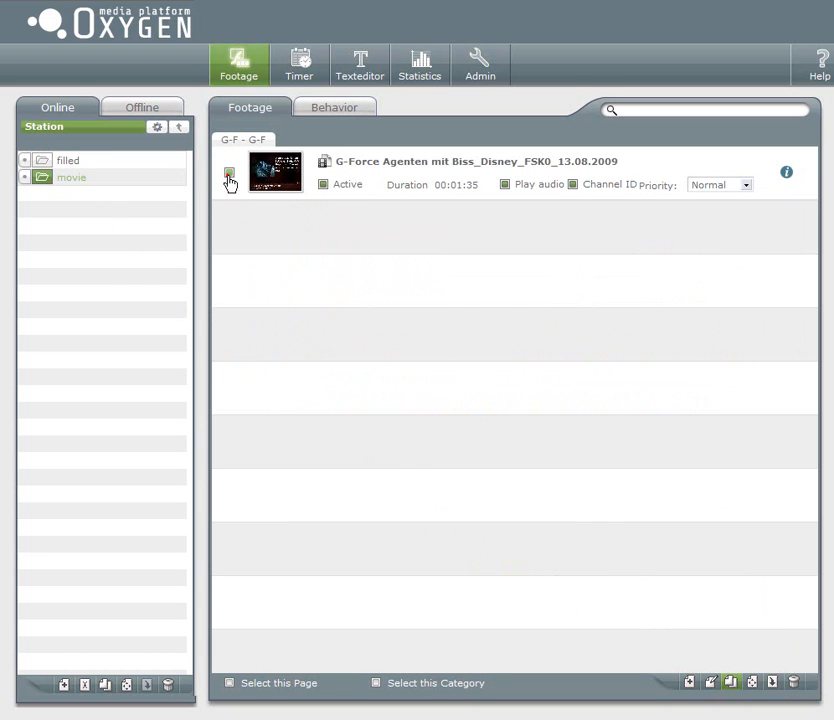
# - Paste the trailer into filled and cut it out again, leaving filled with its four pictures
pyautogui.click(752, 684)
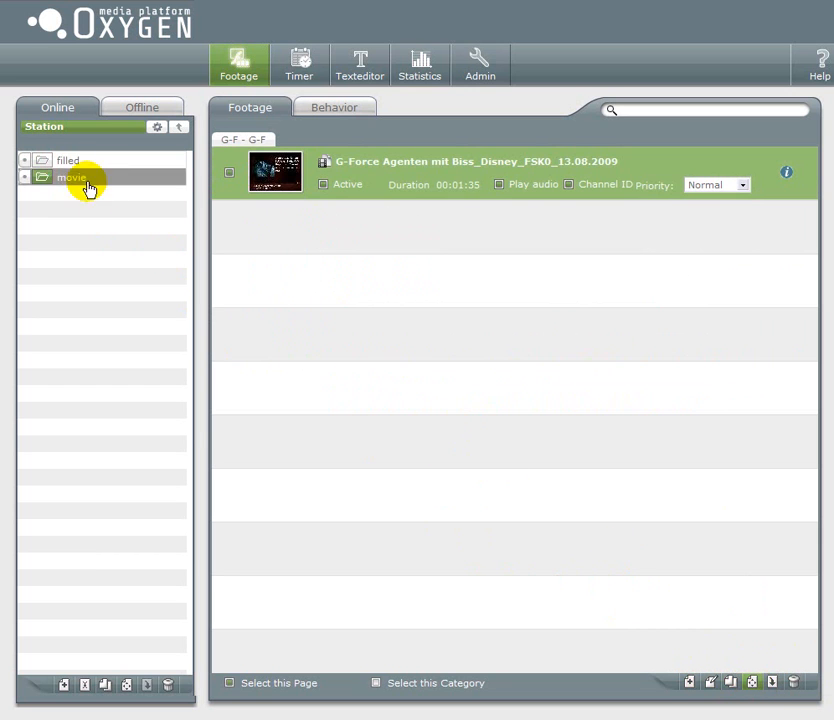
pyautogui.click(68, 160)
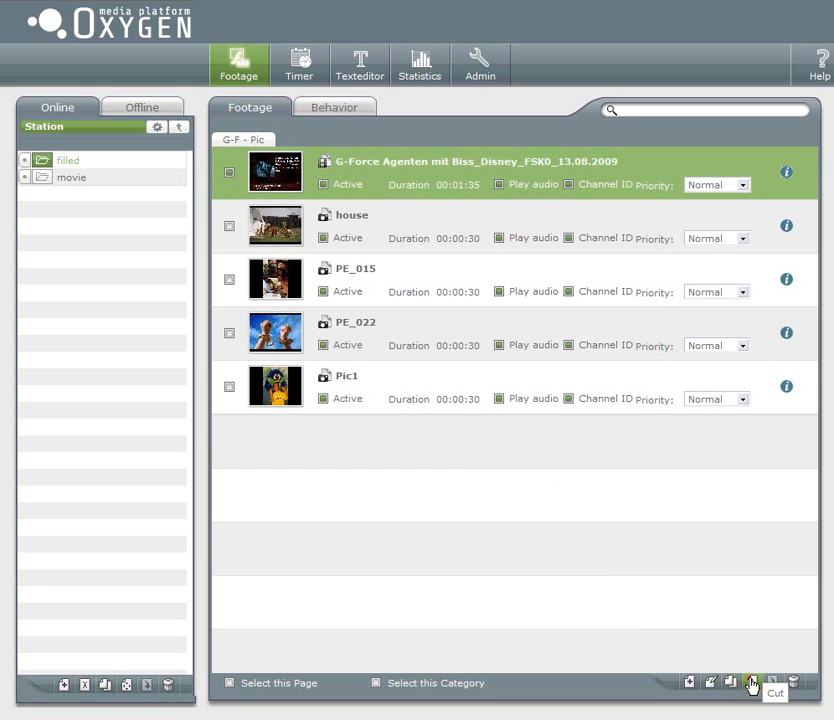
pyautogui.click(752, 680)
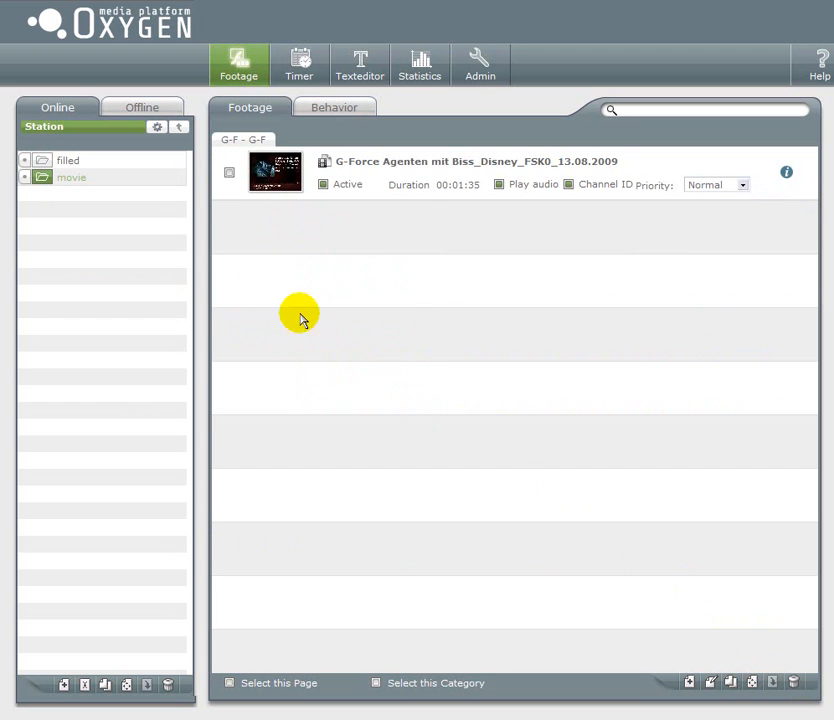
pyautogui.click(68, 160)
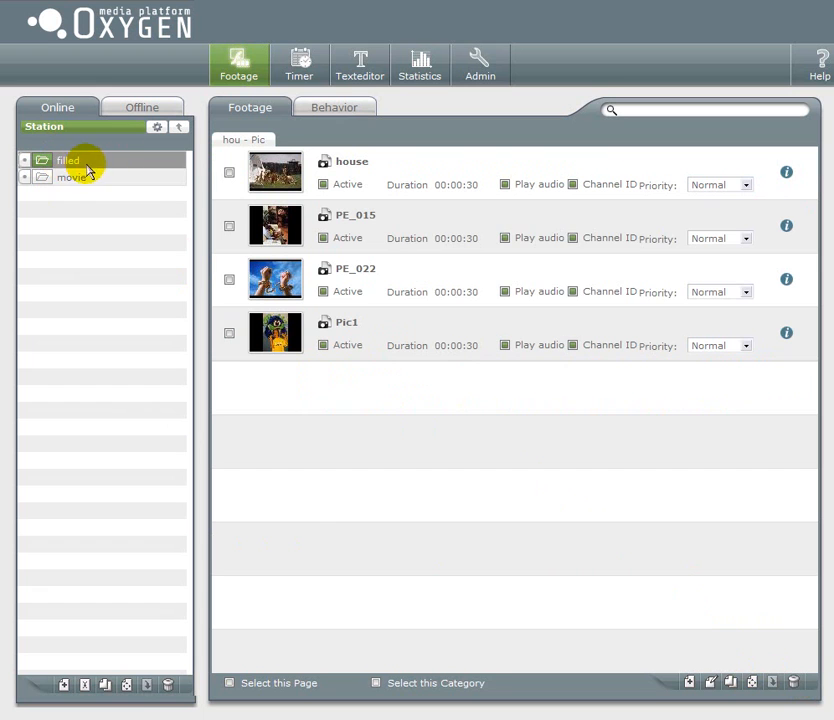
pyautogui.click(104, 684)
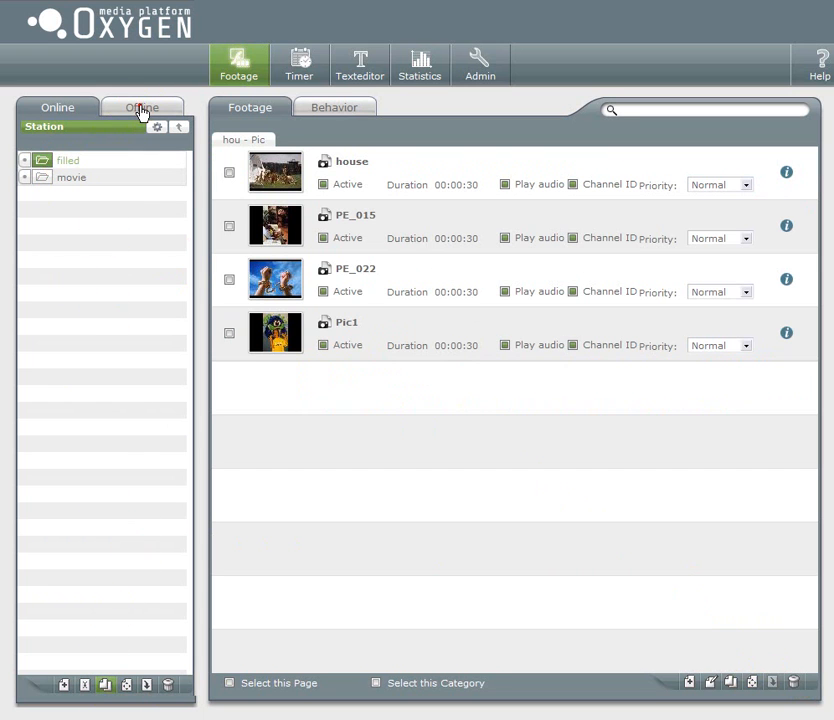
# - Move the Videos and Bilder categories from Offline into the Station online tree
pyautogui.click(140, 108)
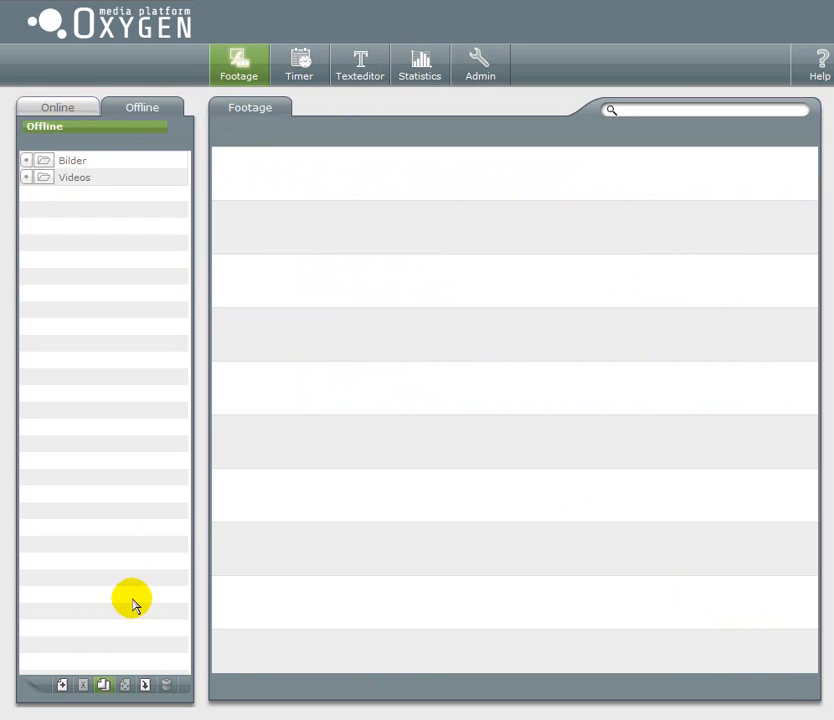
pyautogui.click(144, 684)
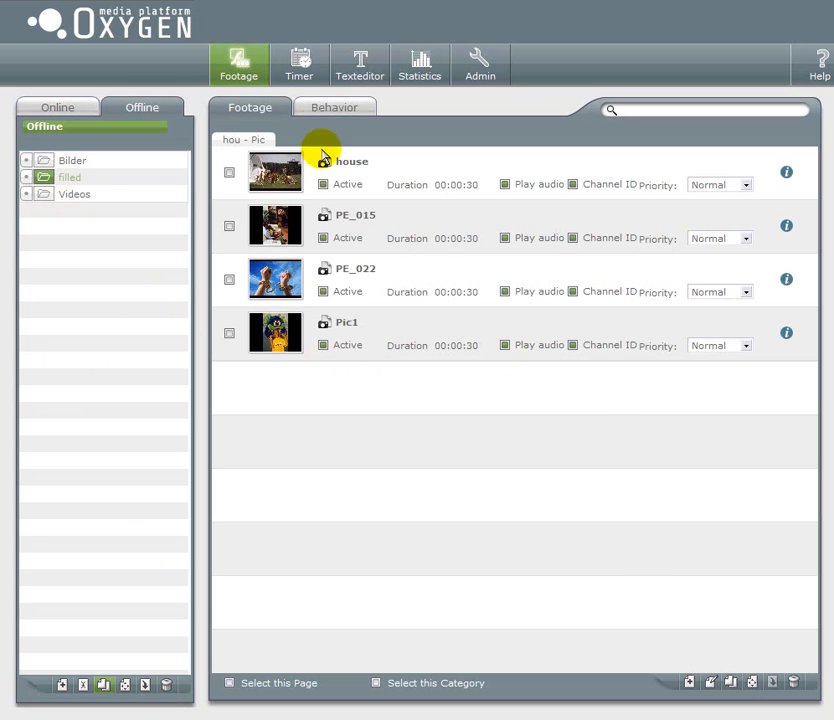
pyautogui.click(334, 108)
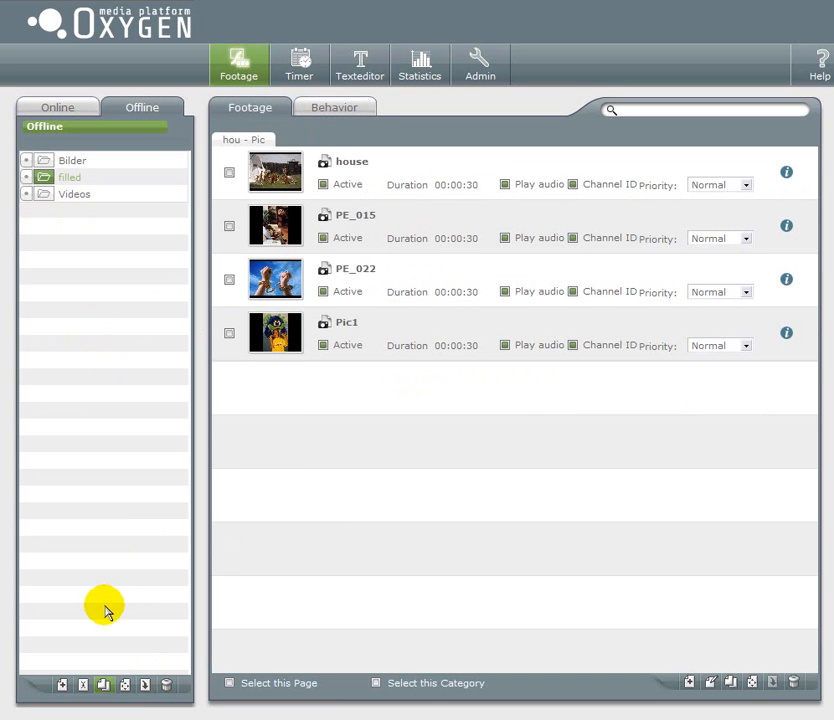
pyautogui.moveTo(116, 584)
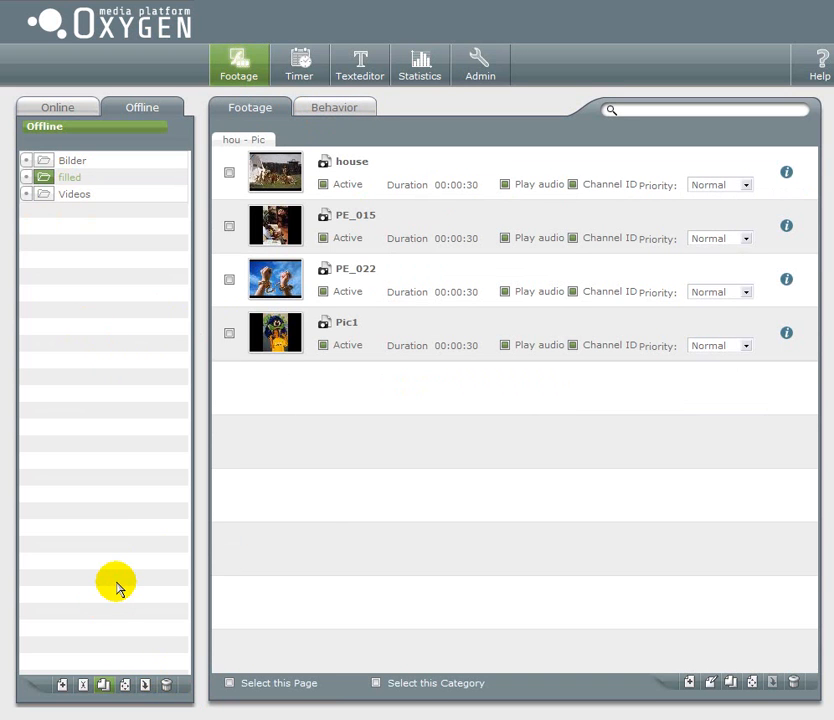
pyautogui.moveTo(128, 564)
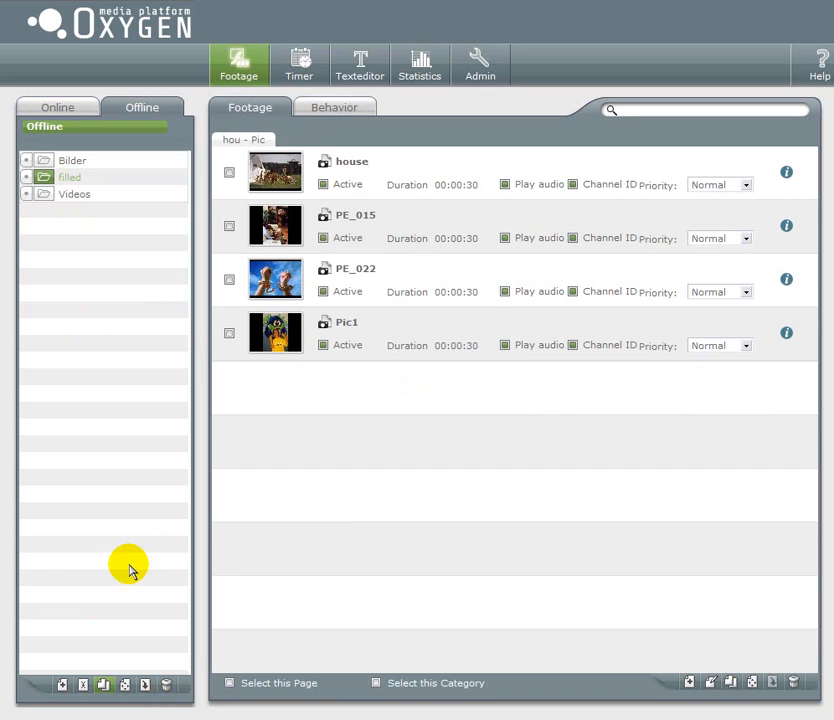
pyautogui.click(74, 192)
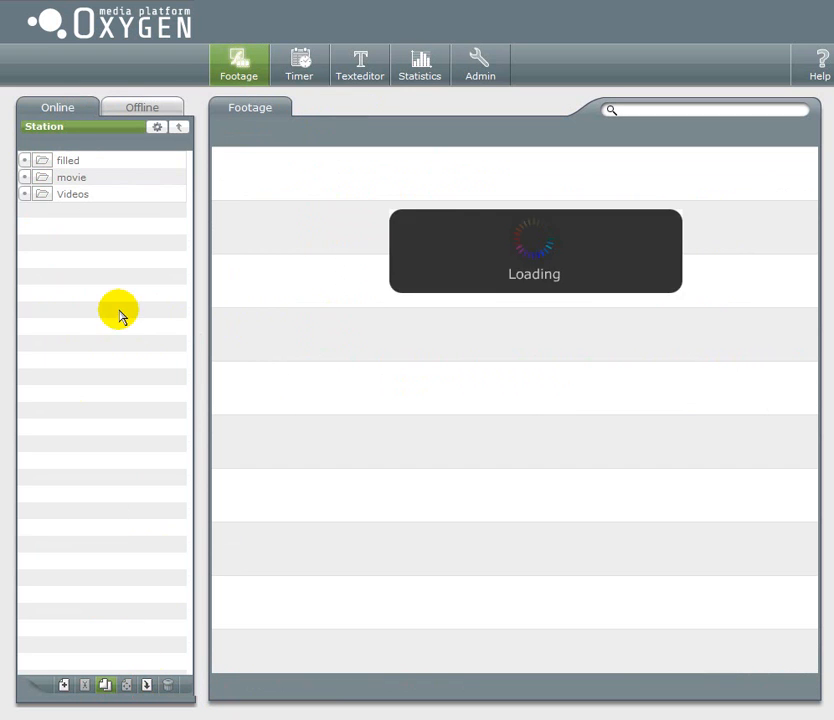
pyautogui.click(140, 108)
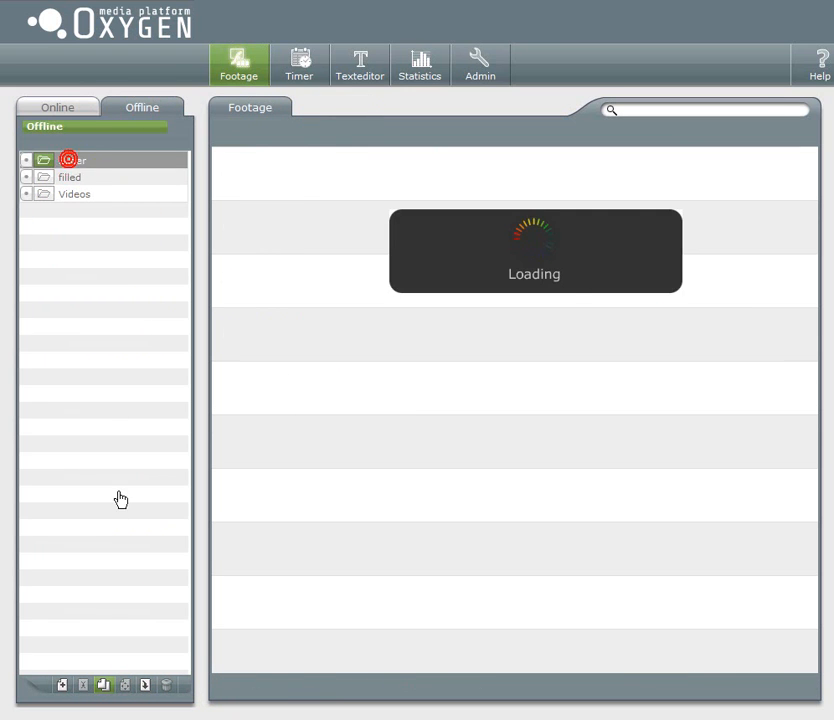
pyautogui.click(72, 160)
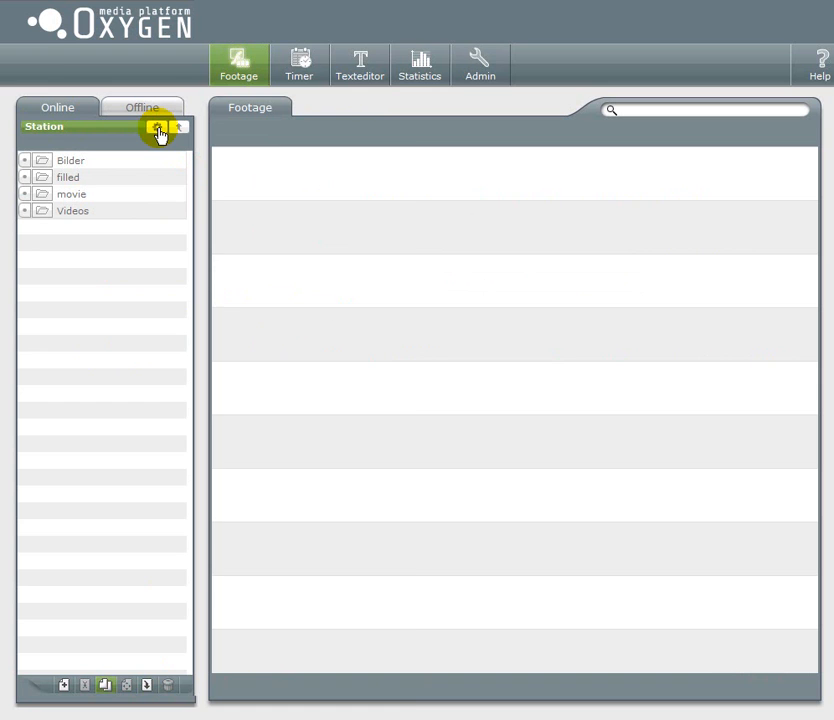
# - Set the station's category playout Mode to Descending
pyautogui.click(158, 128)
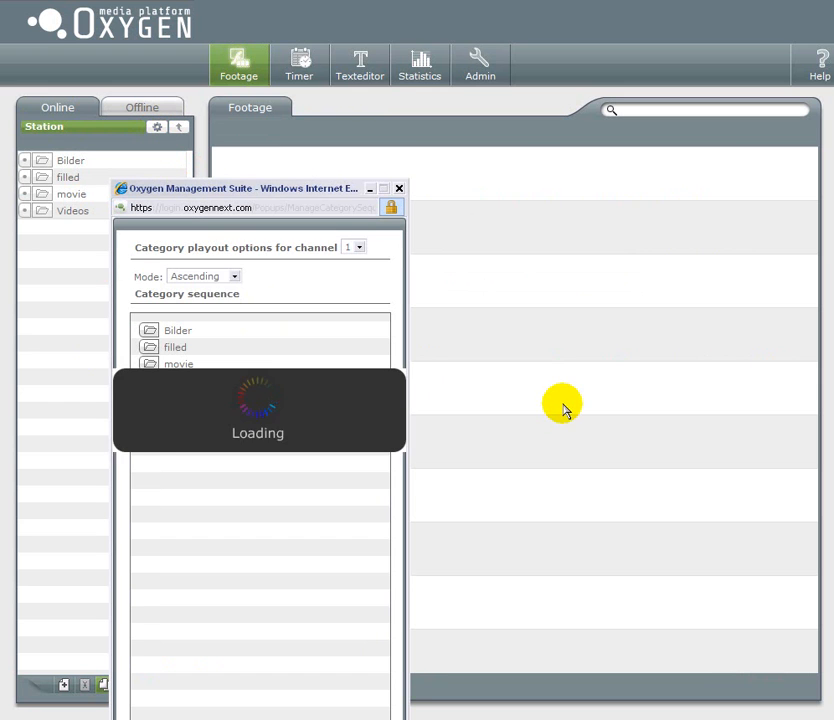
pyautogui.click(232, 276)
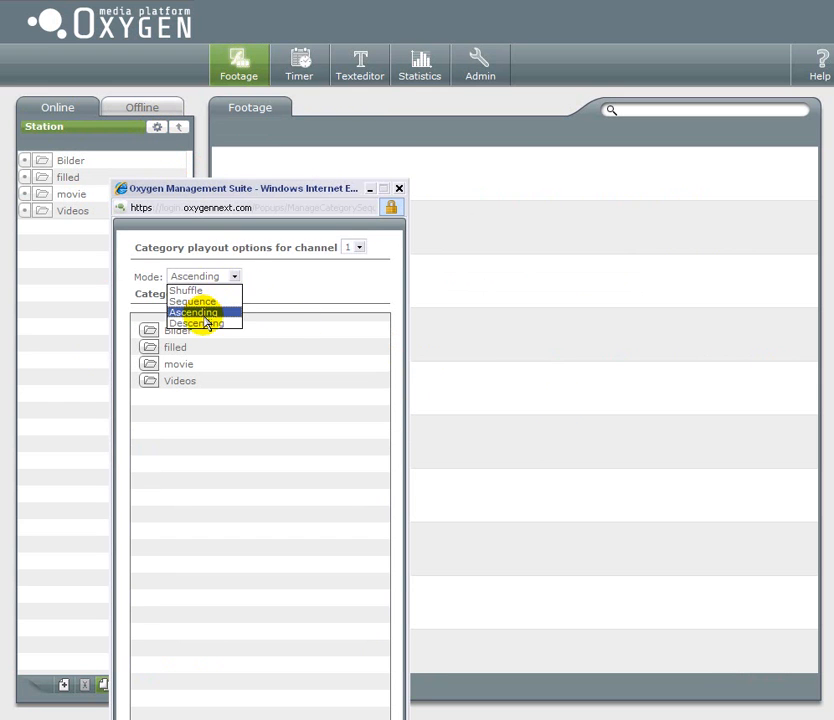
pyautogui.click(196, 324)
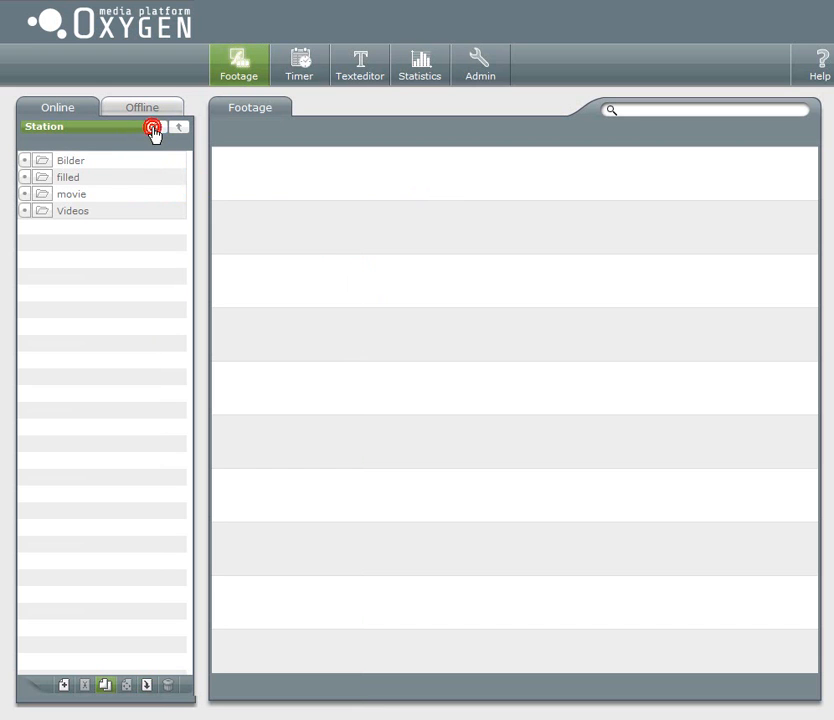
# - Reopen the playout options to verify Descending, close them, and show the station-tree filter view
pyautogui.click(156, 128)
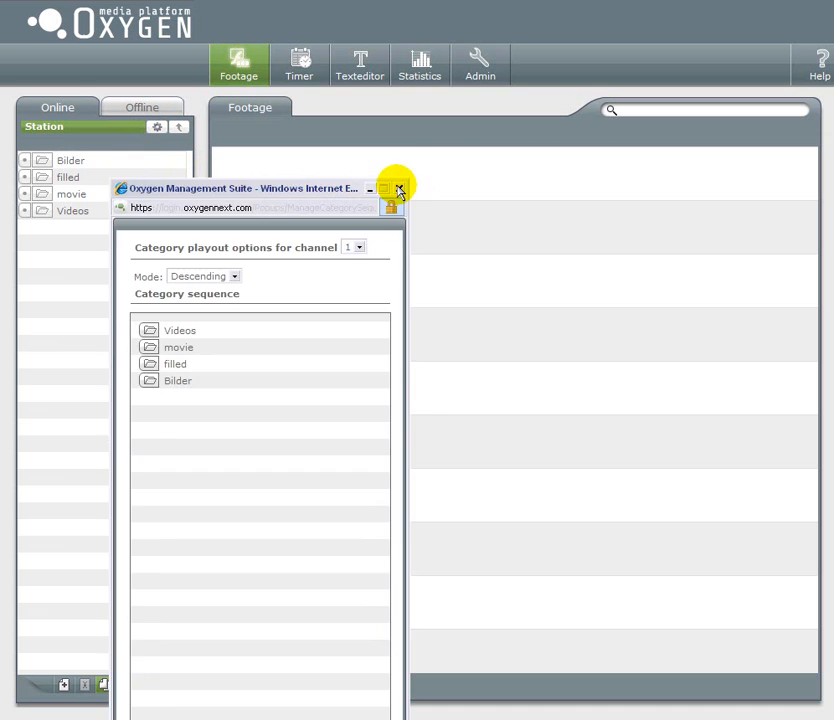
pyautogui.click(398, 188)
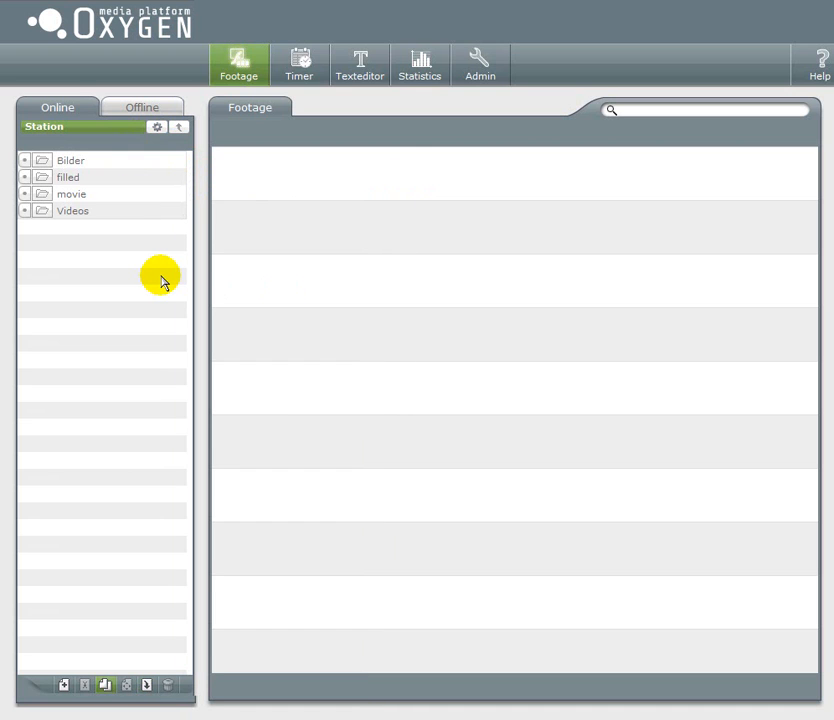
pyautogui.moveTo(168, 284)
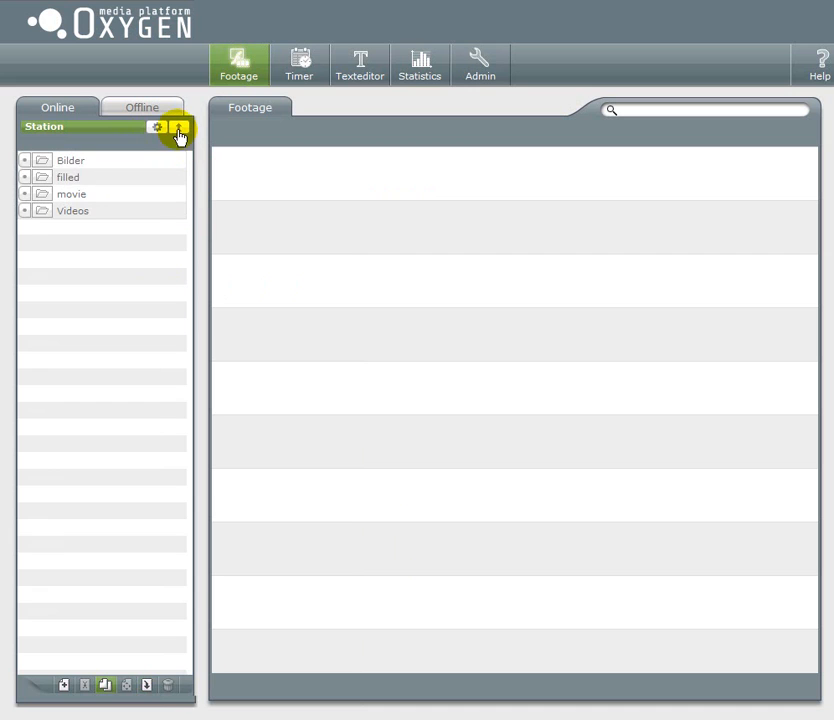
pyautogui.click(180, 128)
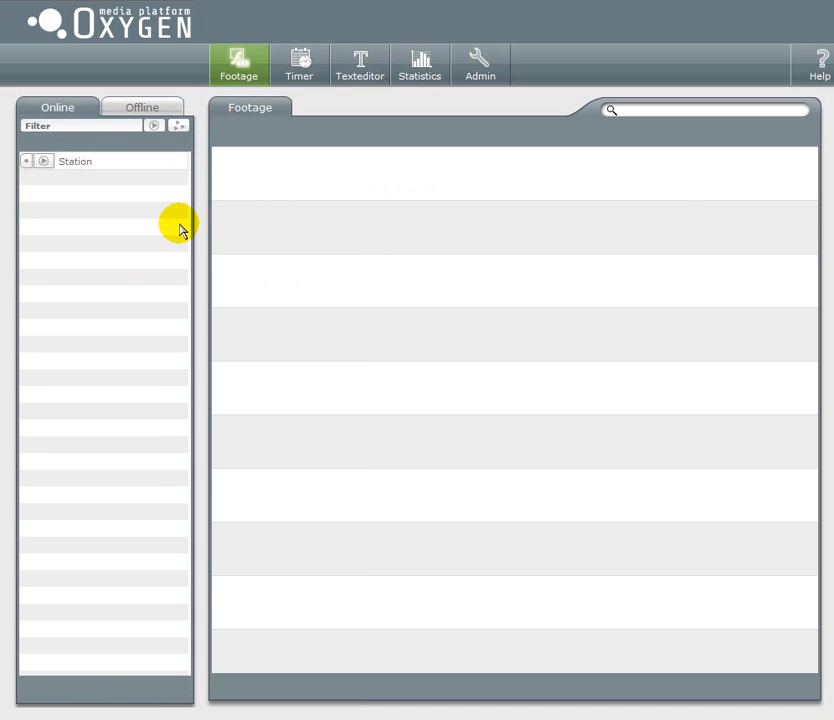